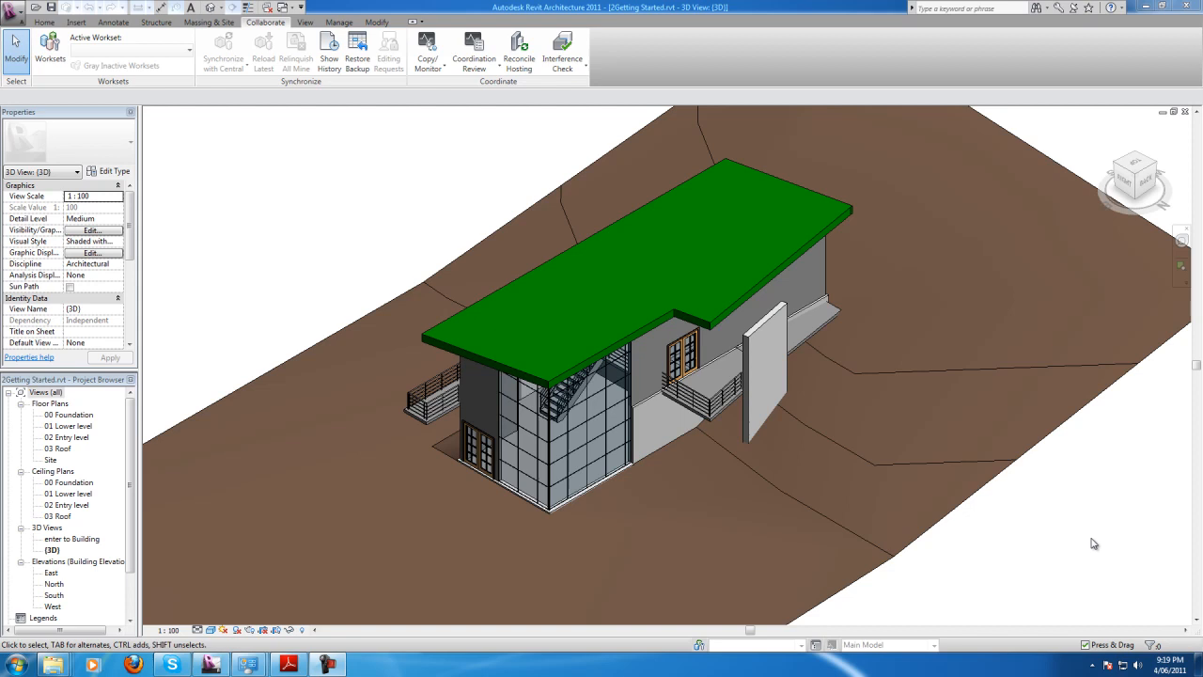
pyautogui.moveTo(593, 353)
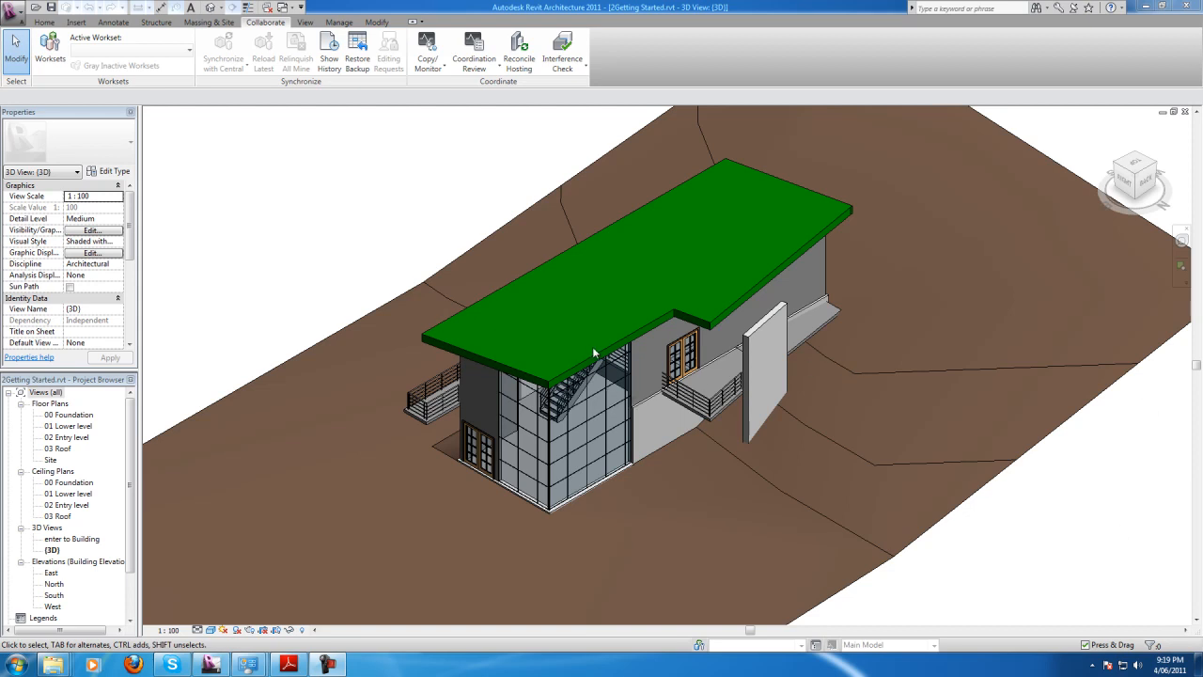
pyautogui.moveTo(881, 408)
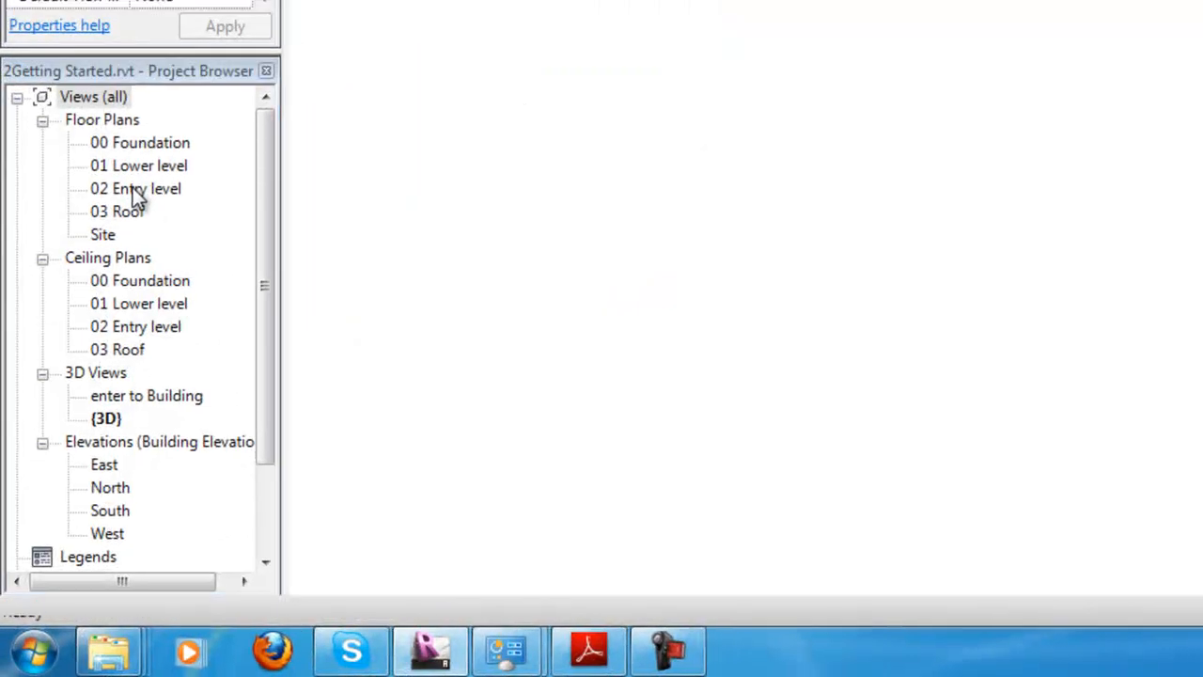
# Cut a building section horizontally across the 02 Entry level plan, listed as Section 1.
pyautogui.doubleClick(135, 188)
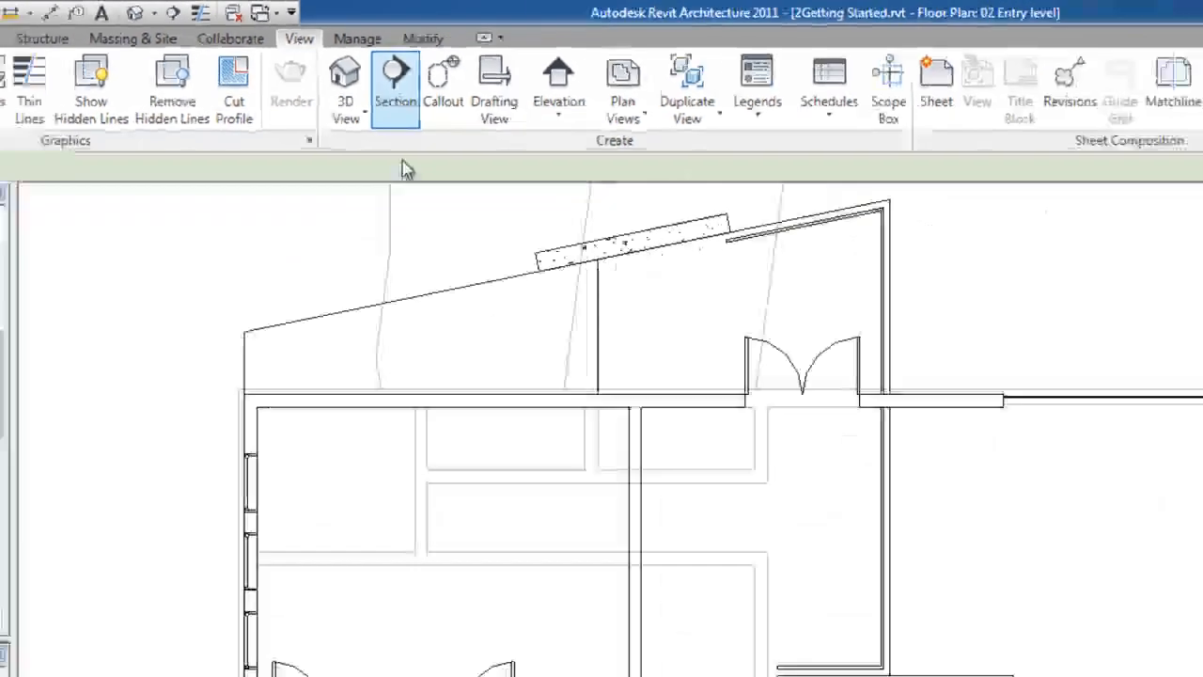
pyautogui.click(394, 79)
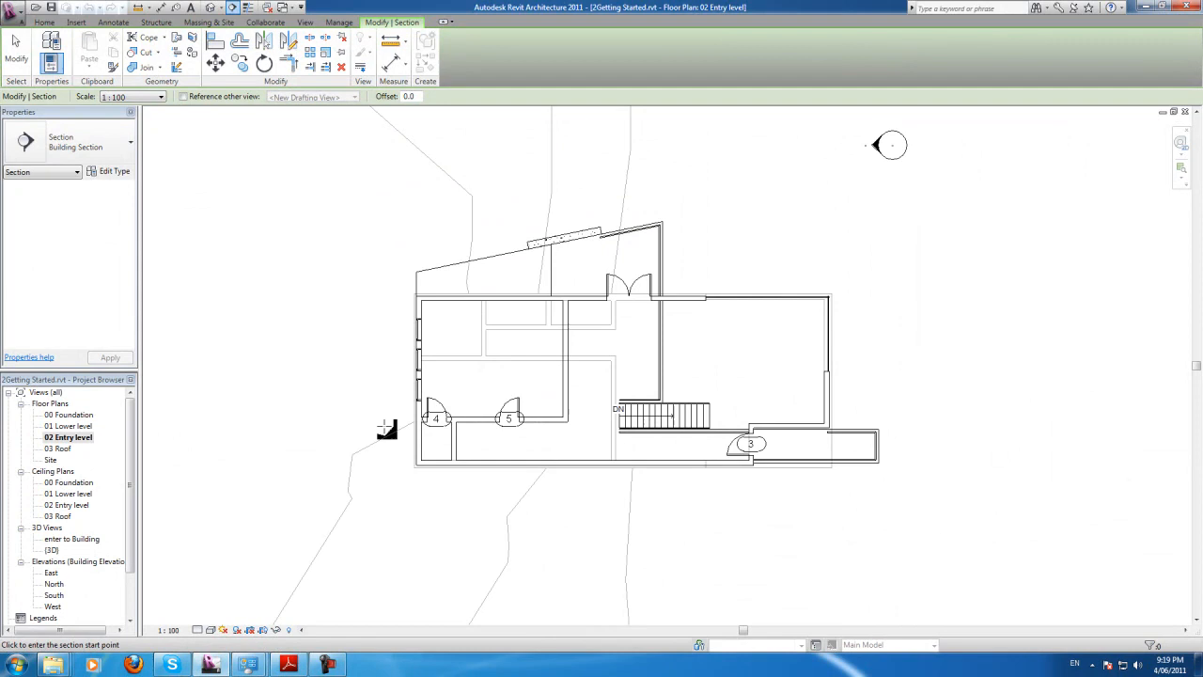
pyautogui.moveTo(353, 423)
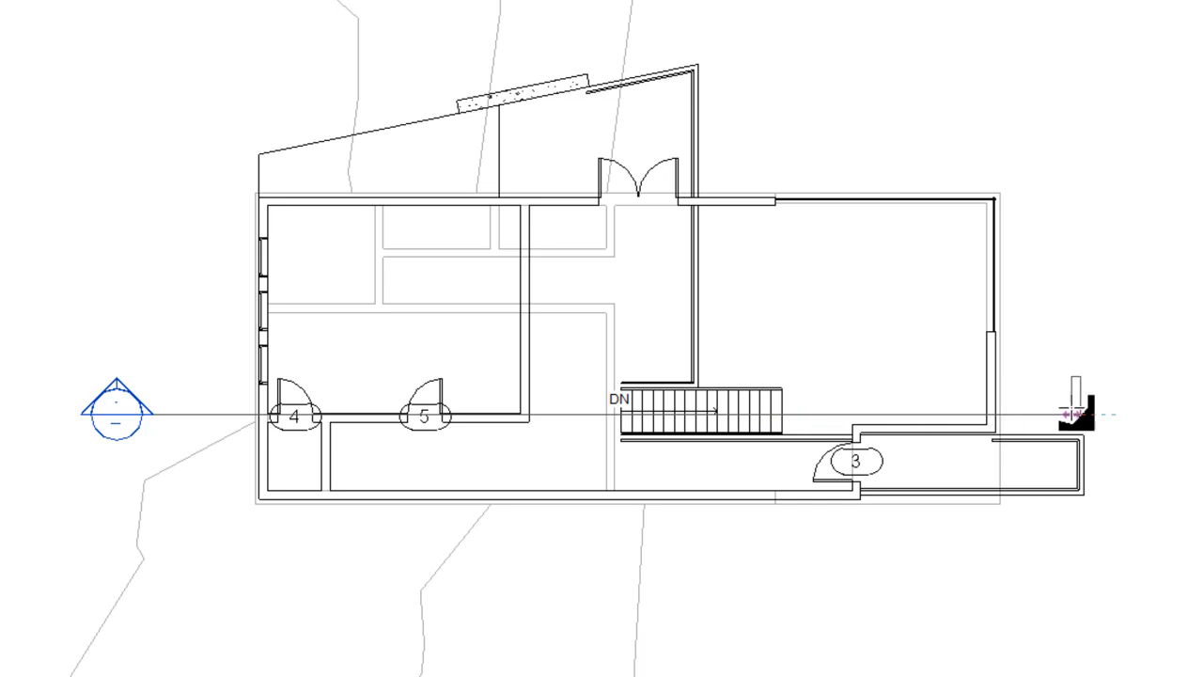
pyautogui.click(117, 413)
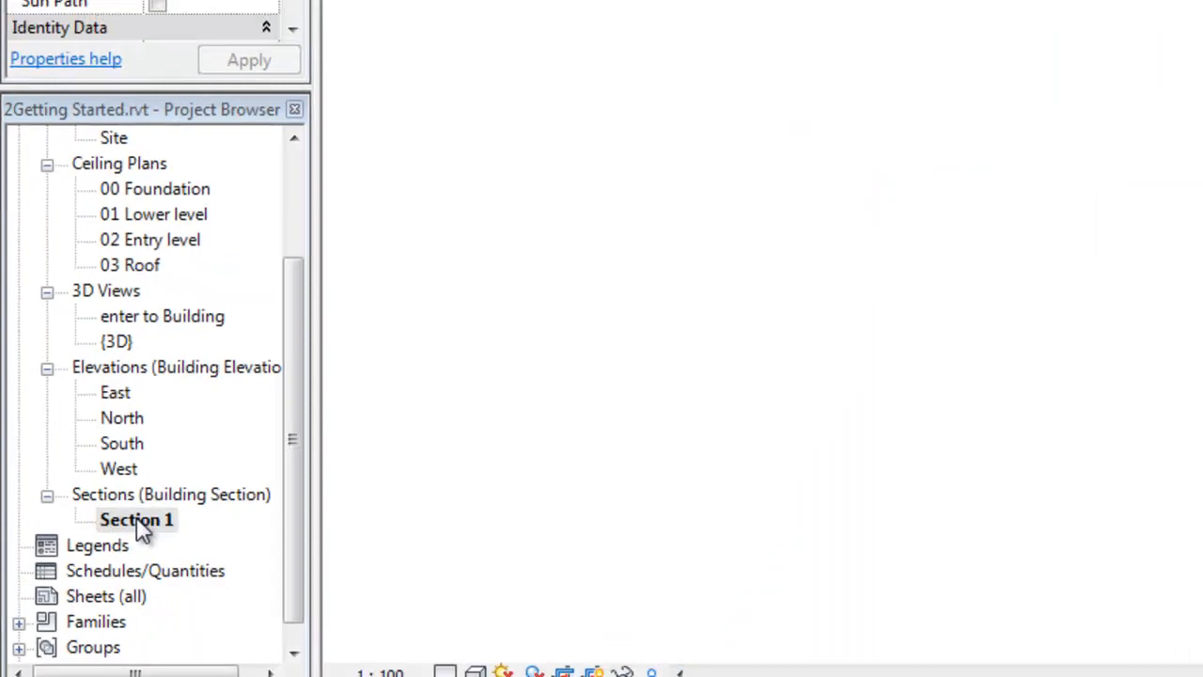
pyautogui.doubleClick(135, 519)
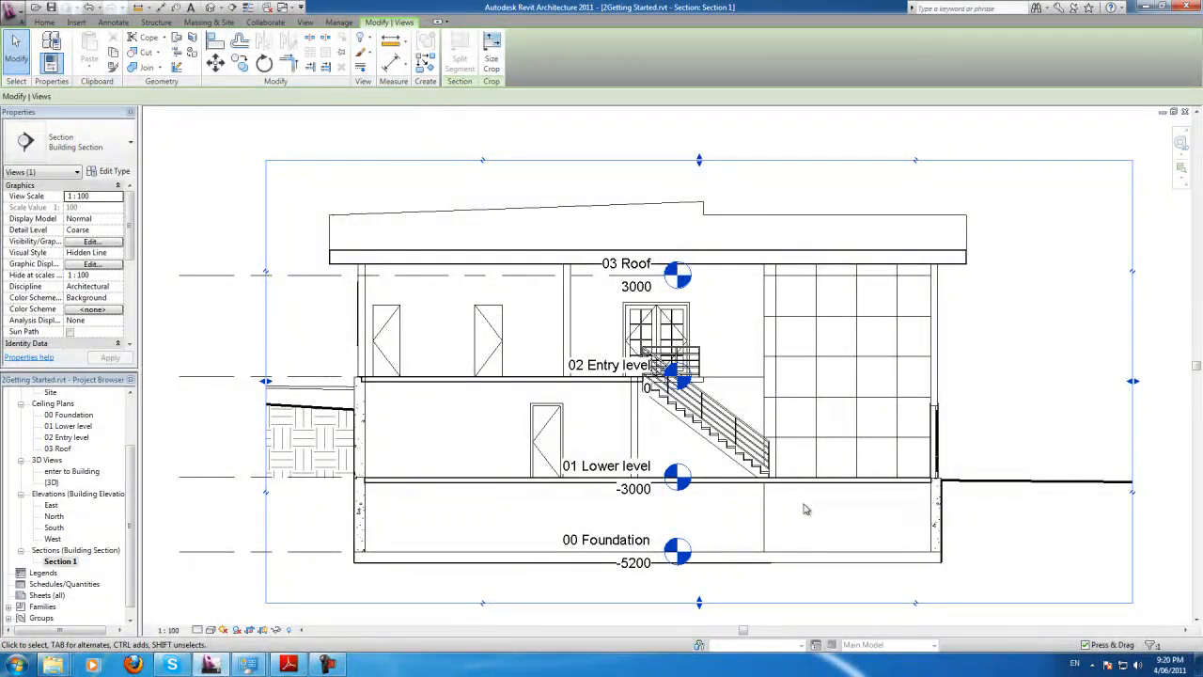
pyautogui.moveTo(536, 315)
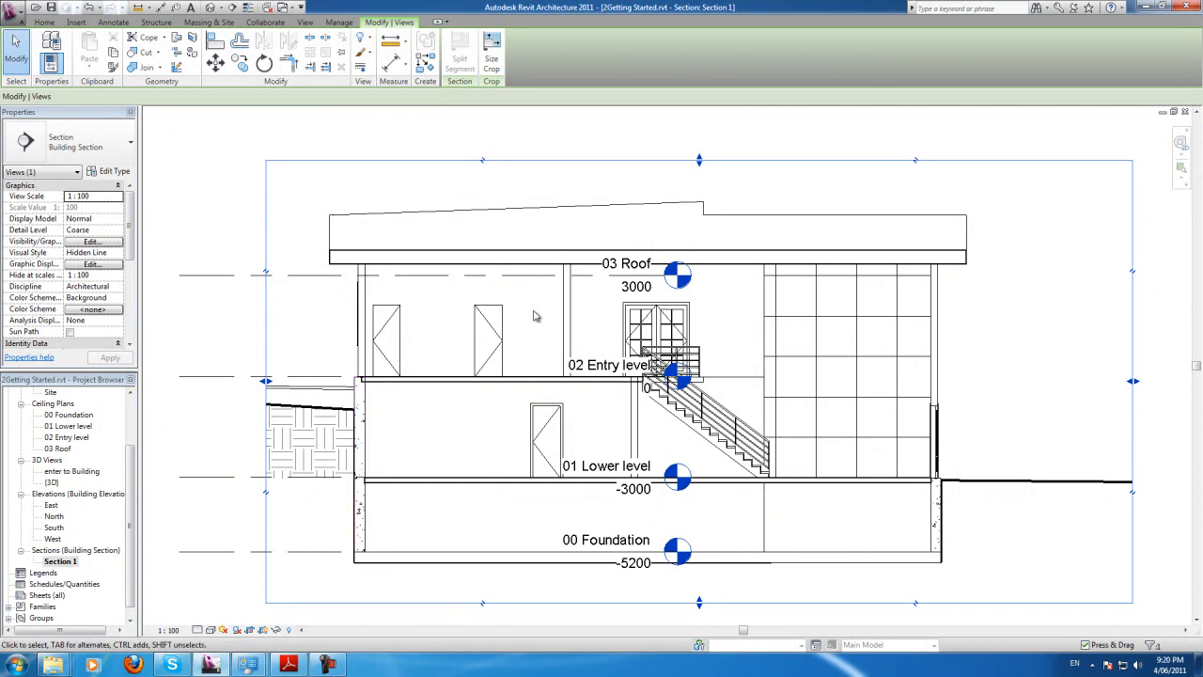
pyautogui.click(547, 441)
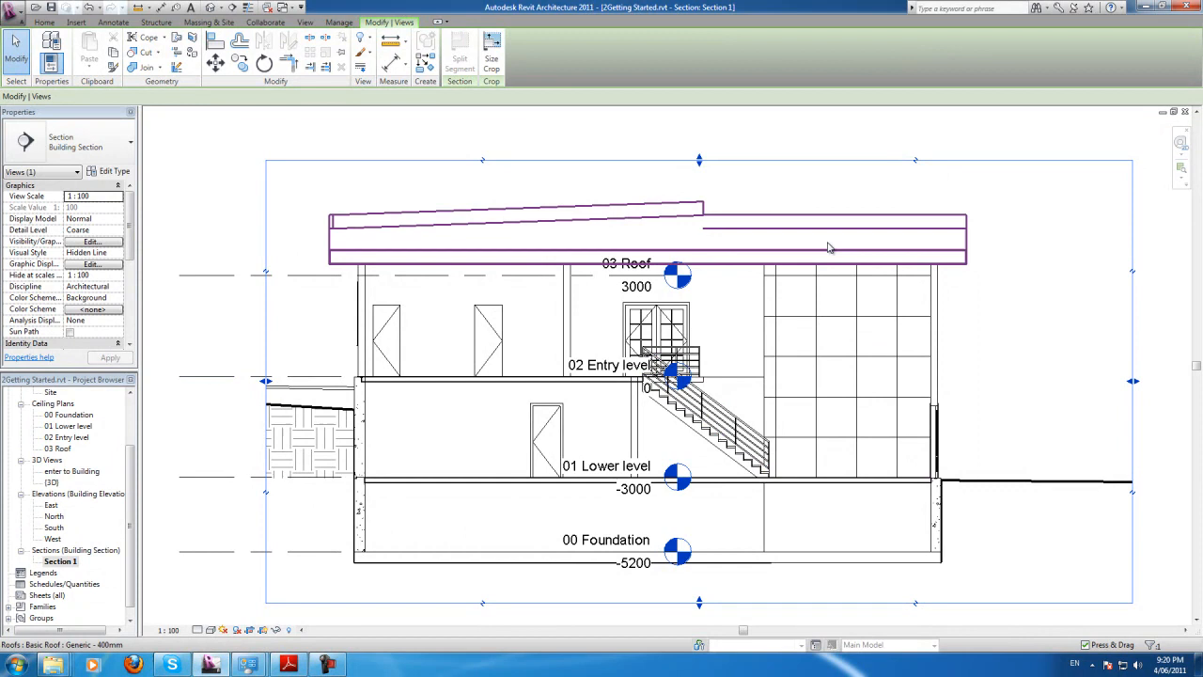
pyautogui.click(515, 304)
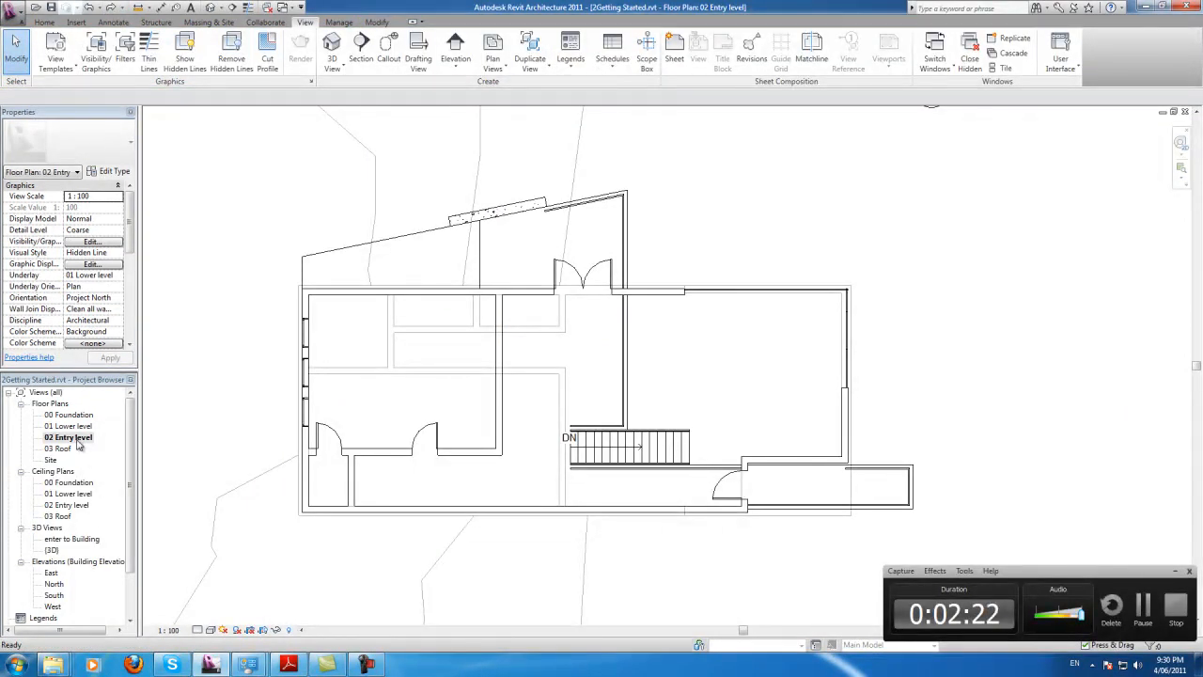
# Tag all untagged doors and windows on the 02 Entry level plan via Tag All Not Tagged.
pyautogui.click(49, 402)
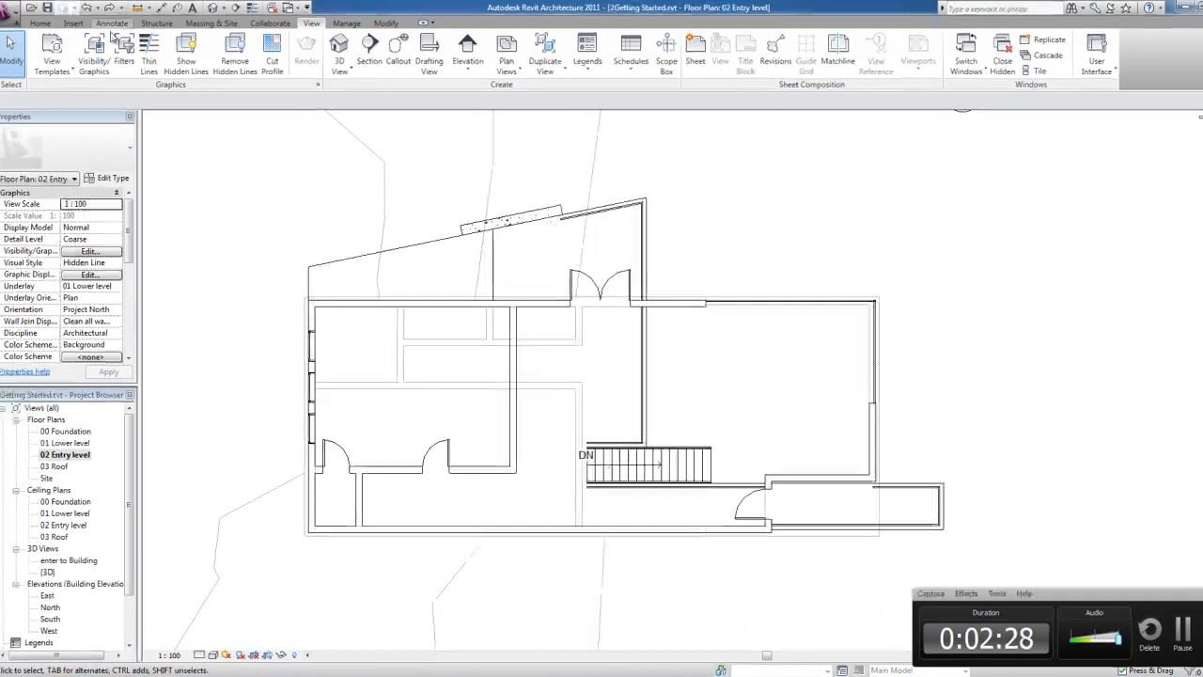
pyautogui.click(111, 22)
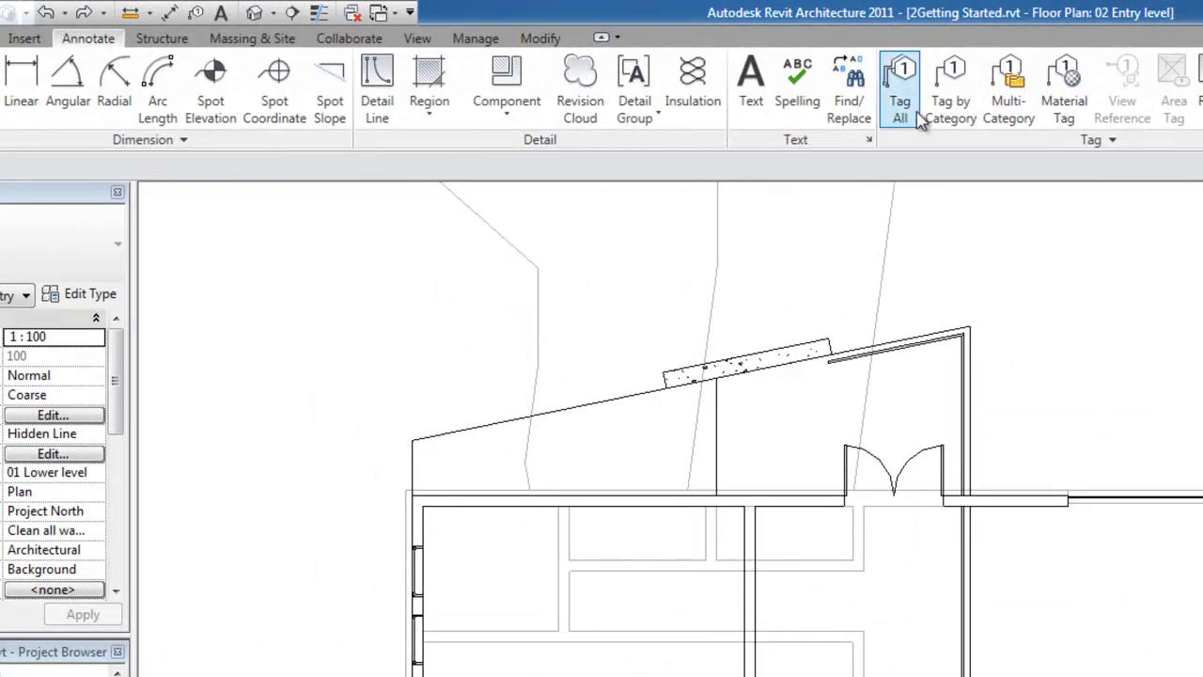
pyautogui.click(898, 85)
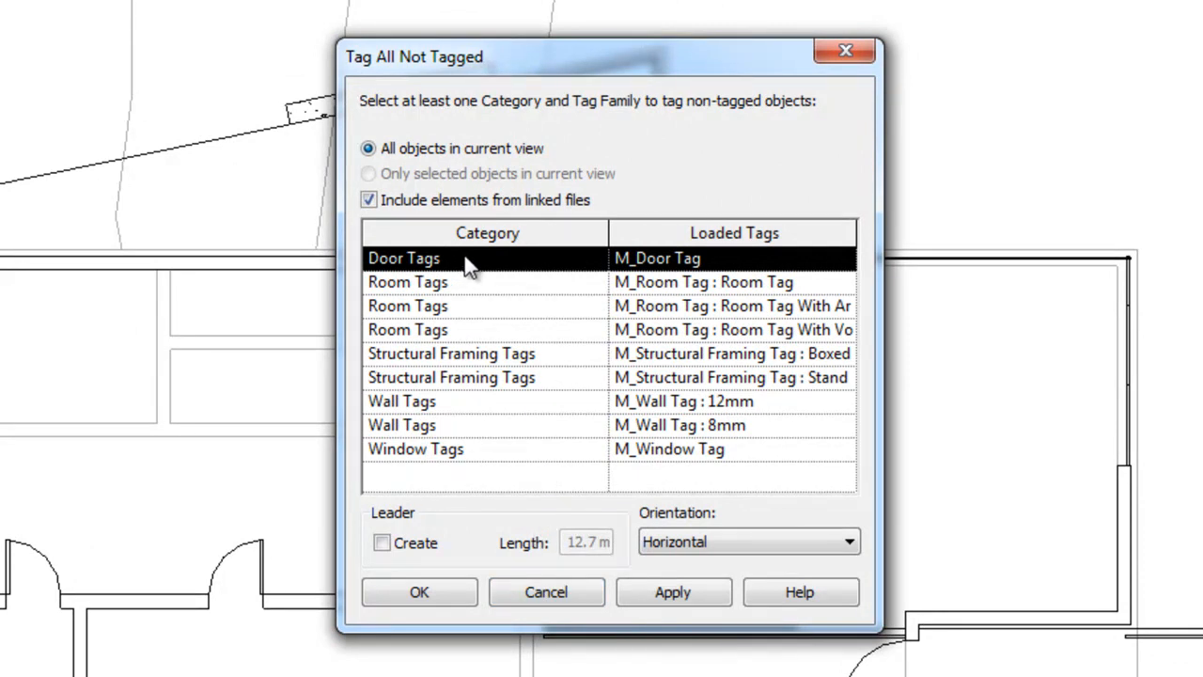
pyautogui.moveTo(418, 260)
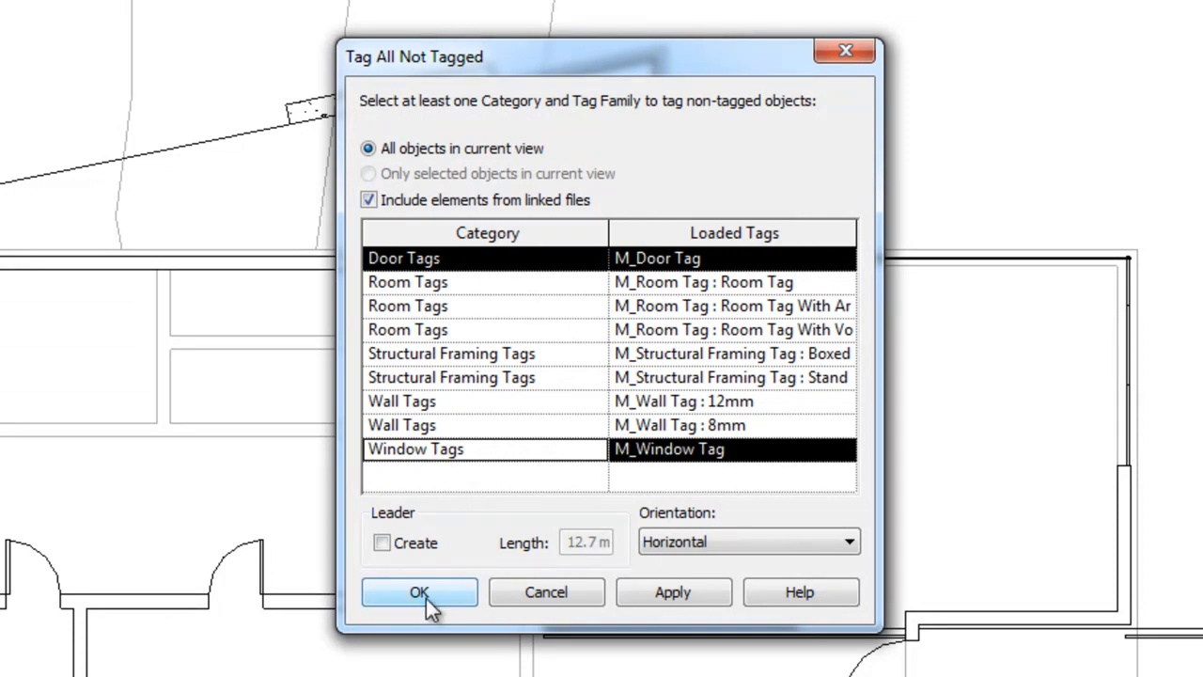
pyautogui.click(419, 592)
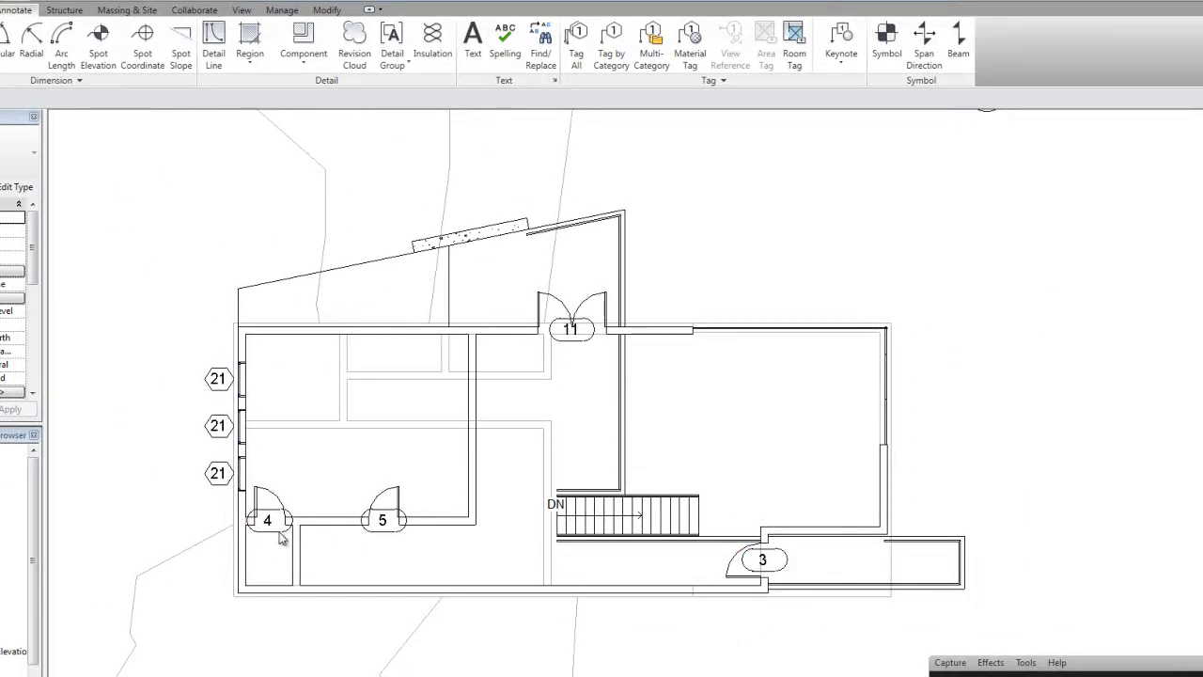
pyautogui.click(272, 507)
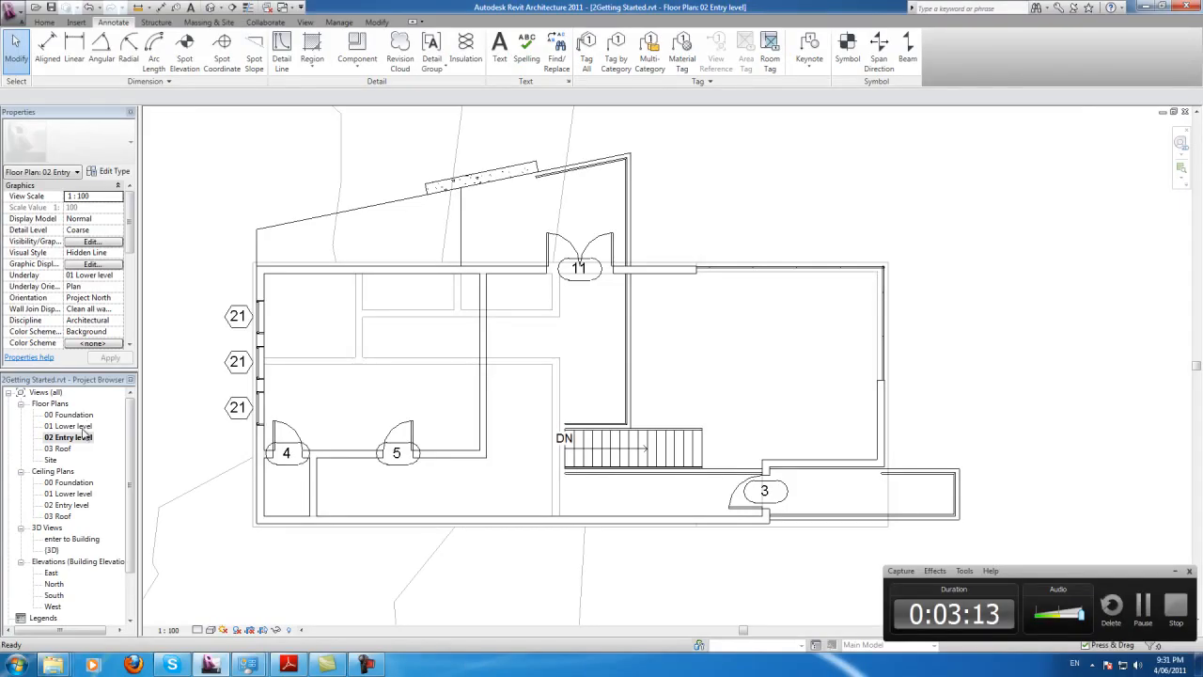
# Tag all untagged doors (6–10) and windows (23) on the 01 Lower level plan.
pyautogui.doubleClick(68, 424)
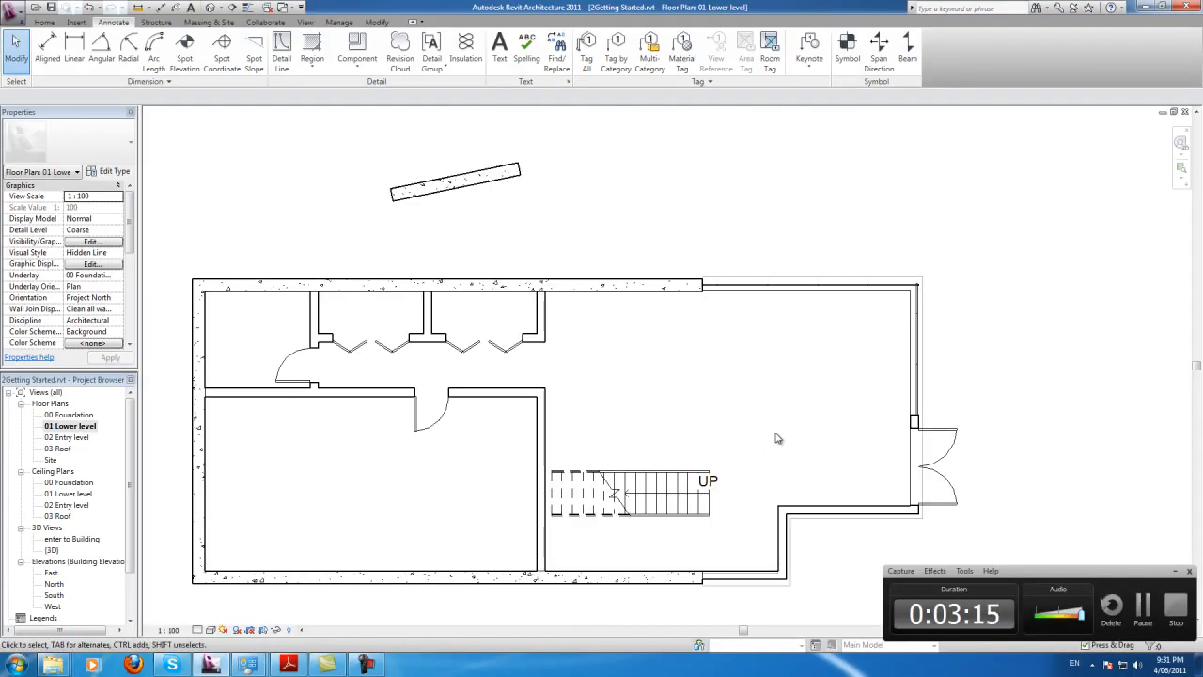
pyautogui.click(586, 47)
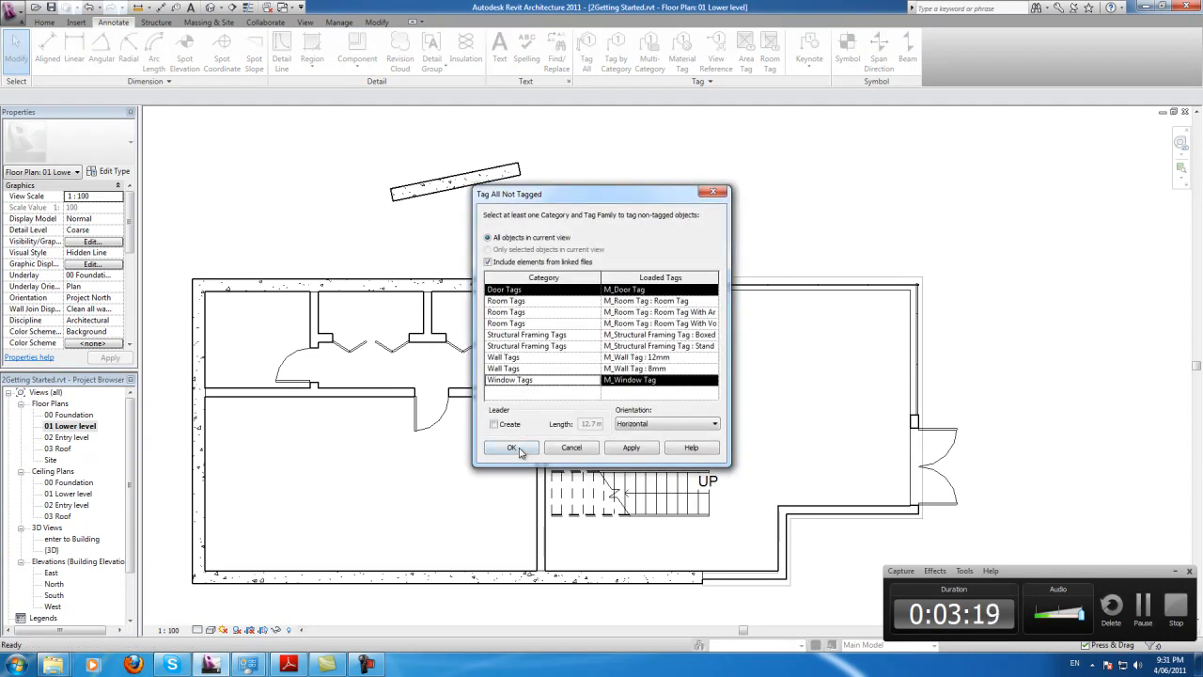
pyautogui.click(511, 447)
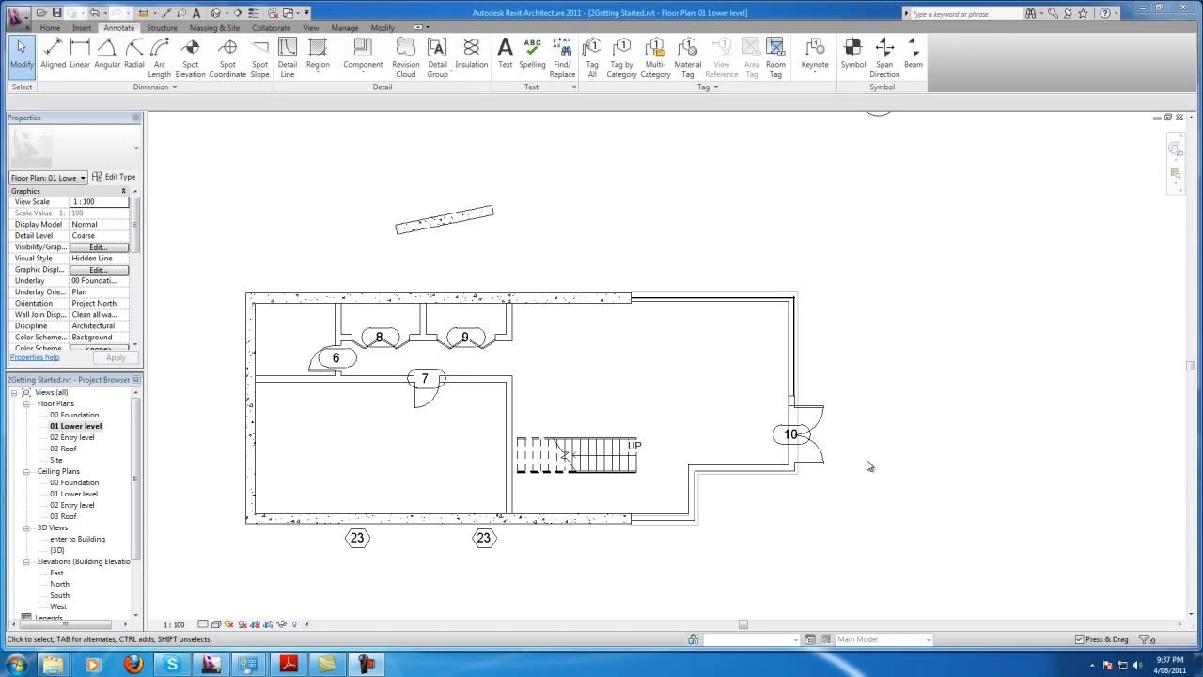
pyautogui.moveTo(214, 98)
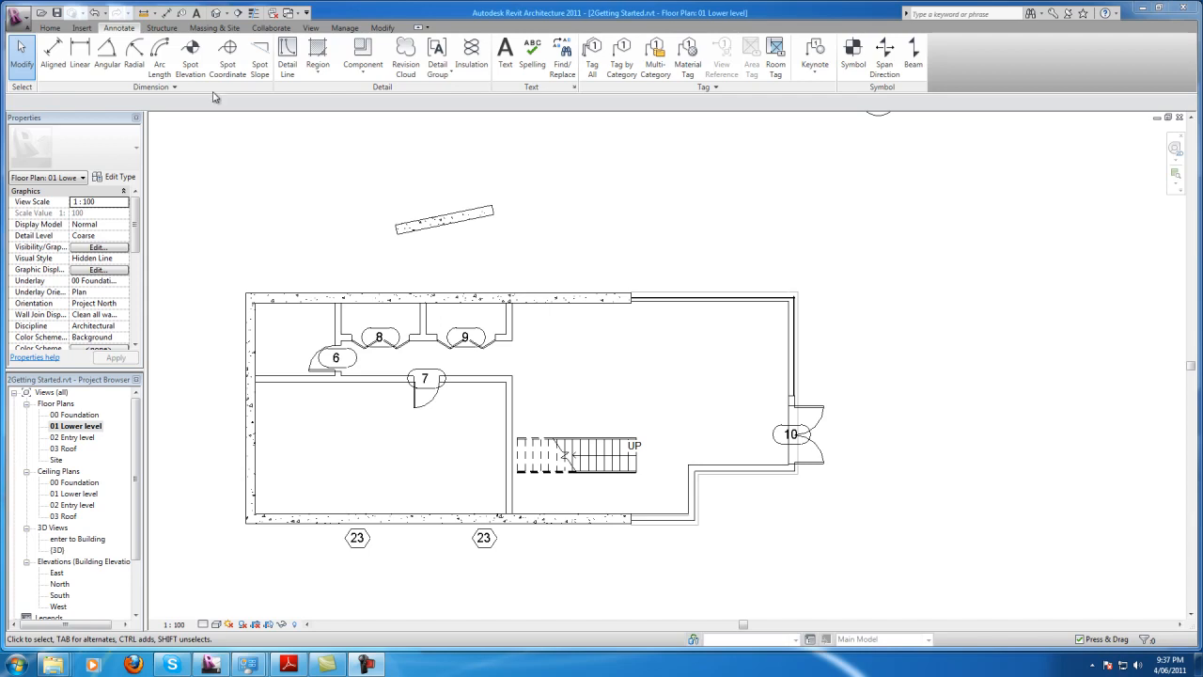
# Create a new Schedule/Quantities schedule for the Doors category.
pyautogui.click(310, 28)
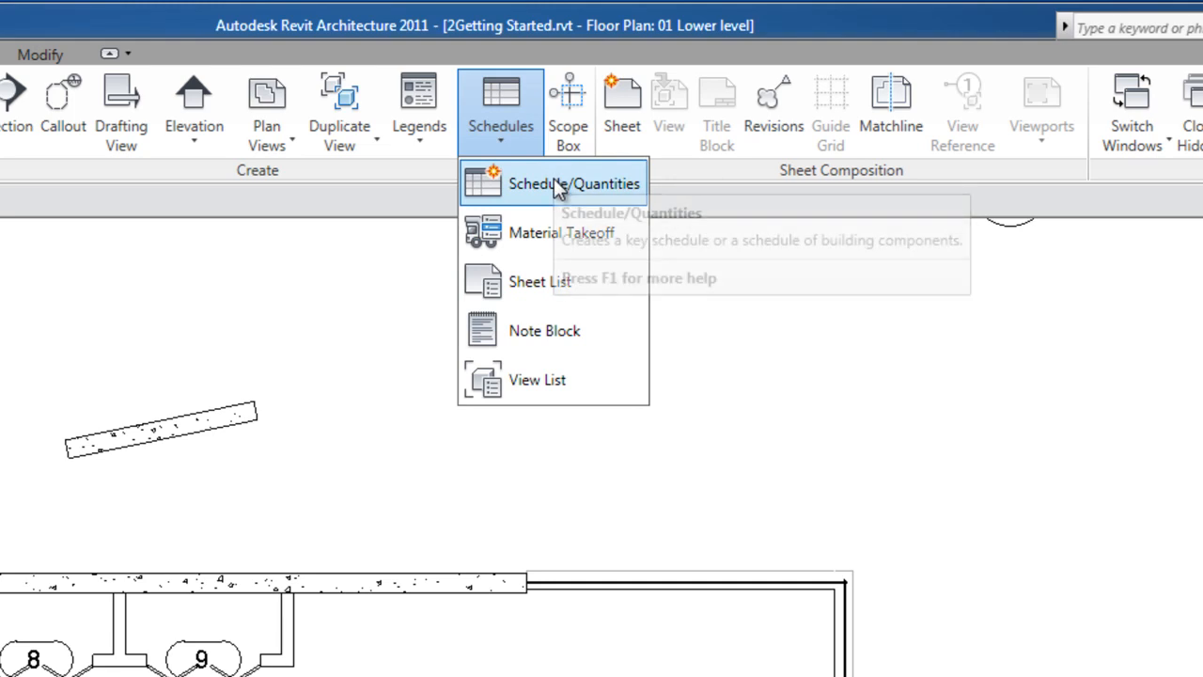
pyautogui.click(575, 184)
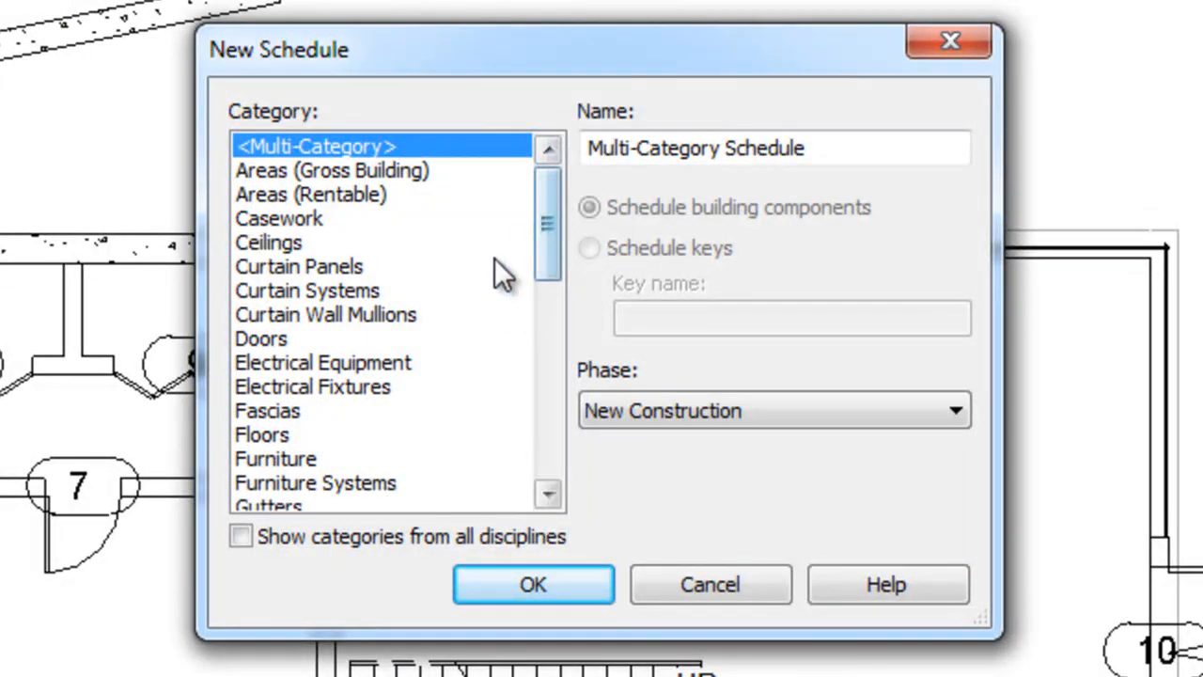
pyautogui.click(261, 338)
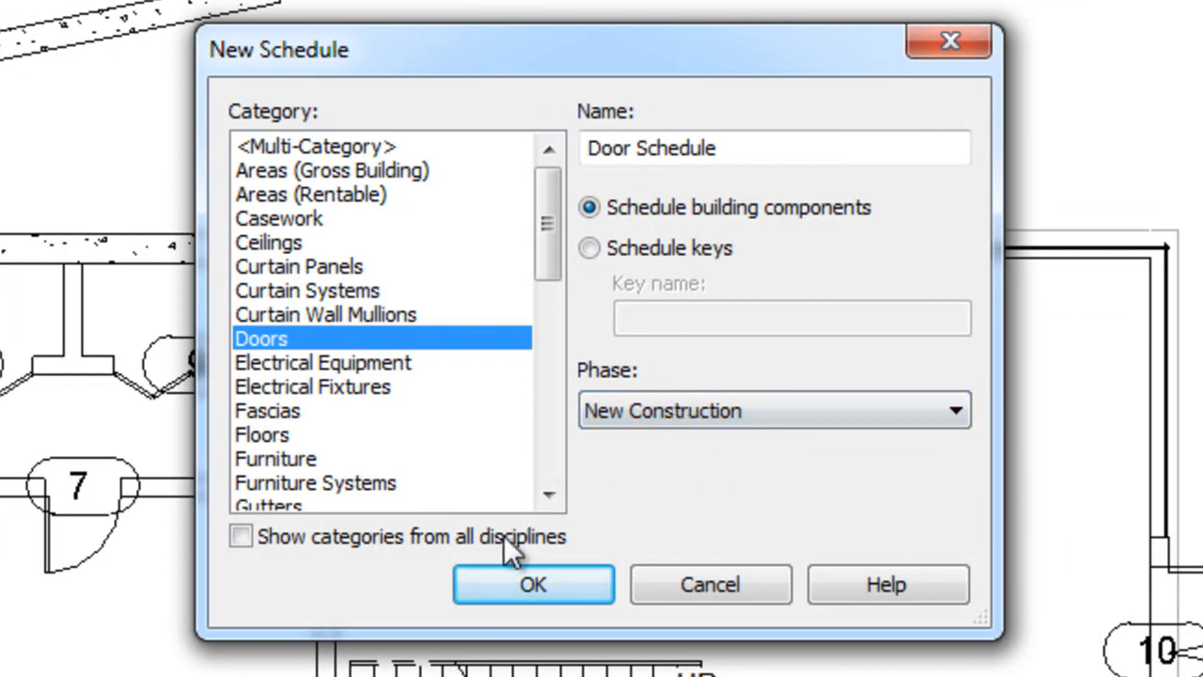
pyautogui.click(534, 583)
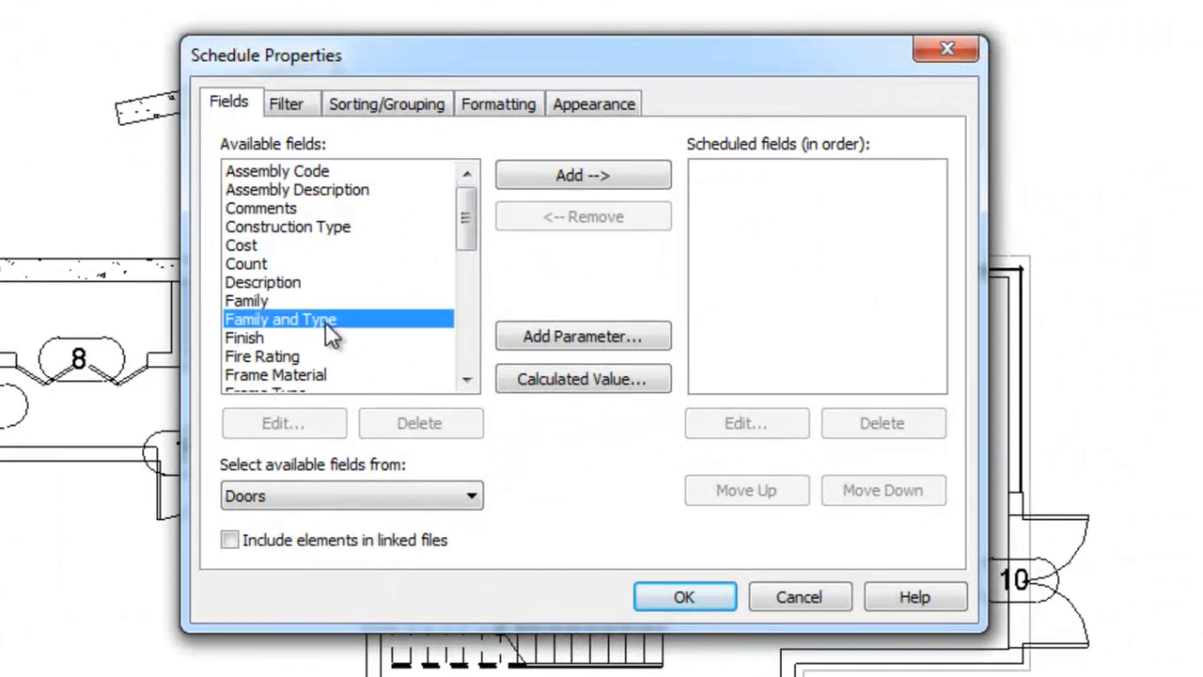
# Schedule the fields Mark, Family and Type, Width and Height, with Mark moved to the top.
pyautogui.click(583, 175)
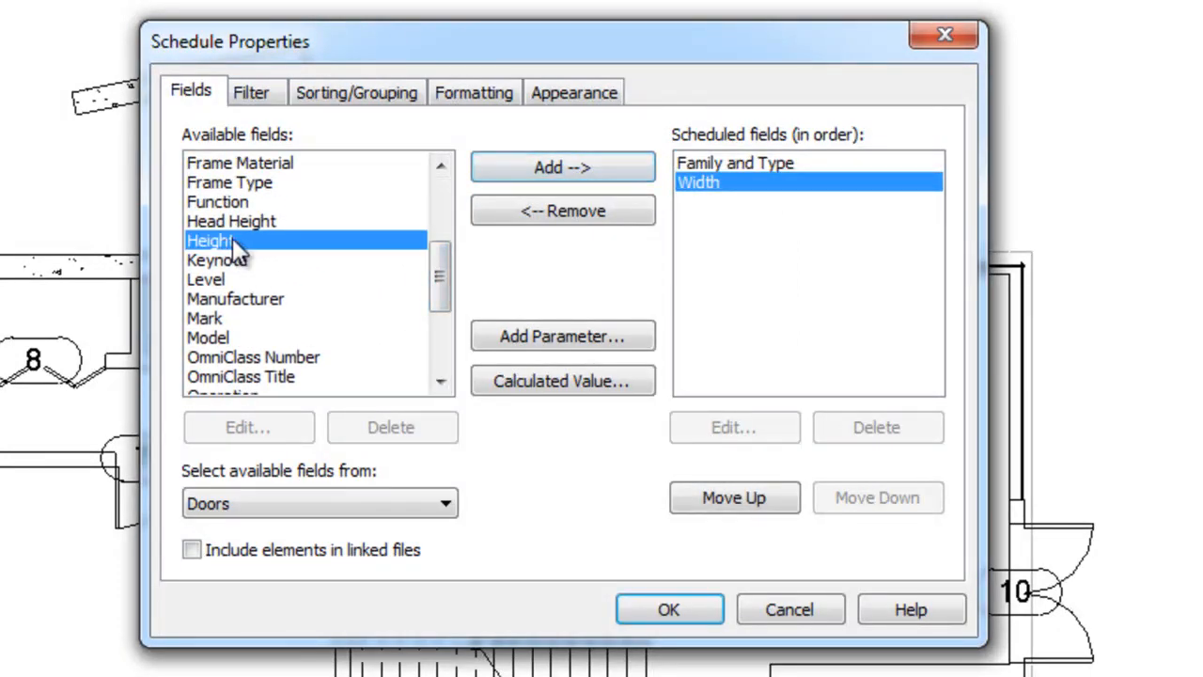
pyautogui.click(561, 167)
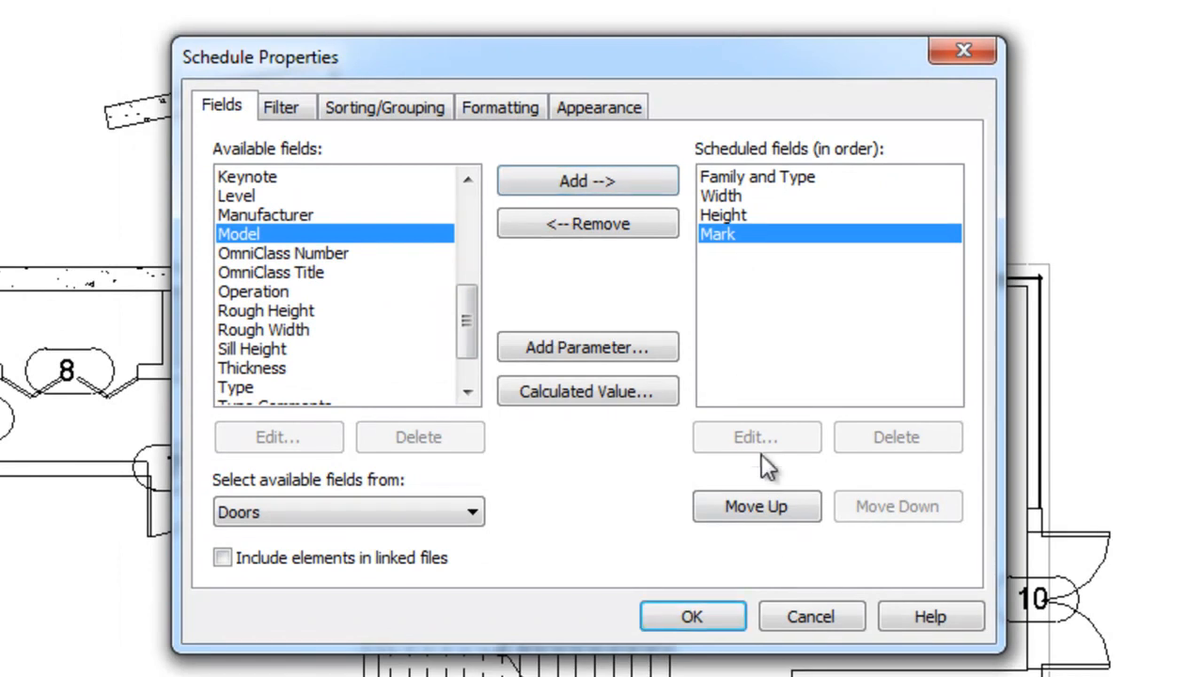
pyautogui.moveTo(756, 506)
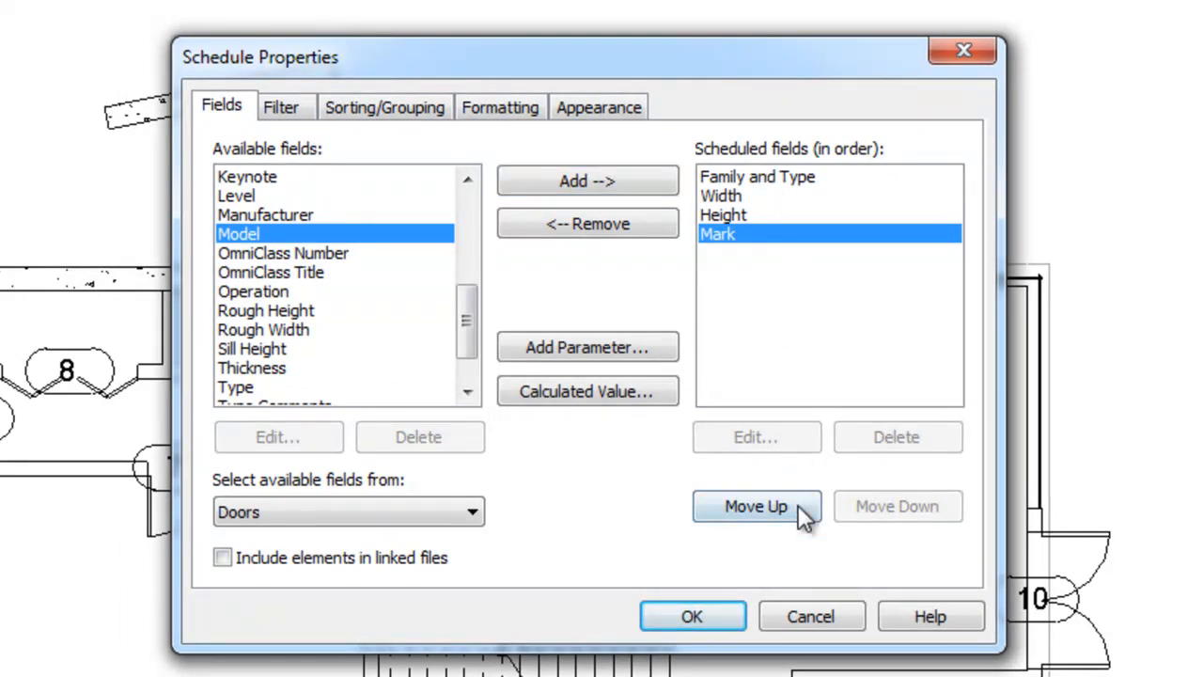
pyautogui.click(756, 506)
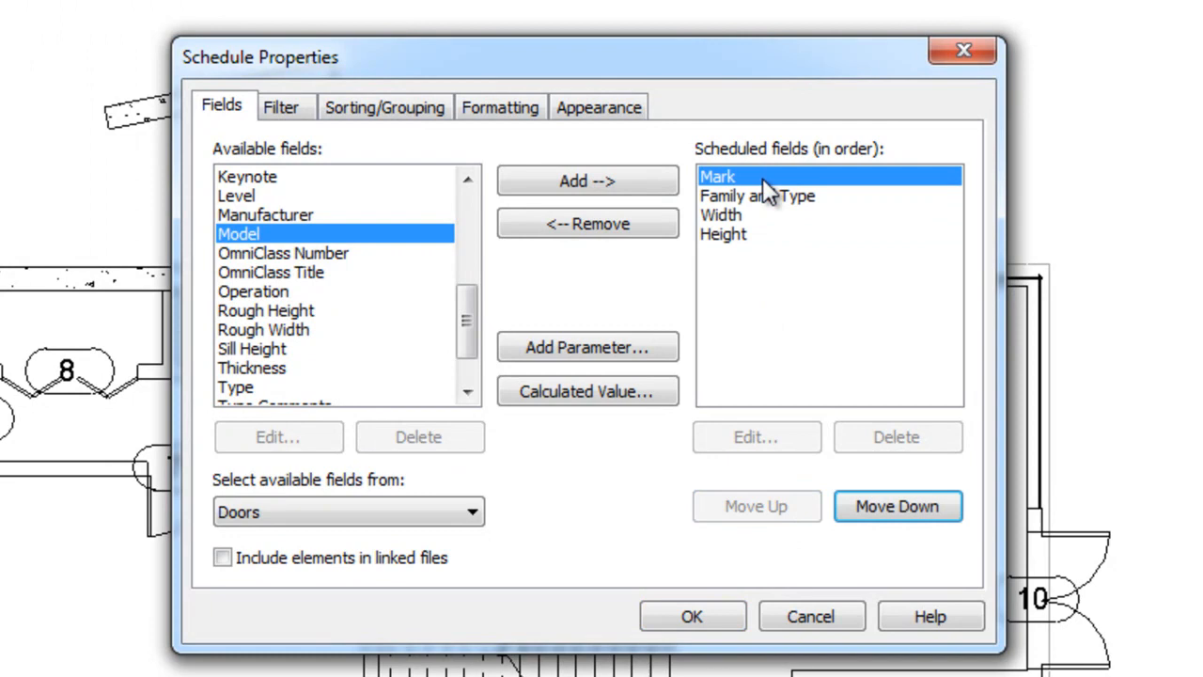
pyautogui.moveTo(723, 246)
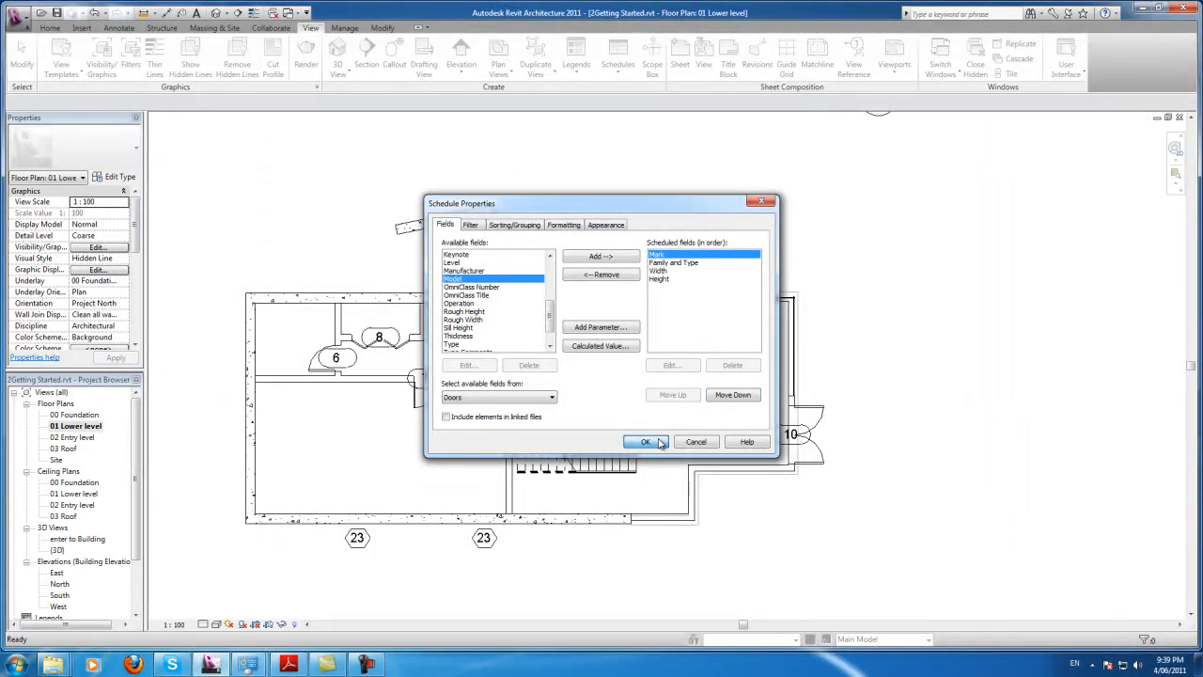
pyautogui.click(646, 441)
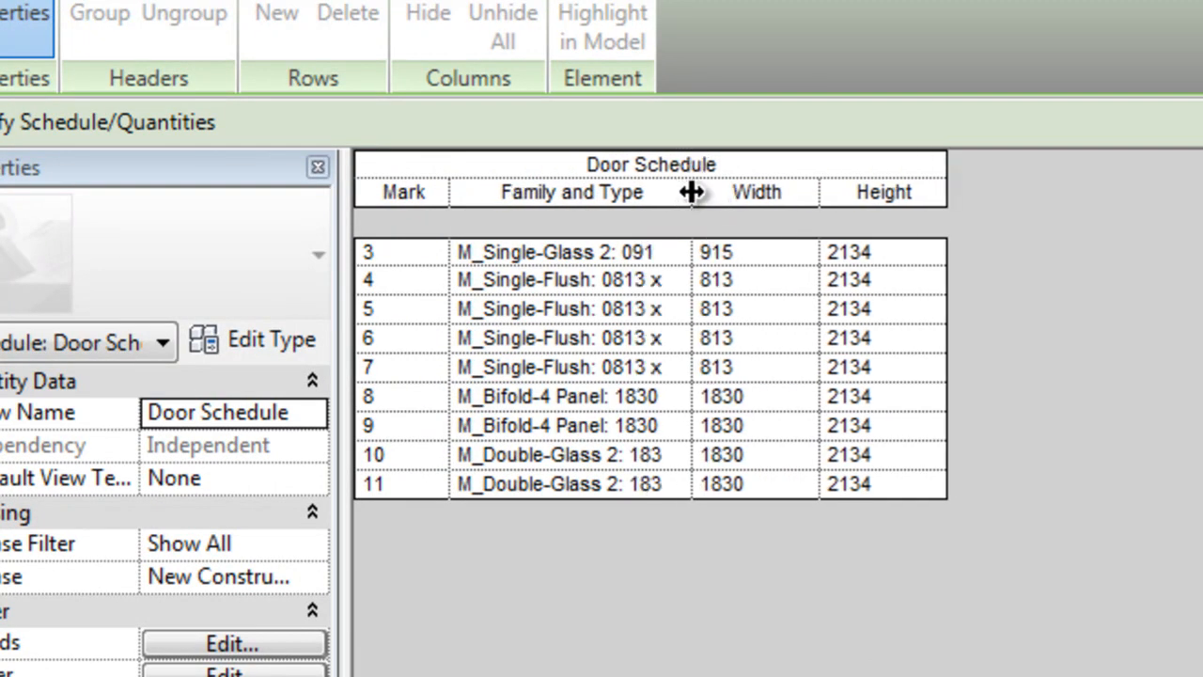
pyautogui.moveTo(868, 173)
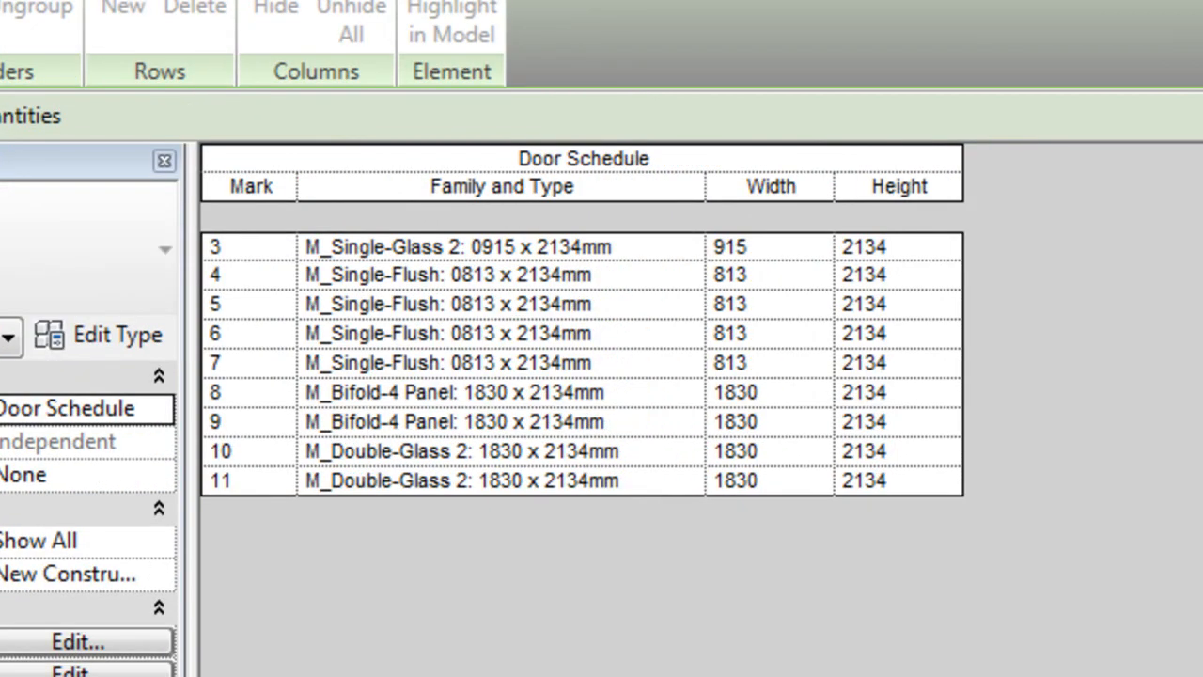
pyautogui.moveTo(485, 404)
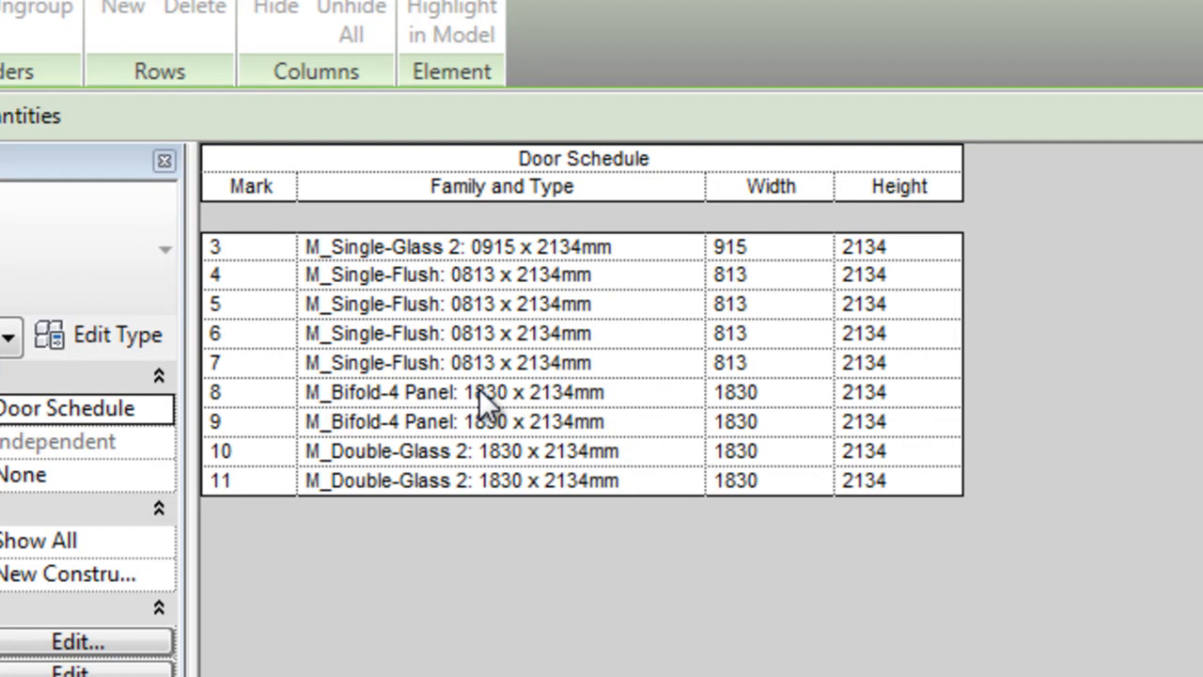
pyautogui.moveTo(284, 226)
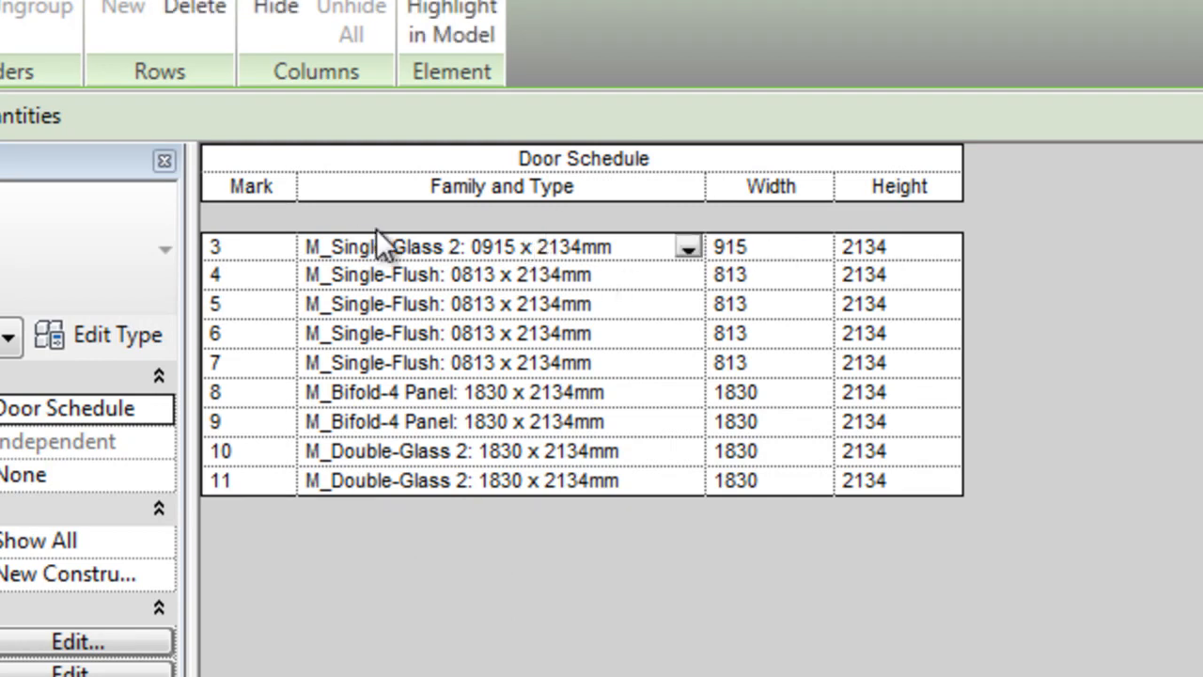
pyautogui.moveTo(455, 457)
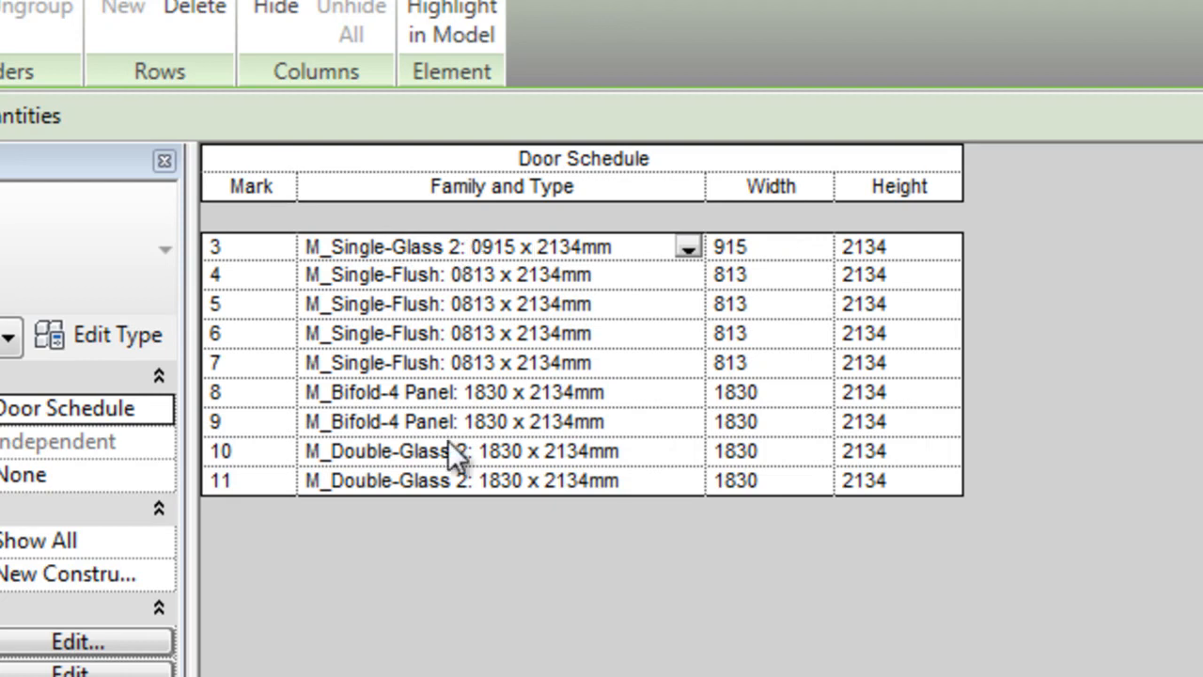
pyautogui.moveTo(479, 413)
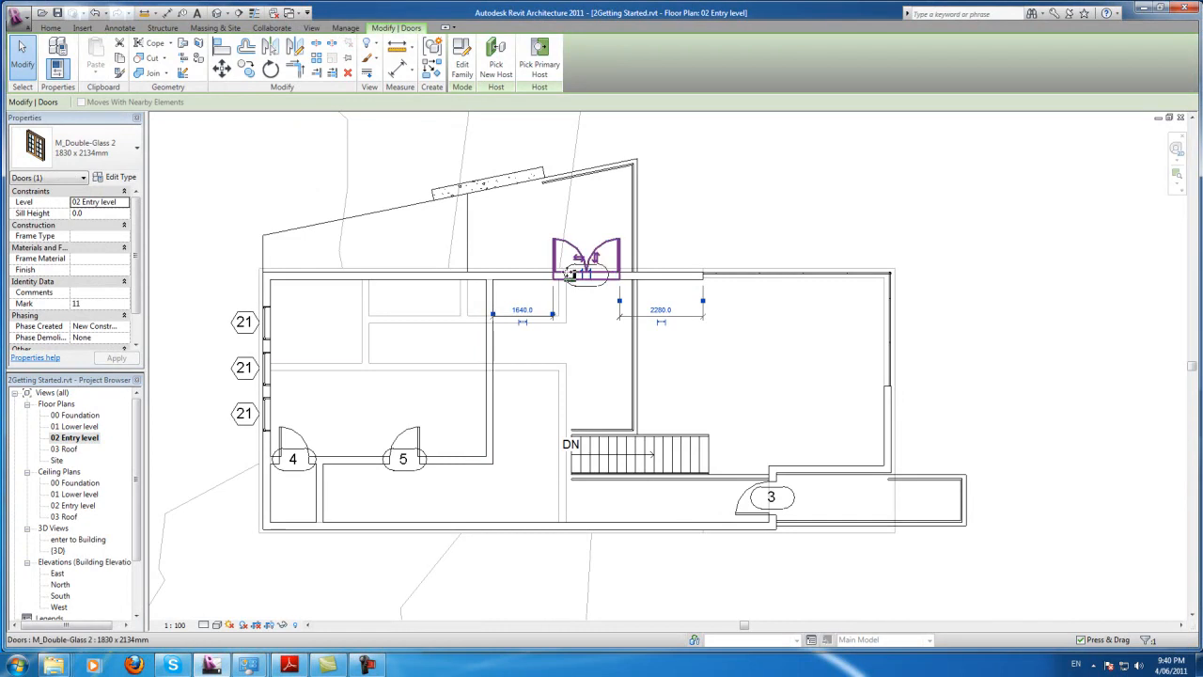
# Retype door 11 in the Door Schedule to M_Single-Flush 0762 x 2032mm.
pyautogui.click(312, 28)
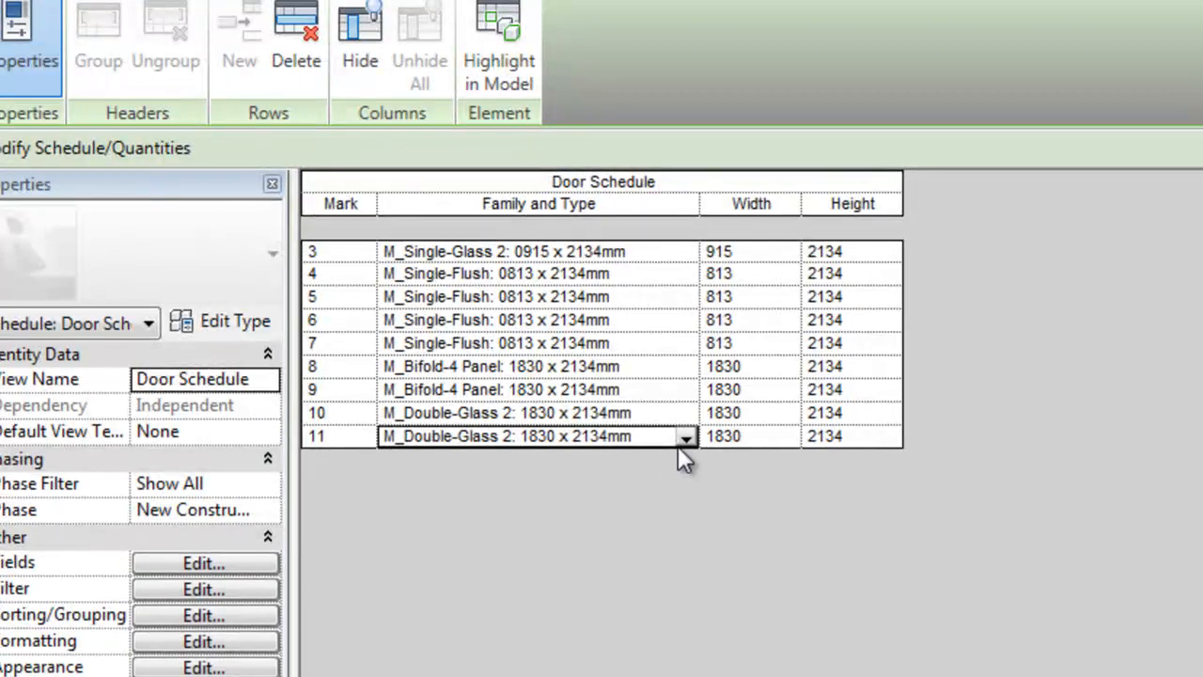
pyautogui.click(684, 436)
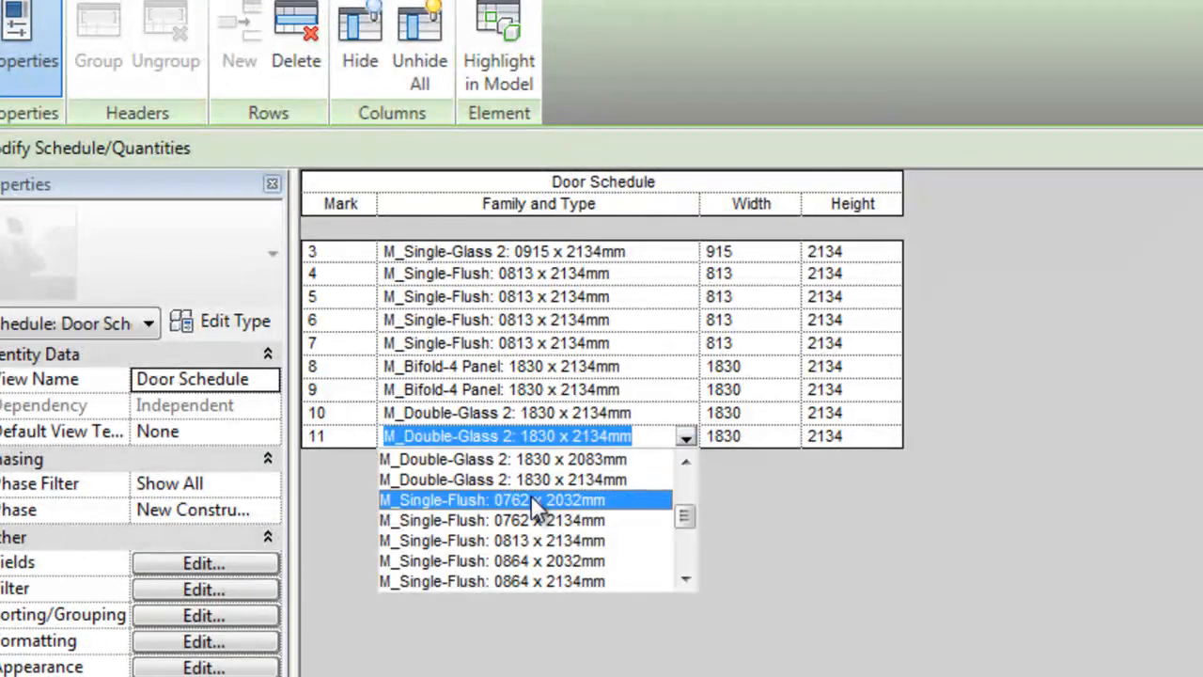
pyautogui.click(493, 500)
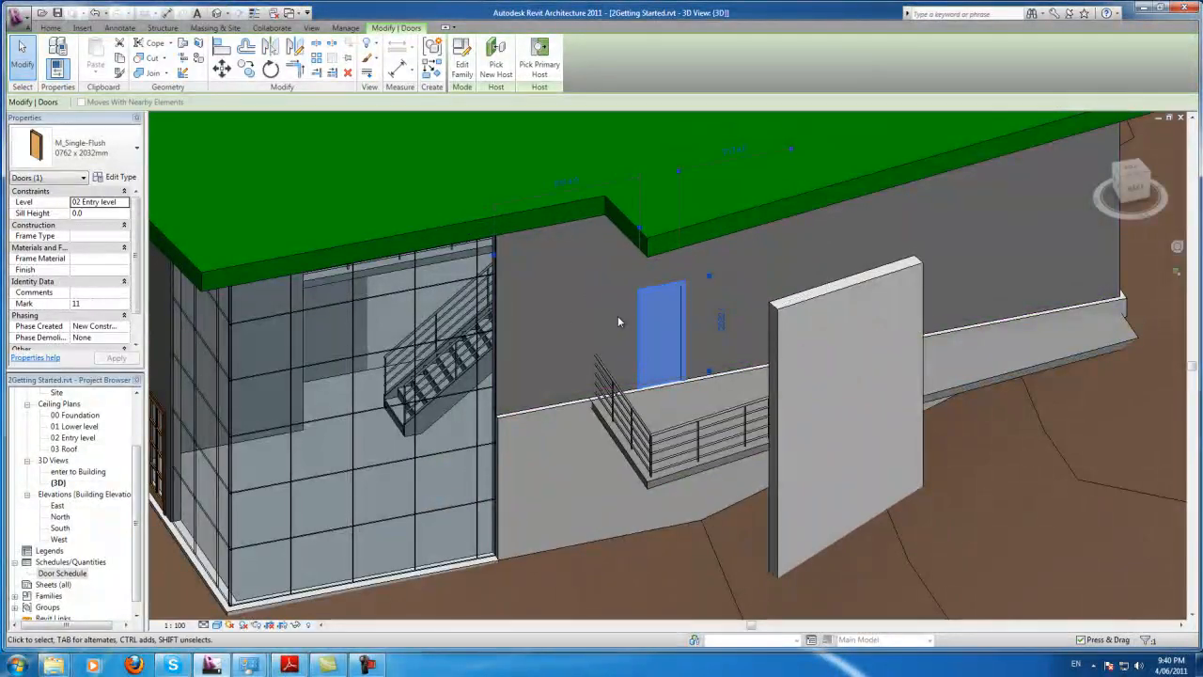
# Restore door 11 to M_Double-Glass 2: 1830 x 2134mm in the Door Schedule.
pyautogui.doubleClick(62, 573)
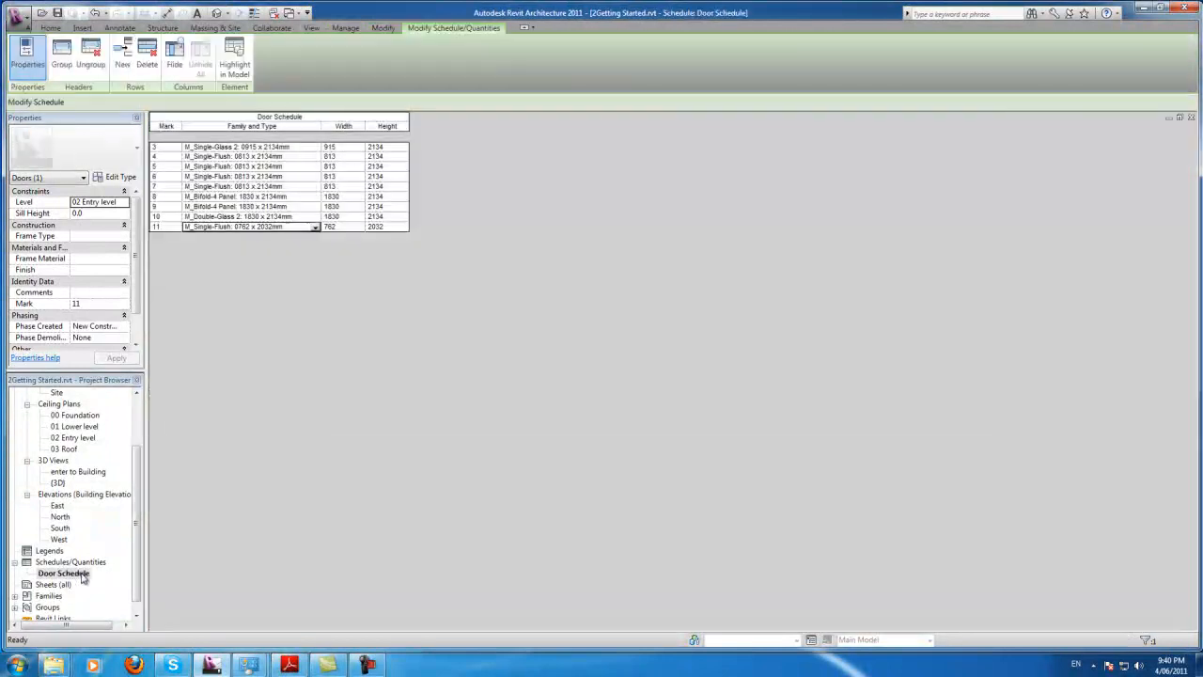
pyautogui.click(316, 225)
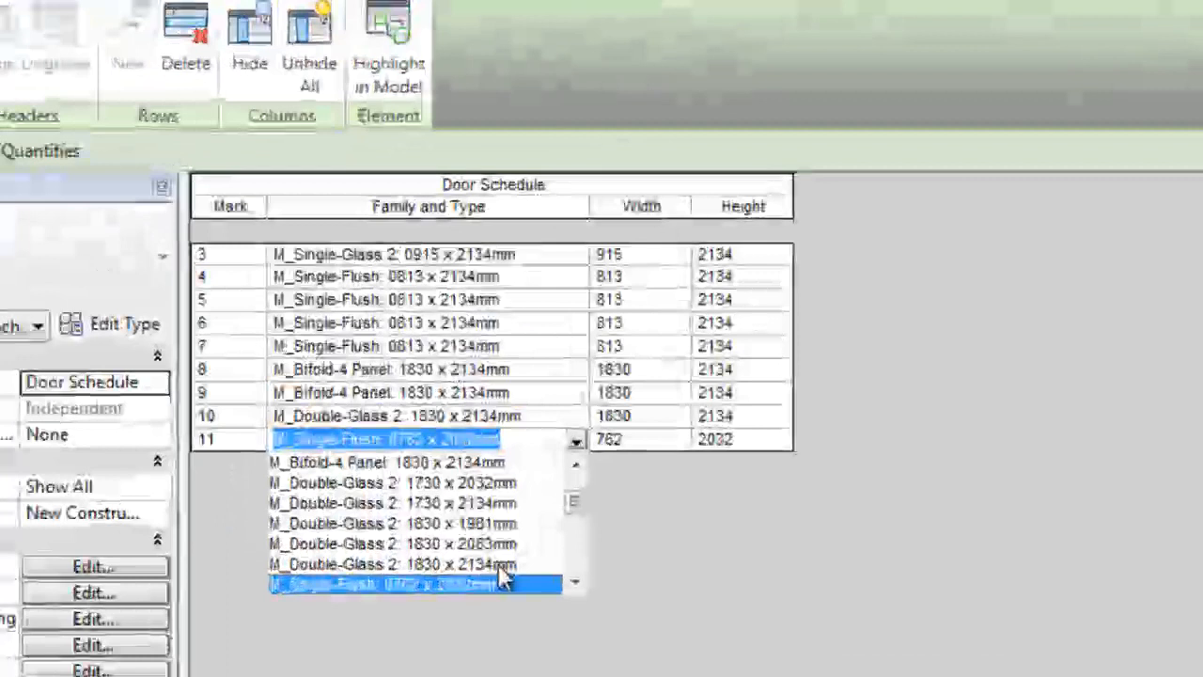
pyautogui.click(390, 564)
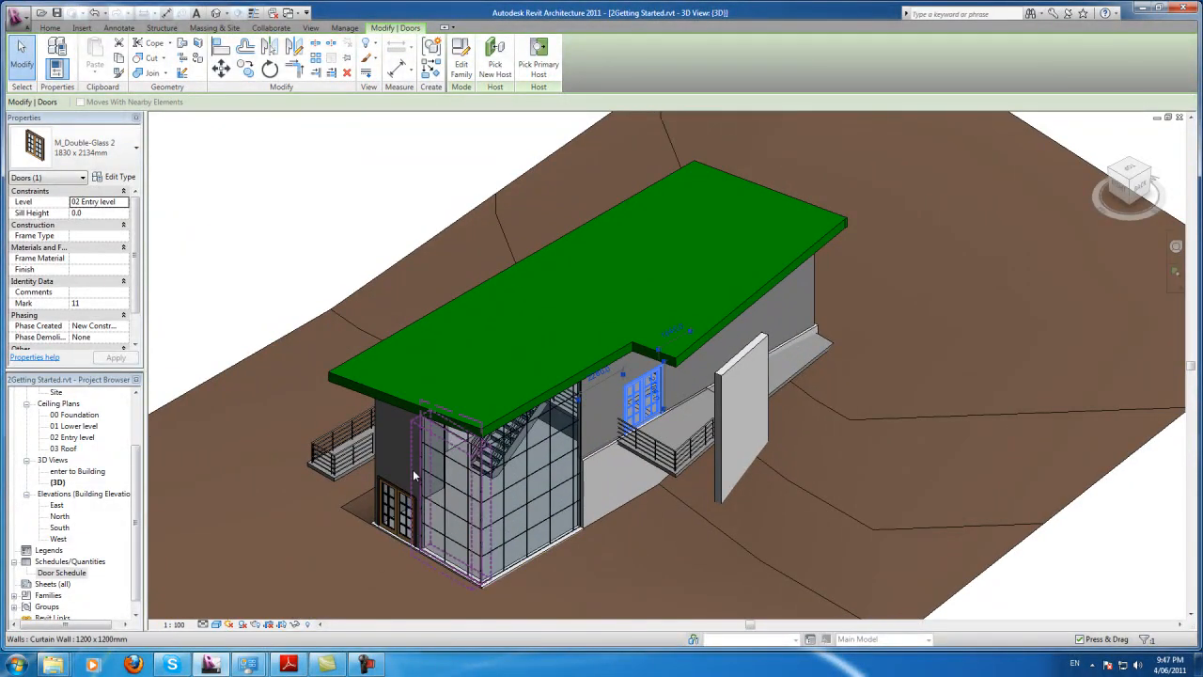
pyautogui.moveTo(413, 474)
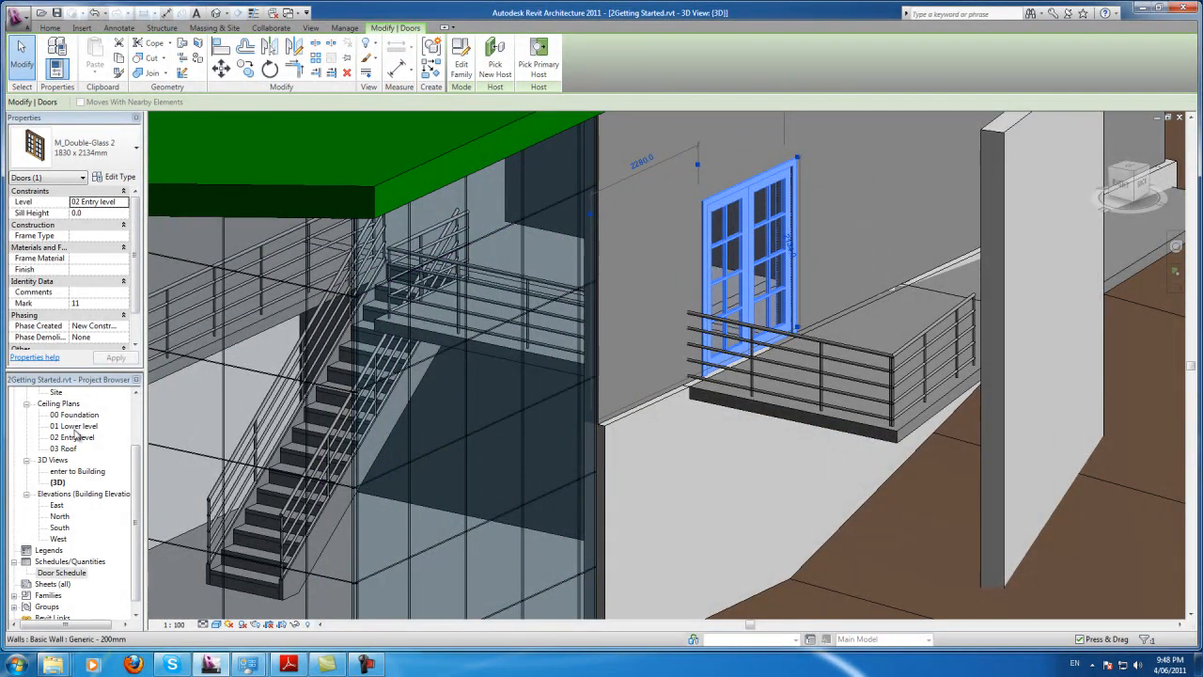
# Select three walls in the 01 Lower level ceiling plan and toggle their Room Bounding property.
pyautogui.doubleClick(76, 424)
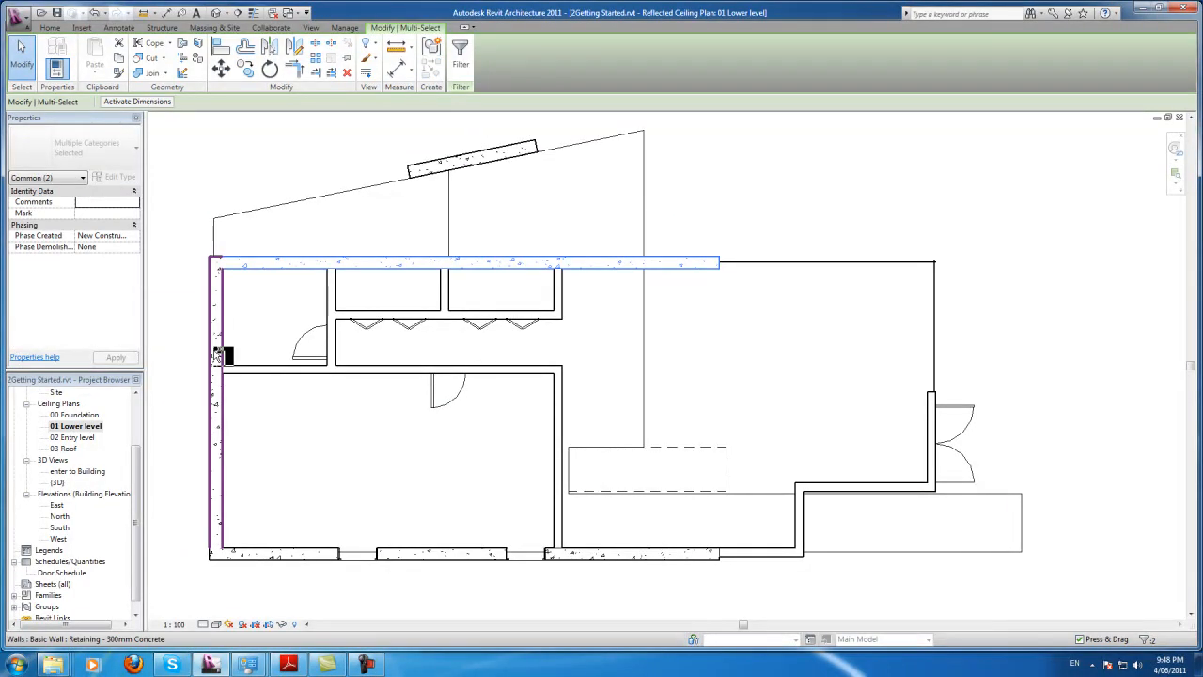
pyautogui.click(635, 560)
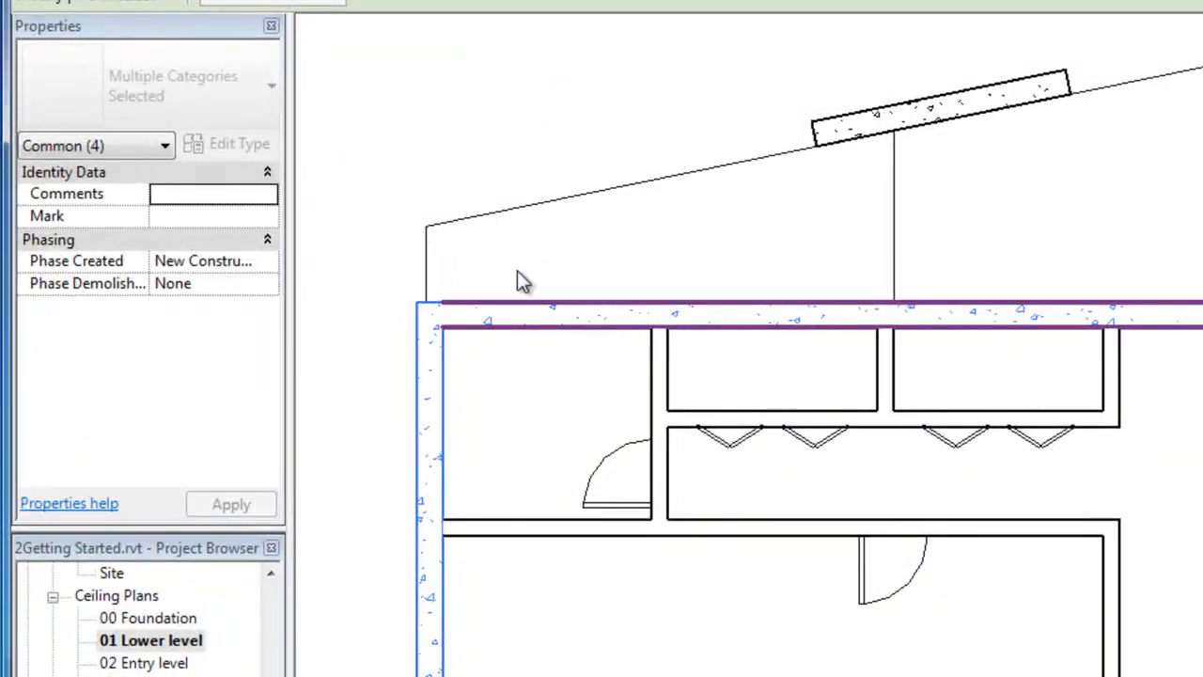
pyautogui.click(94, 145)
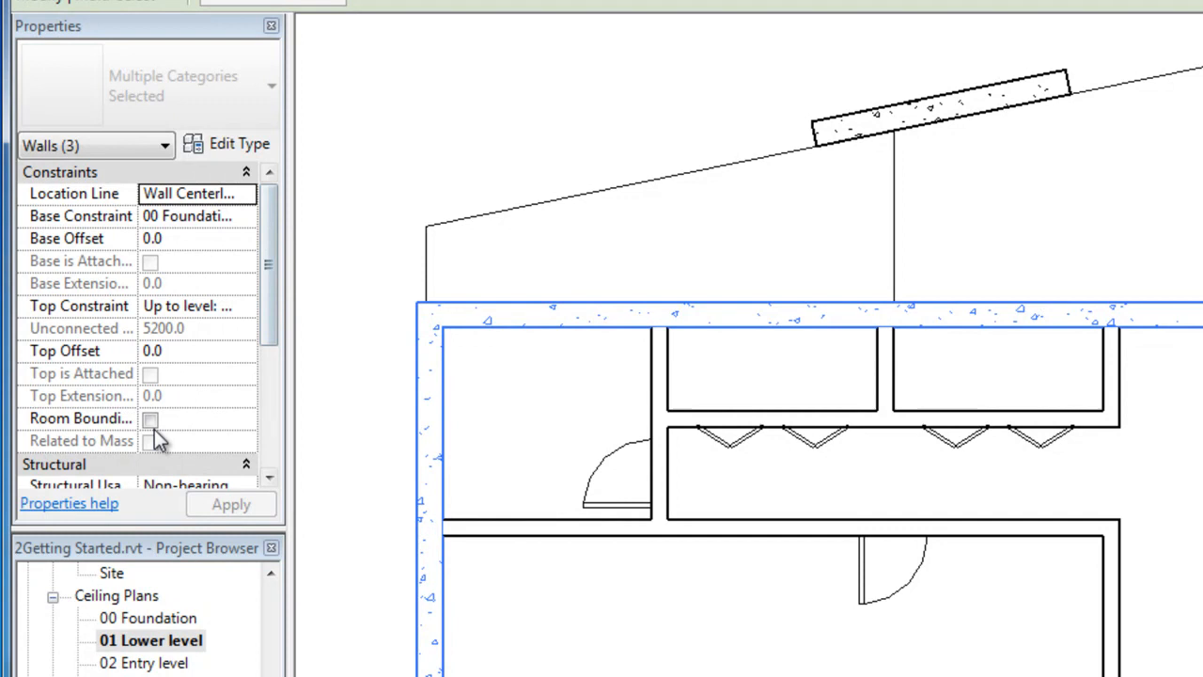
pyautogui.click(151, 419)
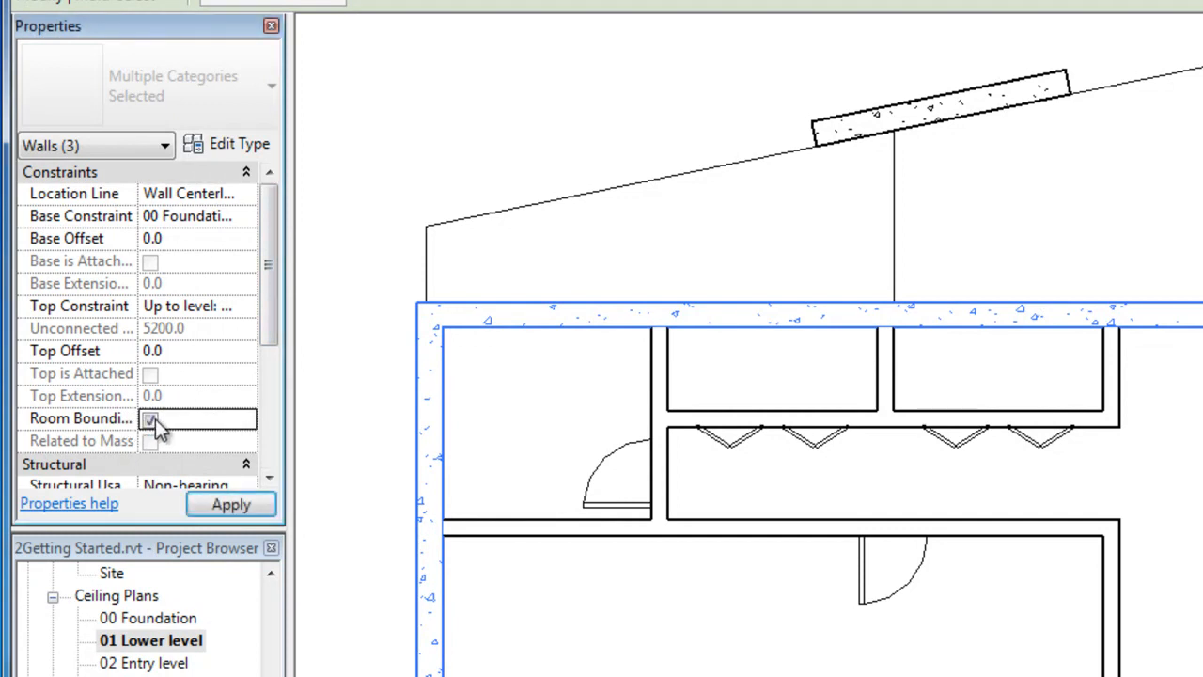
pyautogui.click(150, 419)
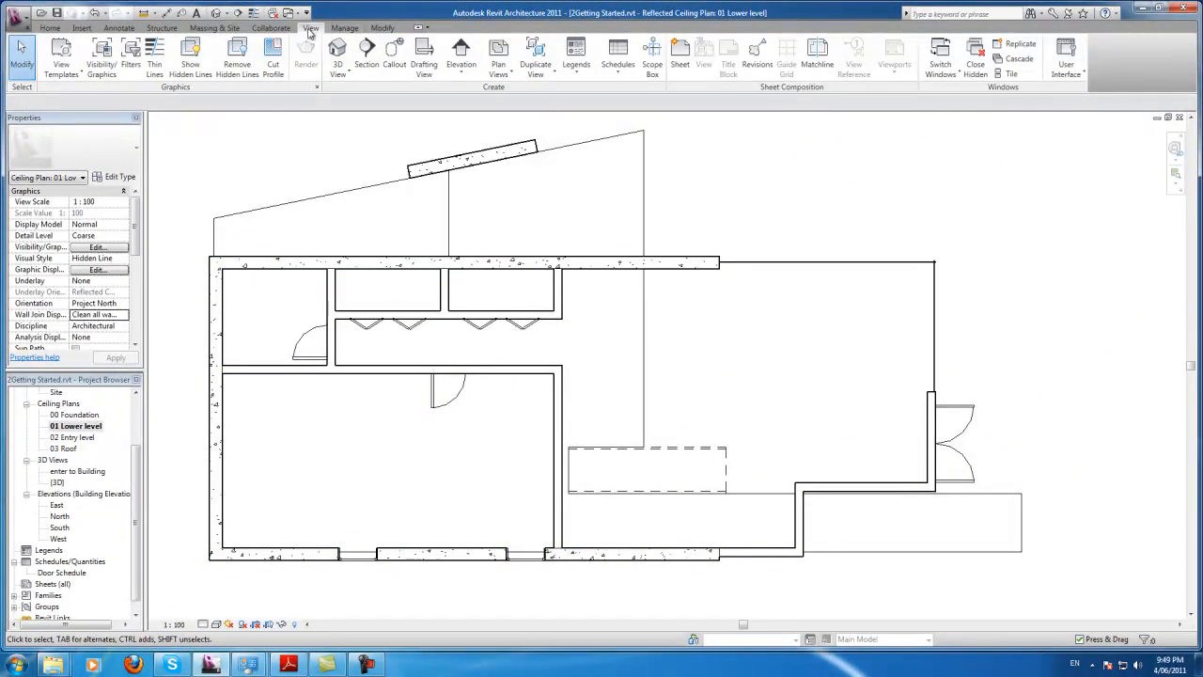
# Start a new Schedule/Quantities schedule with Rooms as its category, named Room Schedule.
pyautogui.click(120, 28)
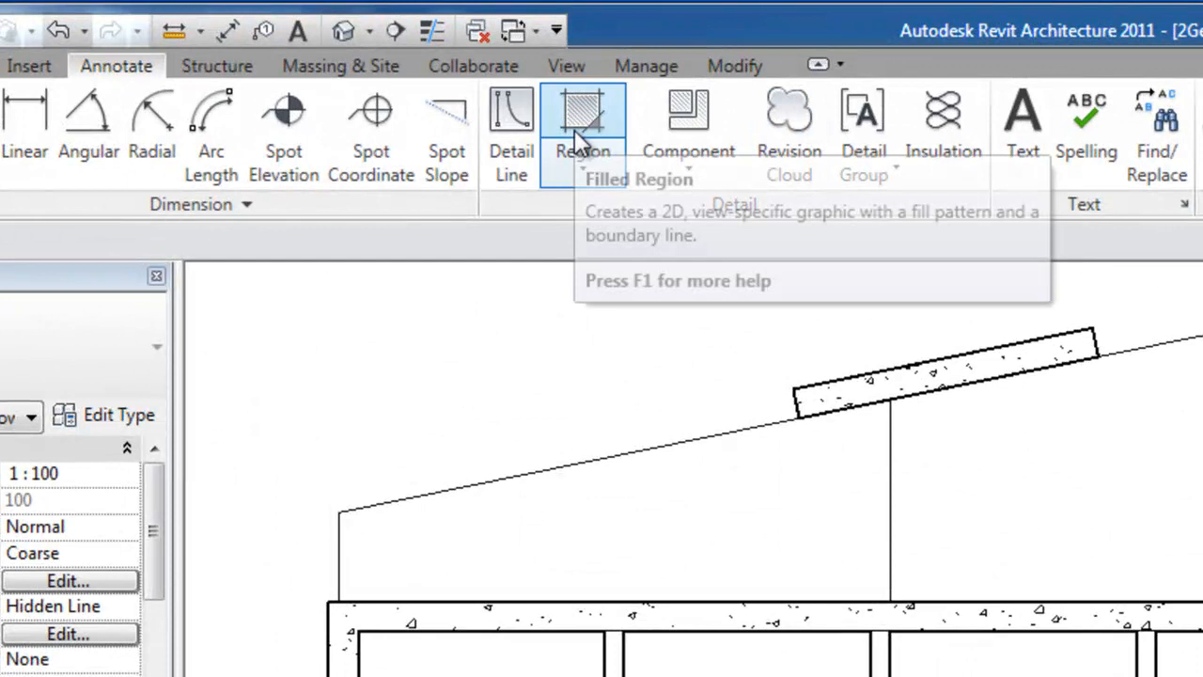
pyautogui.click(564, 64)
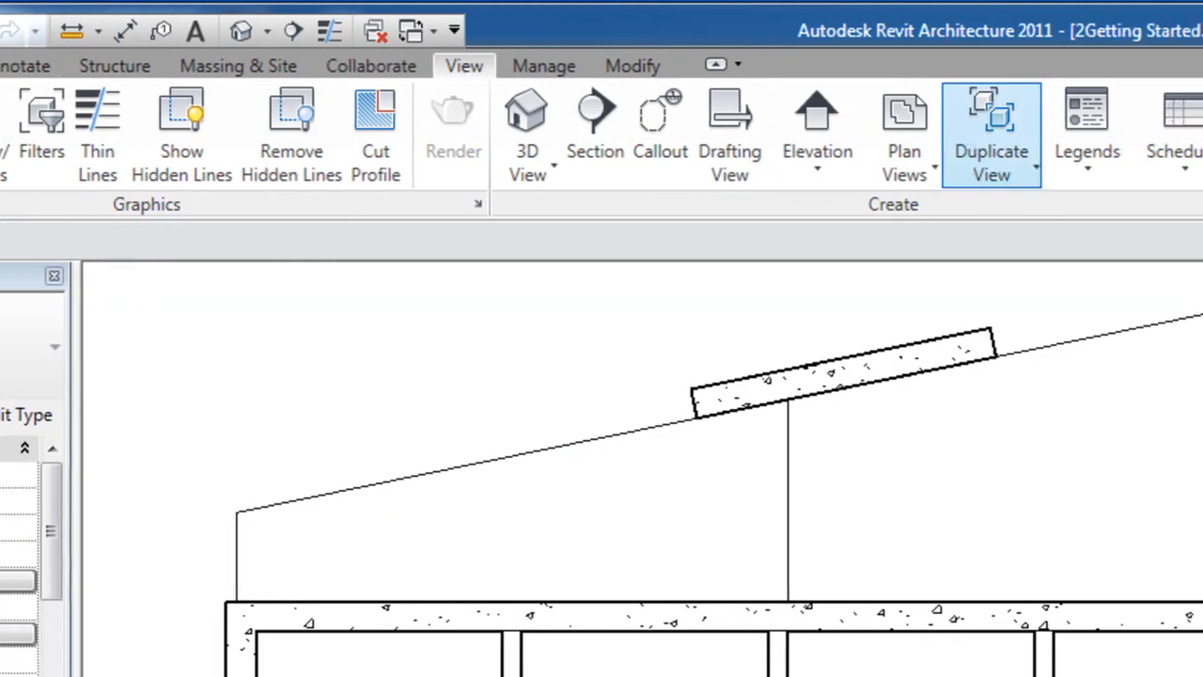
pyautogui.moveTo(348, 132)
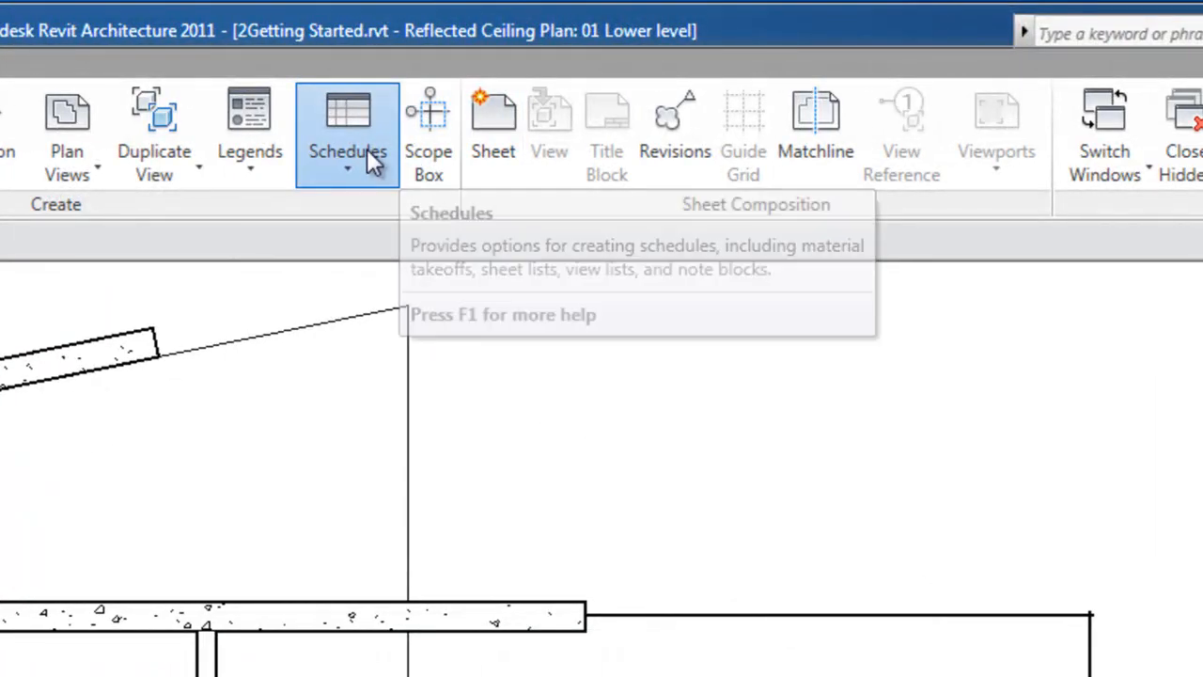
pyautogui.click(347, 132)
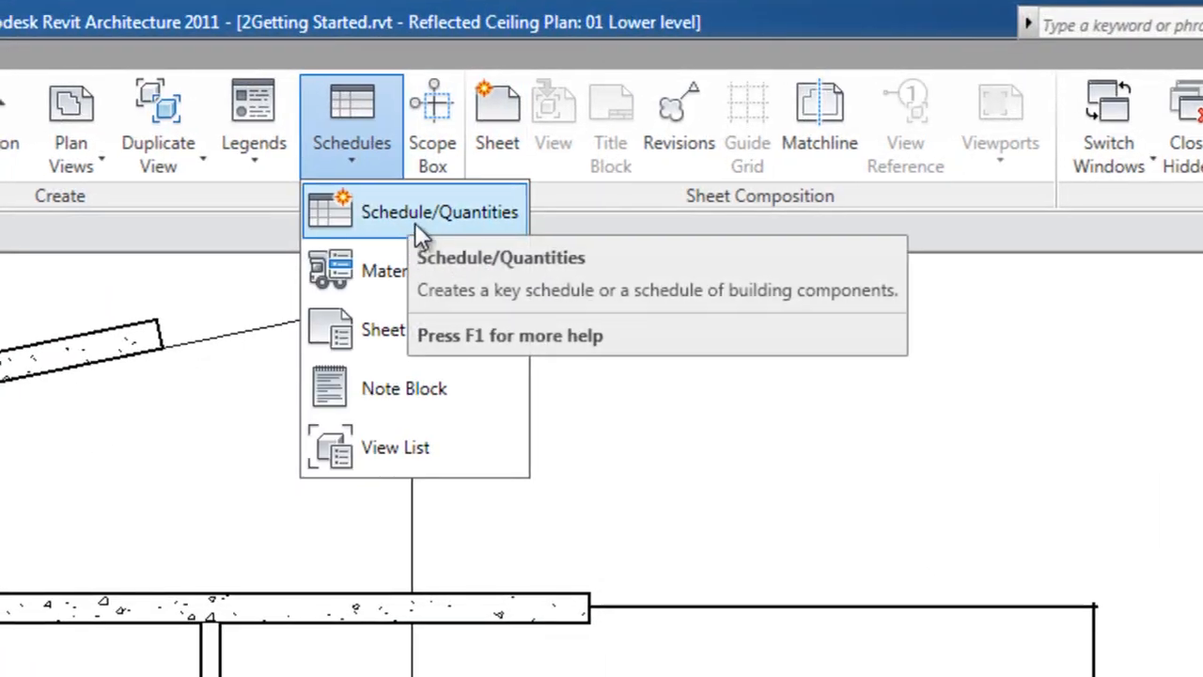
pyautogui.click(440, 210)
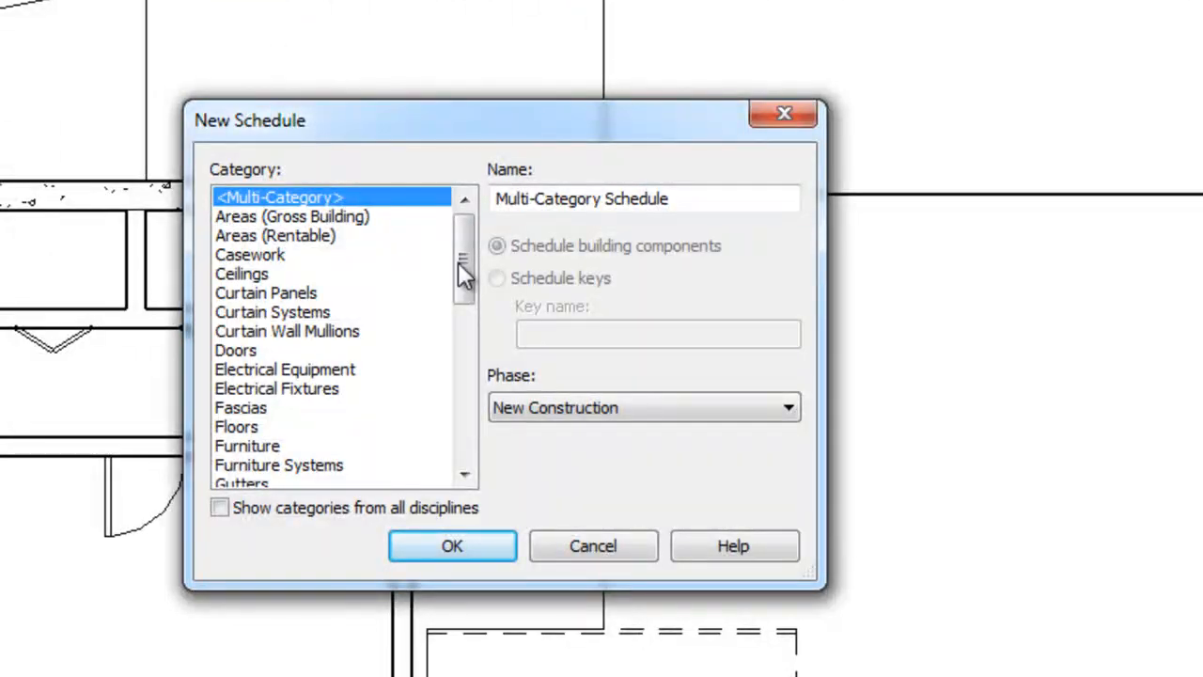
pyautogui.moveTo(463, 263); pyautogui.dragTo(462, 338)
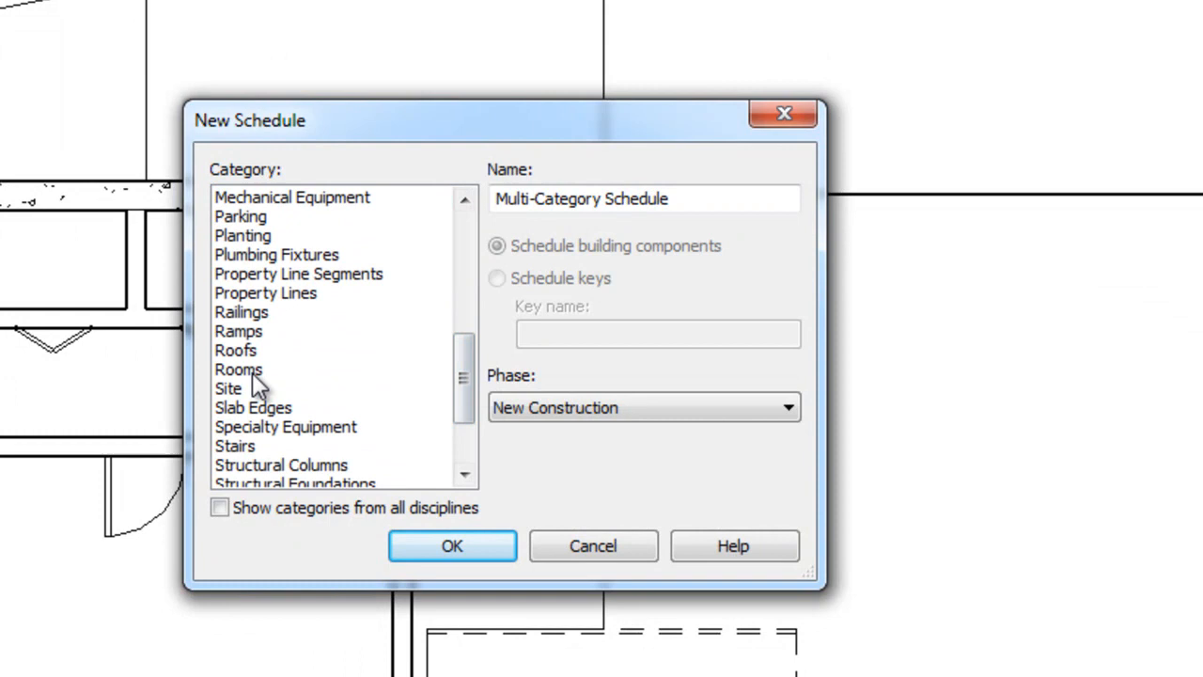
pyautogui.click(239, 369)
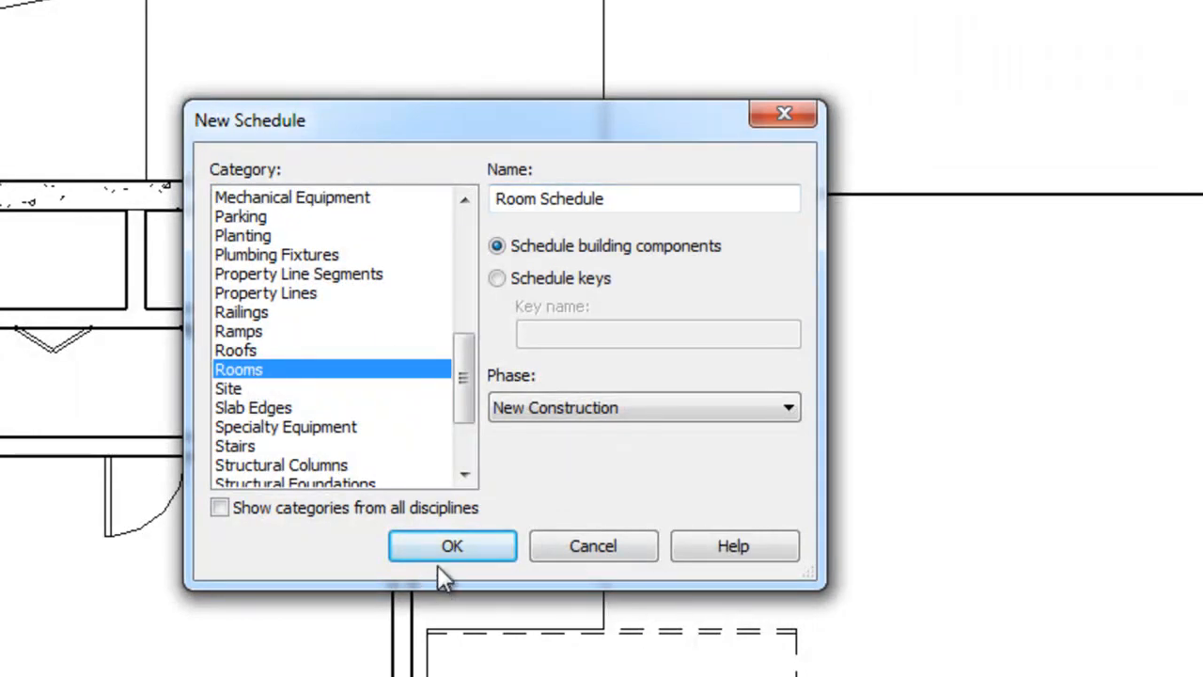
# Create the Room Schedule with Number, Name and Area as its scheduled fields.
pyautogui.click(451, 545)
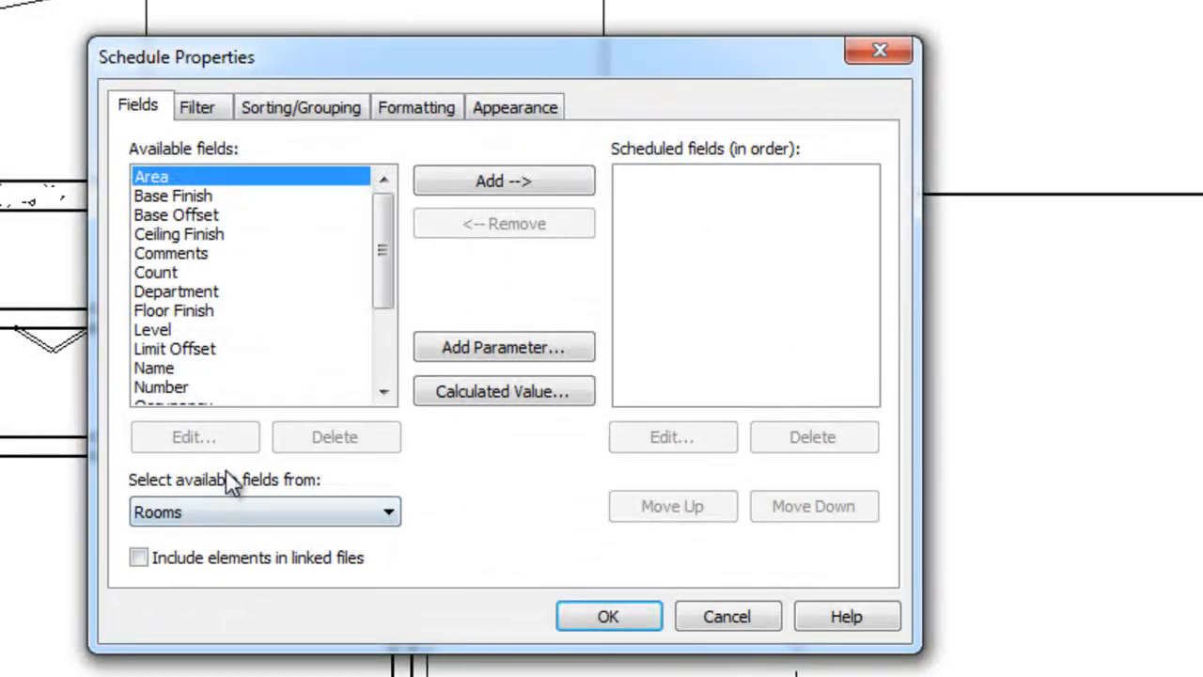
pyautogui.scroll(-3)
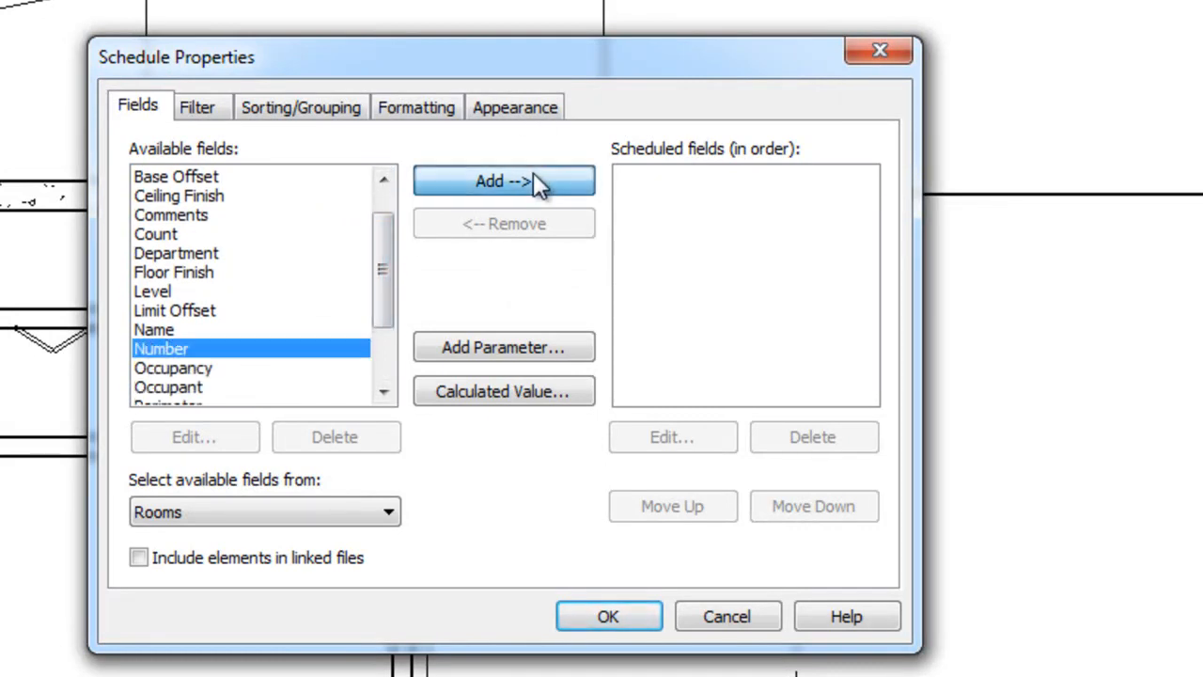
pyautogui.click(504, 181)
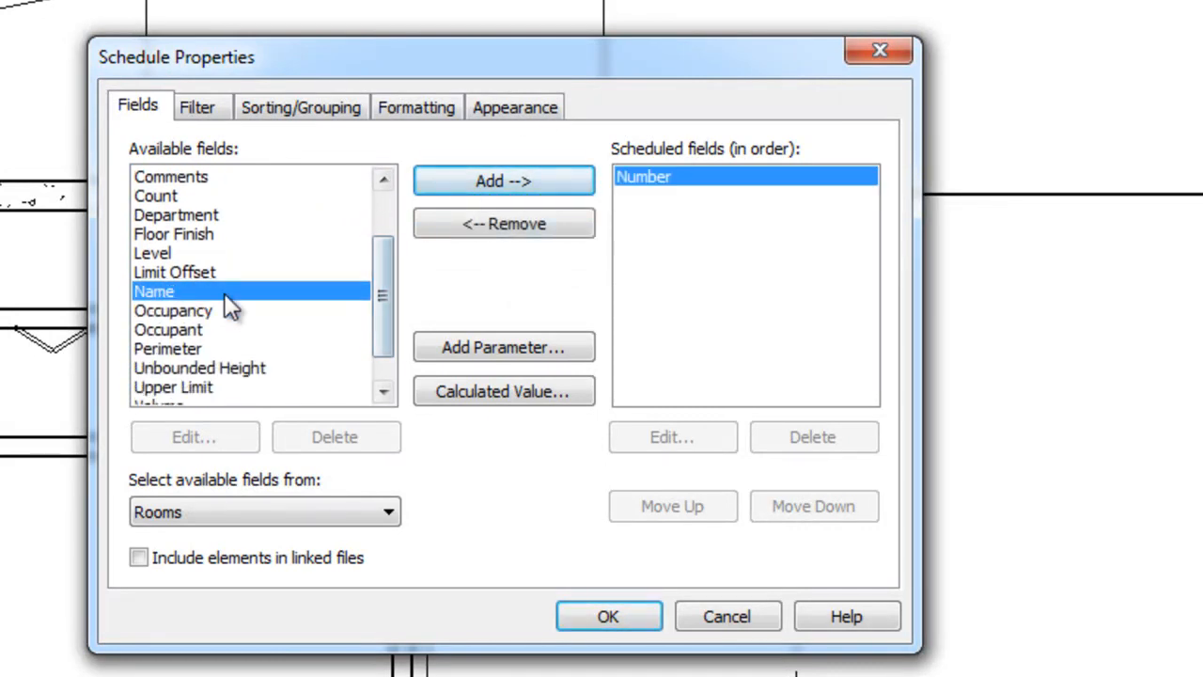
pyautogui.click(504, 181)
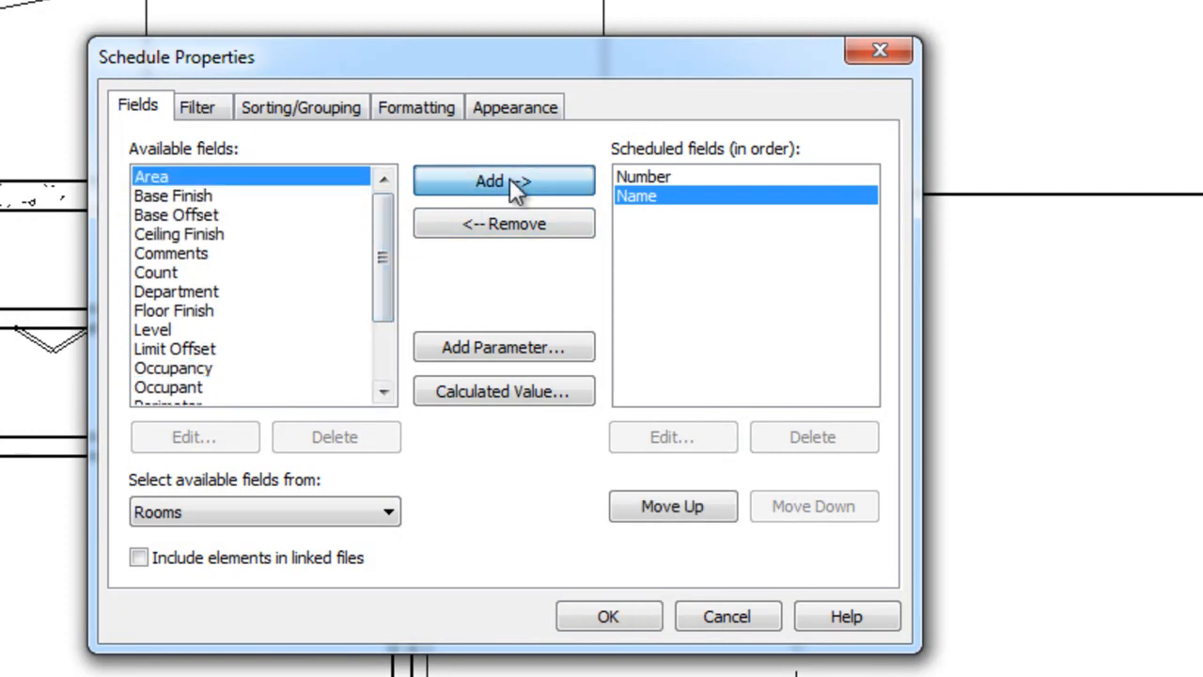
pyautogui.click(503, 181)
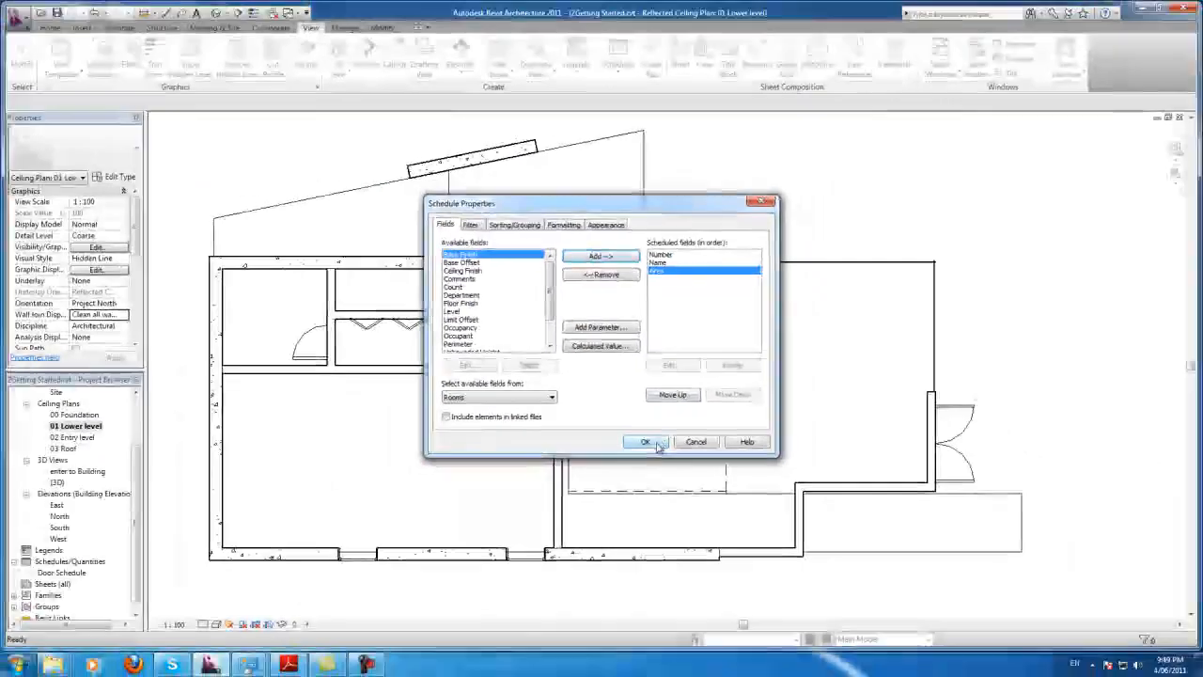
pyautogui.click(642, 442)
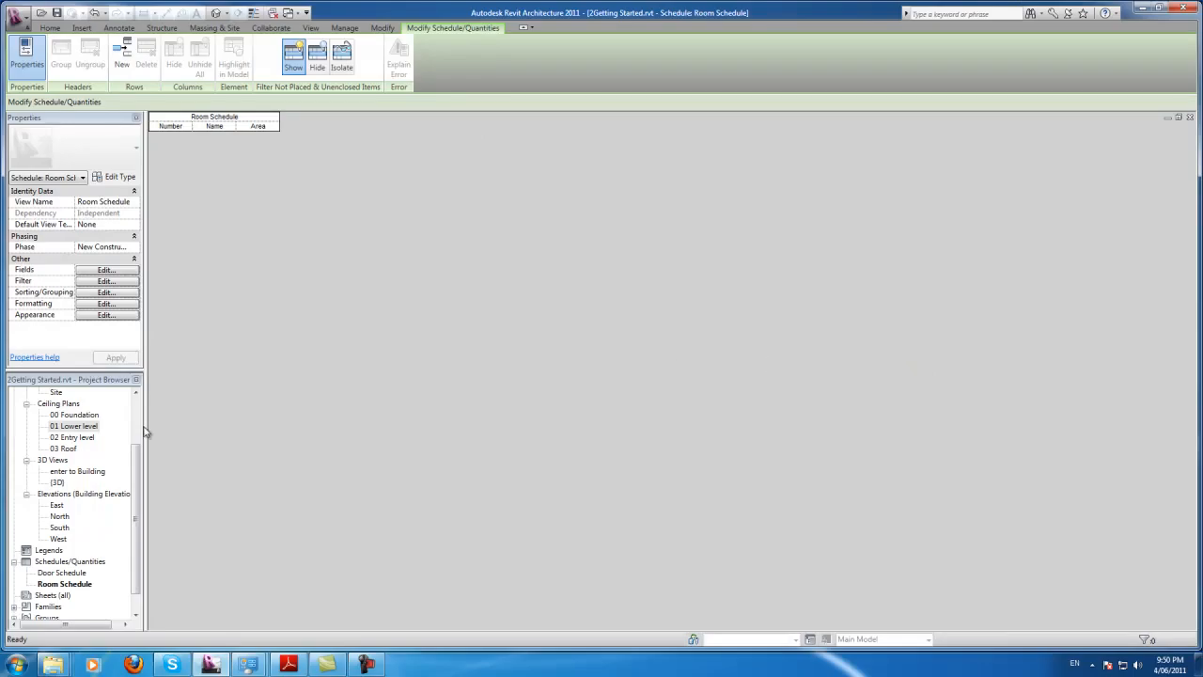
# Switch to the 02 Entry level floor plan and start the Room tool.
pyautogui.doubleClick(71, 436)
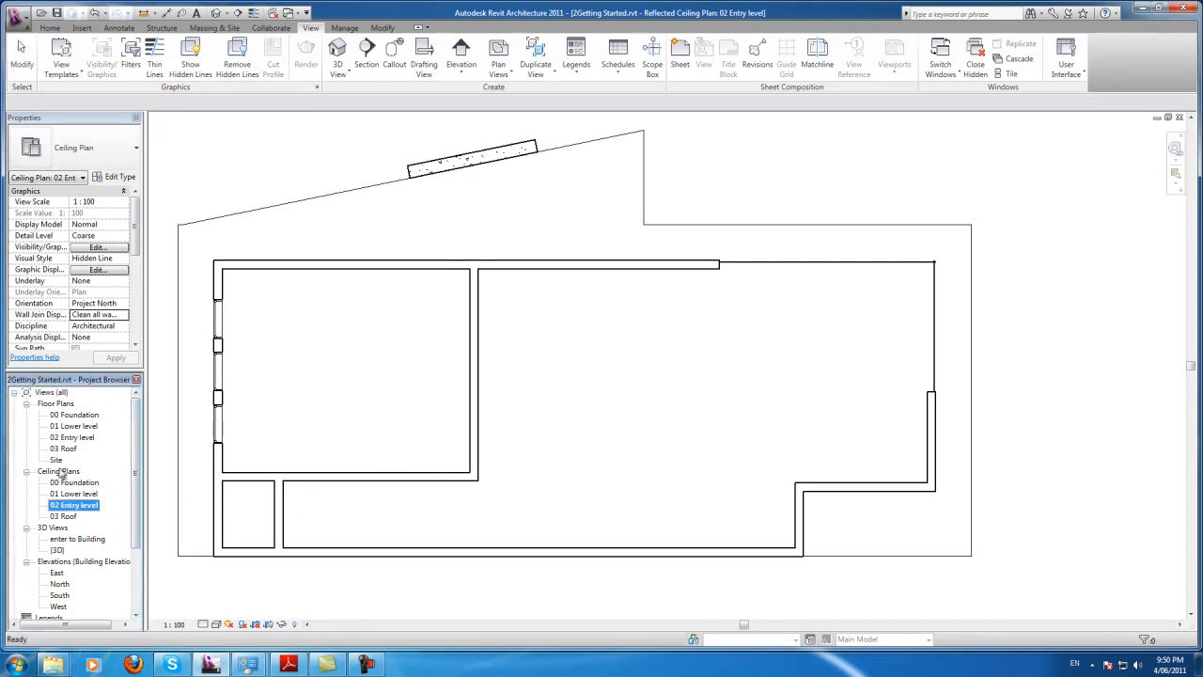
pyautogui.doubleClick(71, 436)
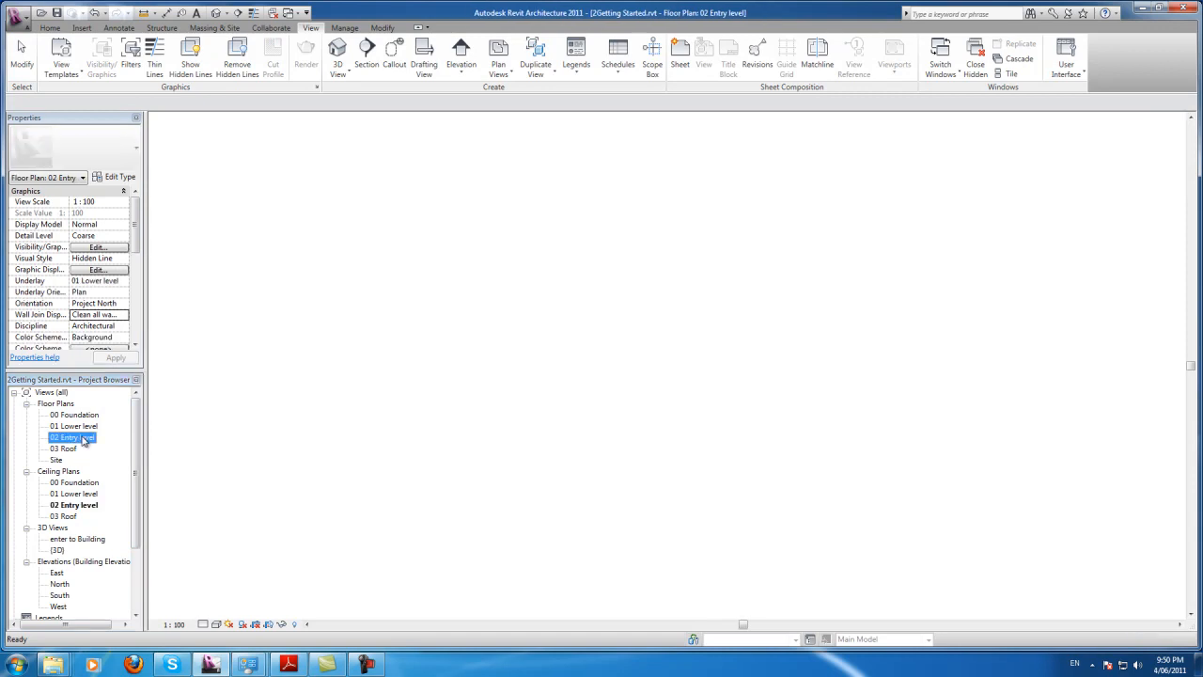
pyautogui.doubleClick(74, 436)
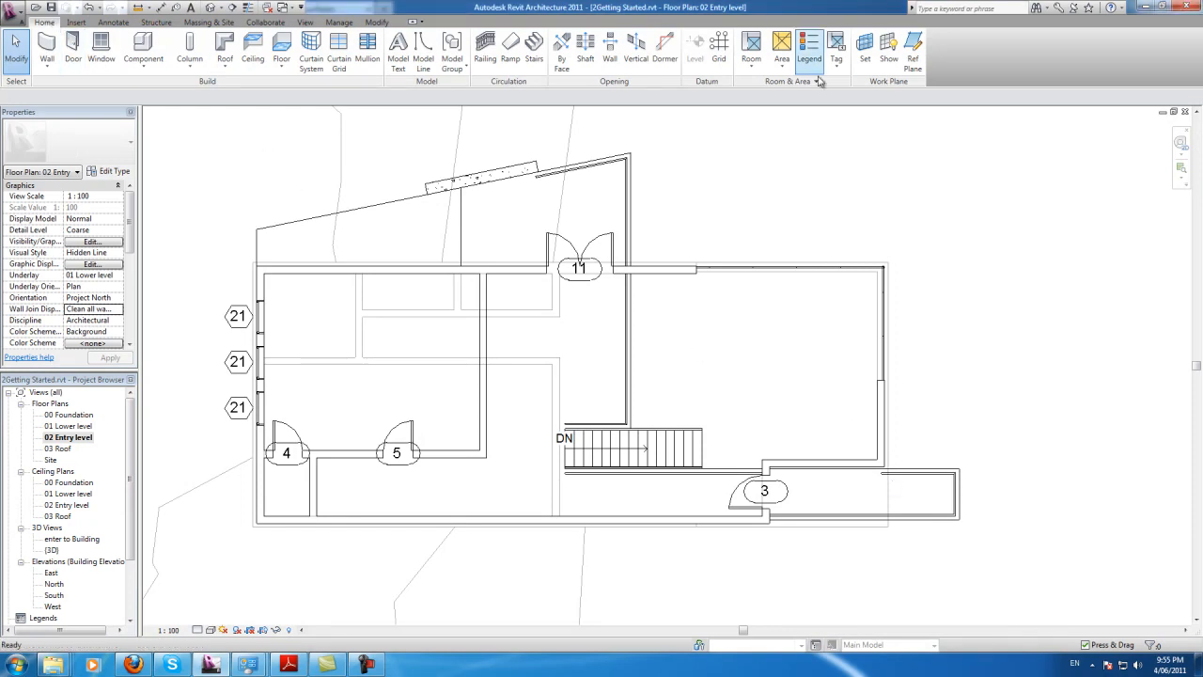
pyautogui.click(751, 47)
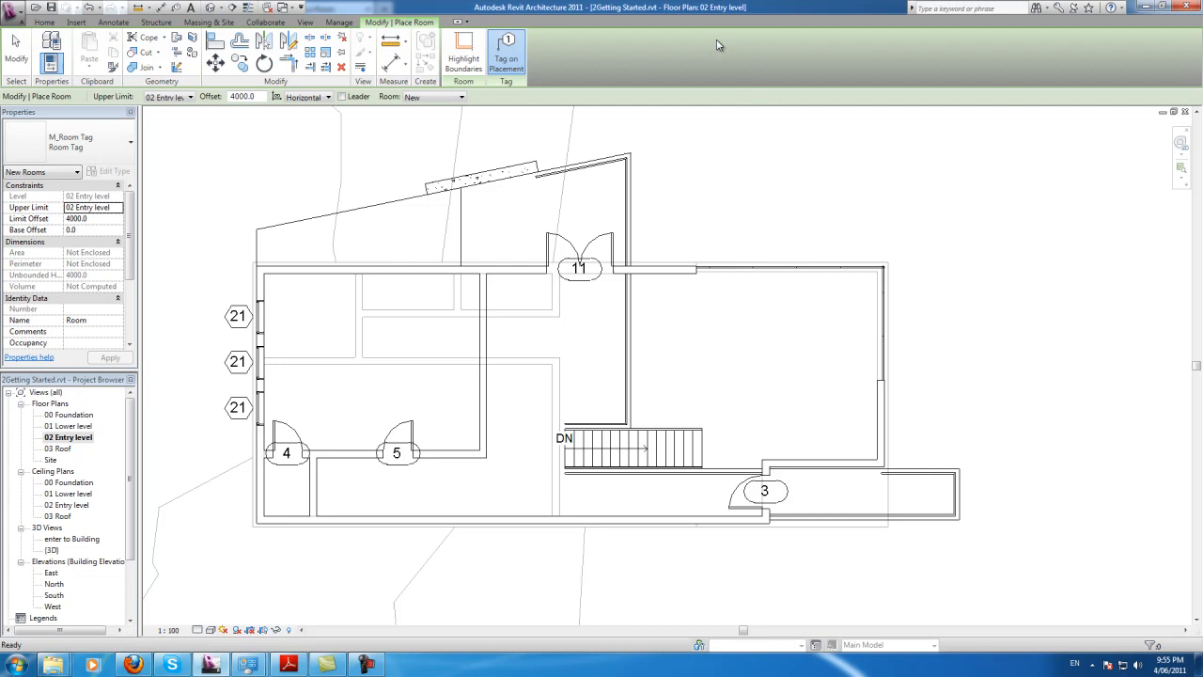
# Place rooms in the upper-left and central enclosed spaces of the Entry level plan.
pyautogui.click(372, 357)
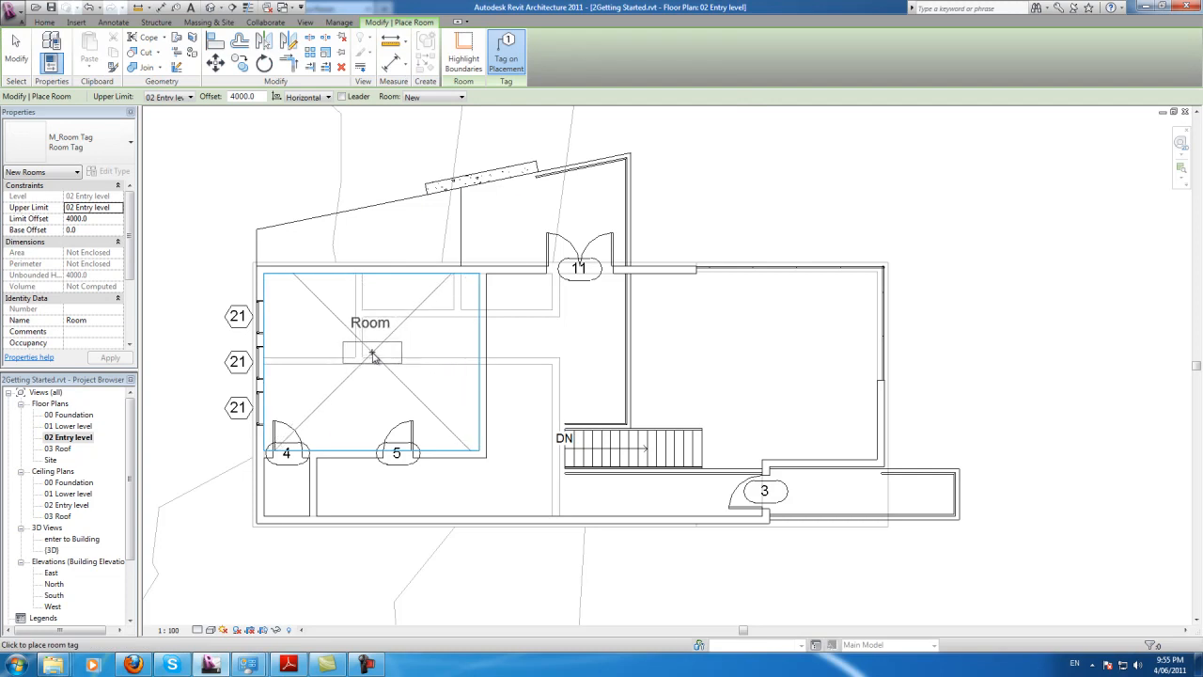
pyautogui.click(372, 361)
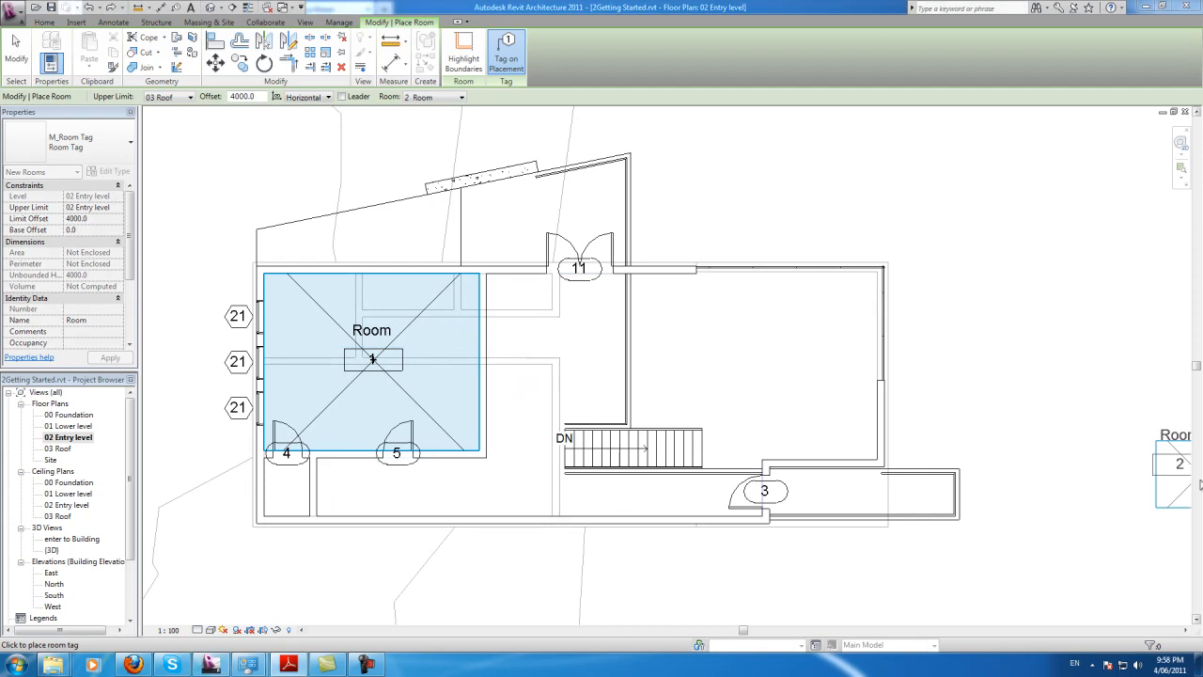
pyautogui.click(516, 451)
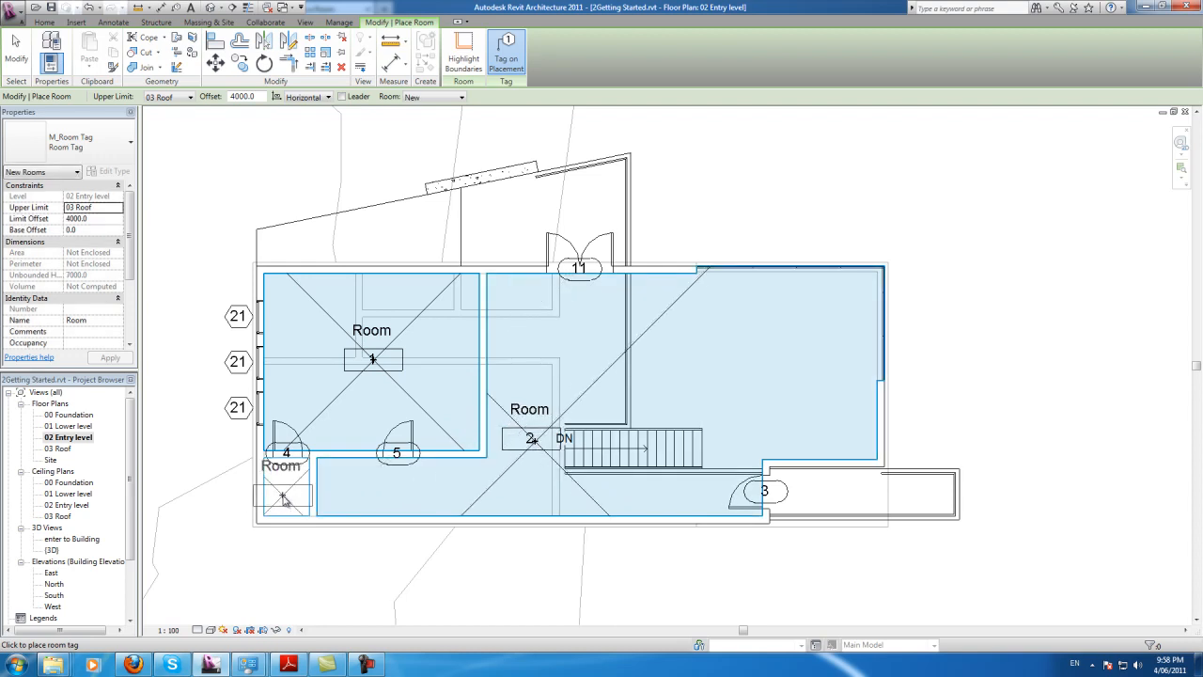
pyautogui.click(669, 429)
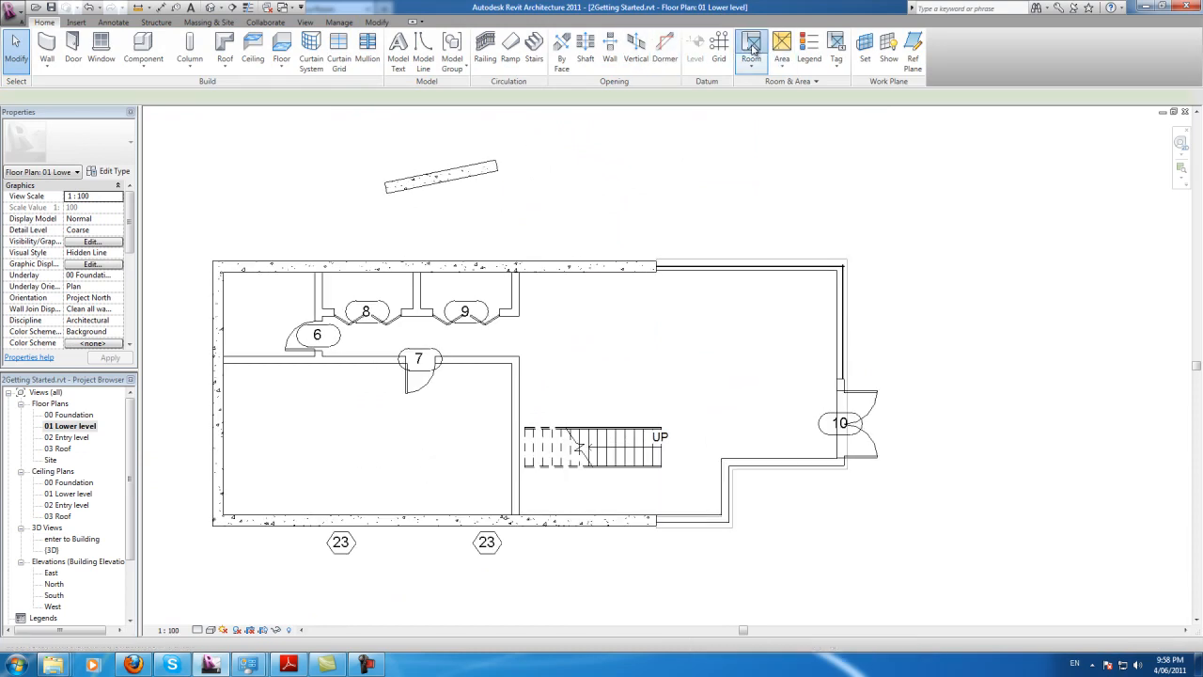
# Place a Room in each remaining space of the 01 Lower level plan.
pyautogui.click(752, 47)
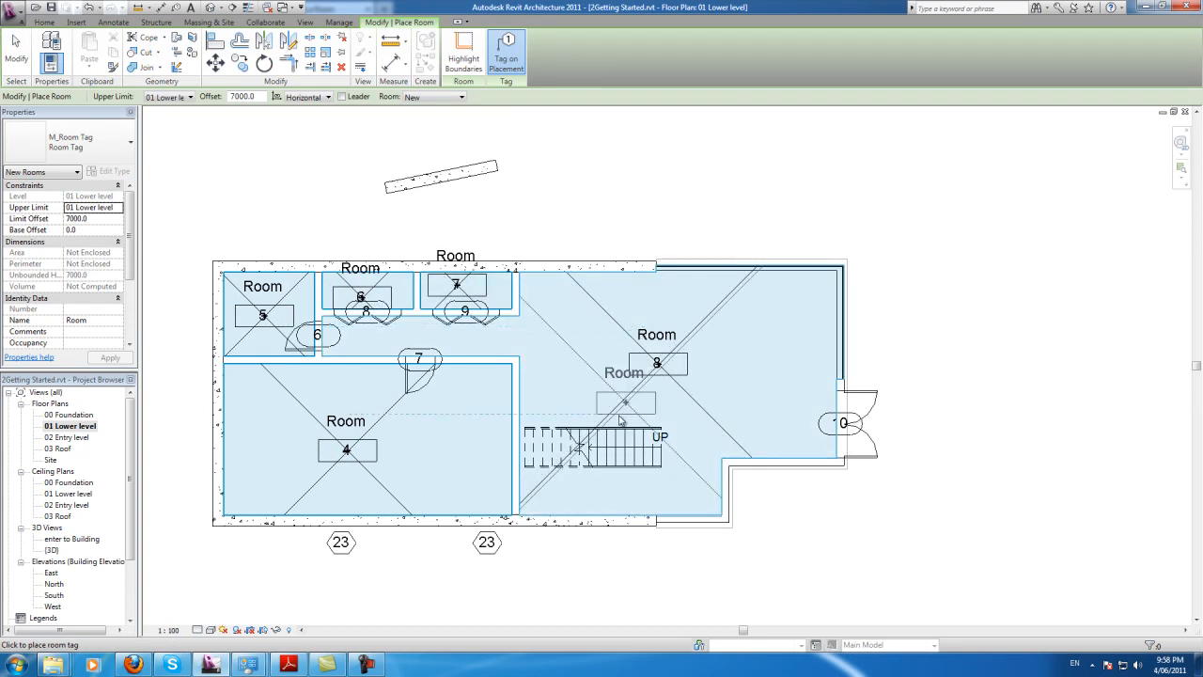
pyautogui.click(951, 441)
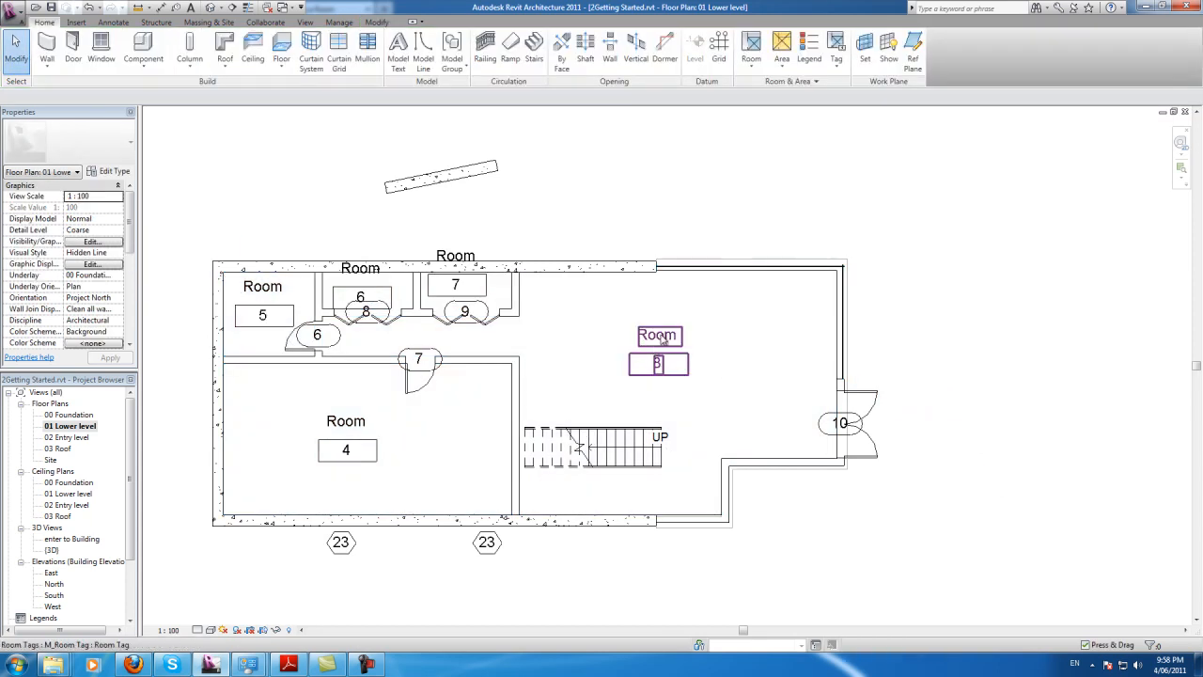
# Rename lower-level room tags to Living Room, Bedroom and Bathroom.
pyautogui.doubleClick(658, 335)
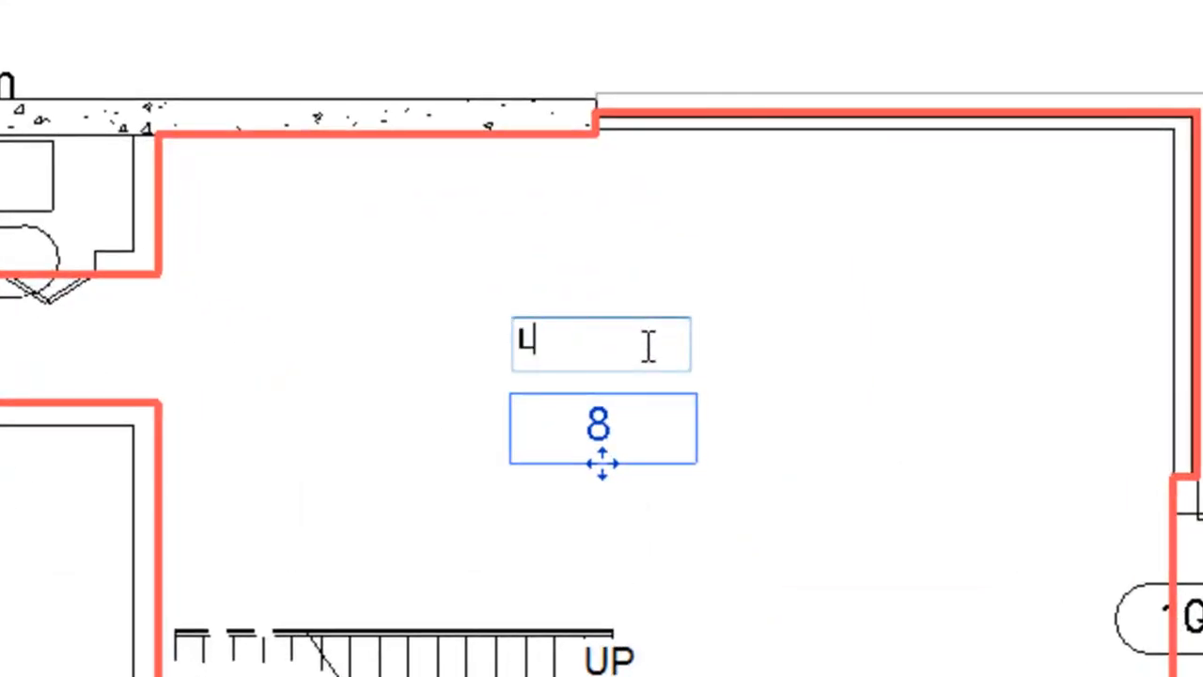
pyautogui.write('Living R')
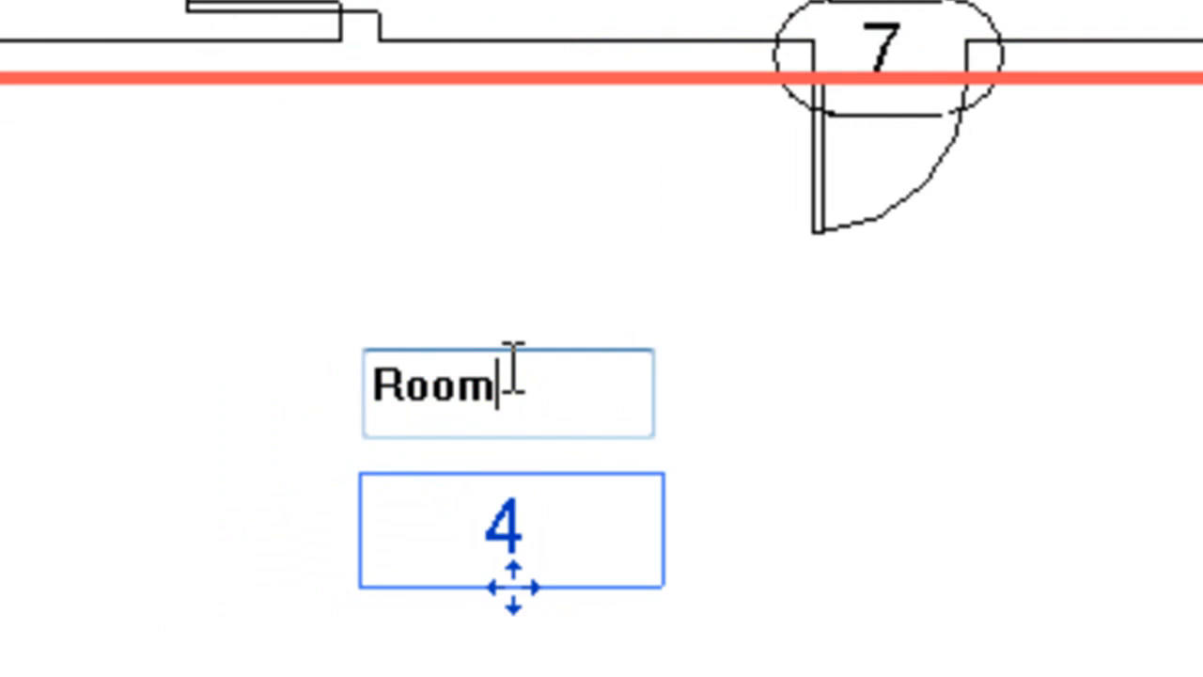
pyautogui.write('B')
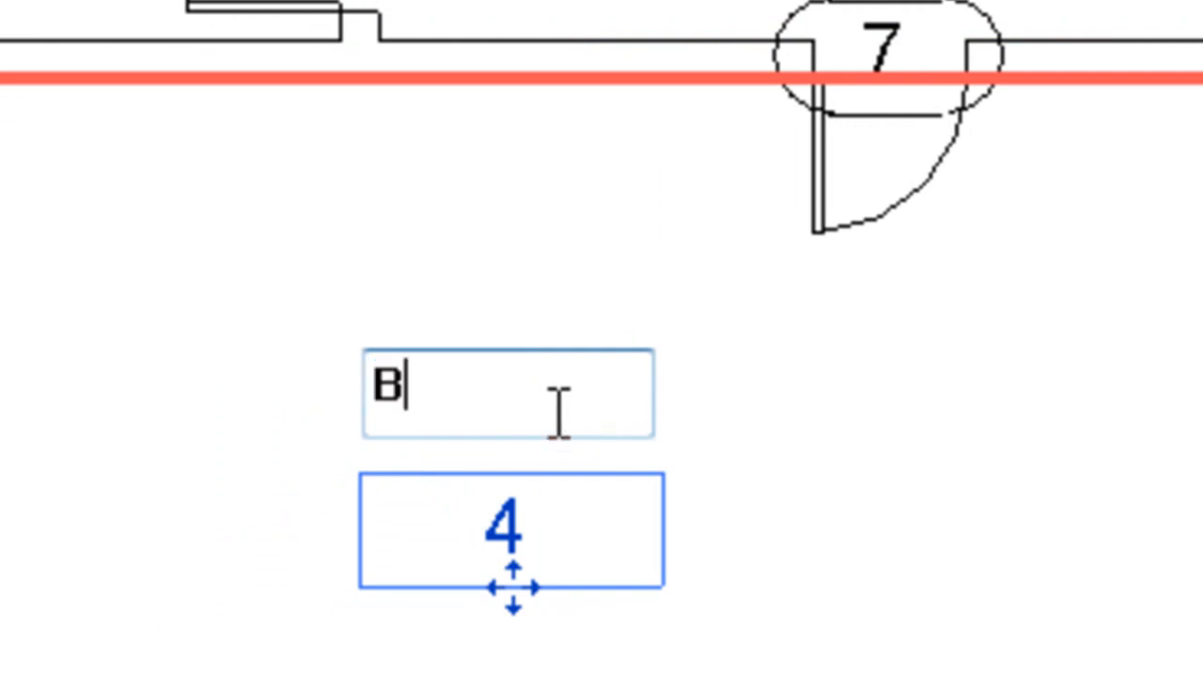
pyautogui.write('edroom')
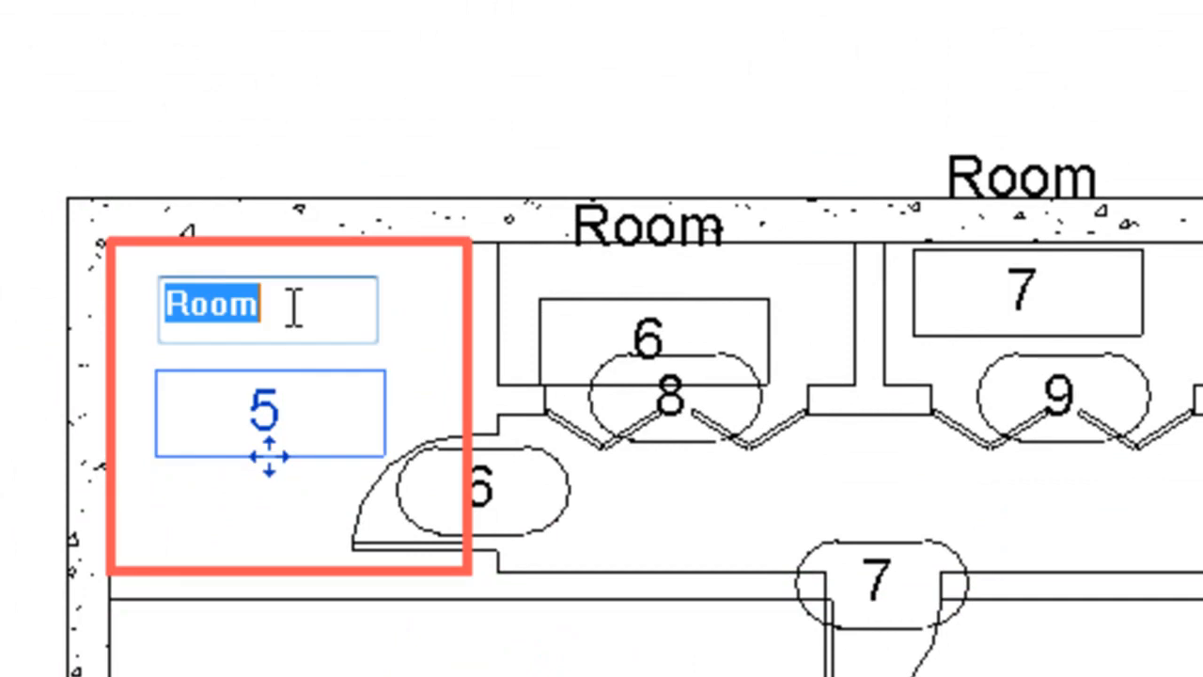
pyautogui.write('Bathroom')
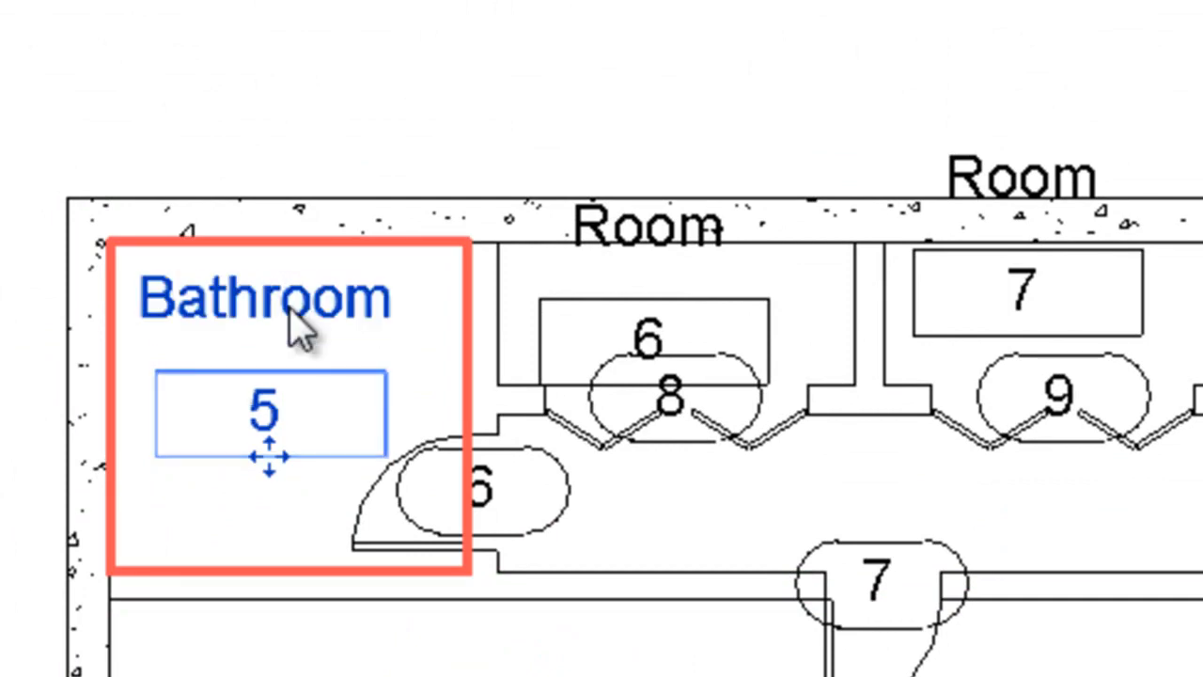
# Rename the remaining rooms to Store downstairs and Bedroom and Entry on the entry level.
pyautogui.click(676, 211)
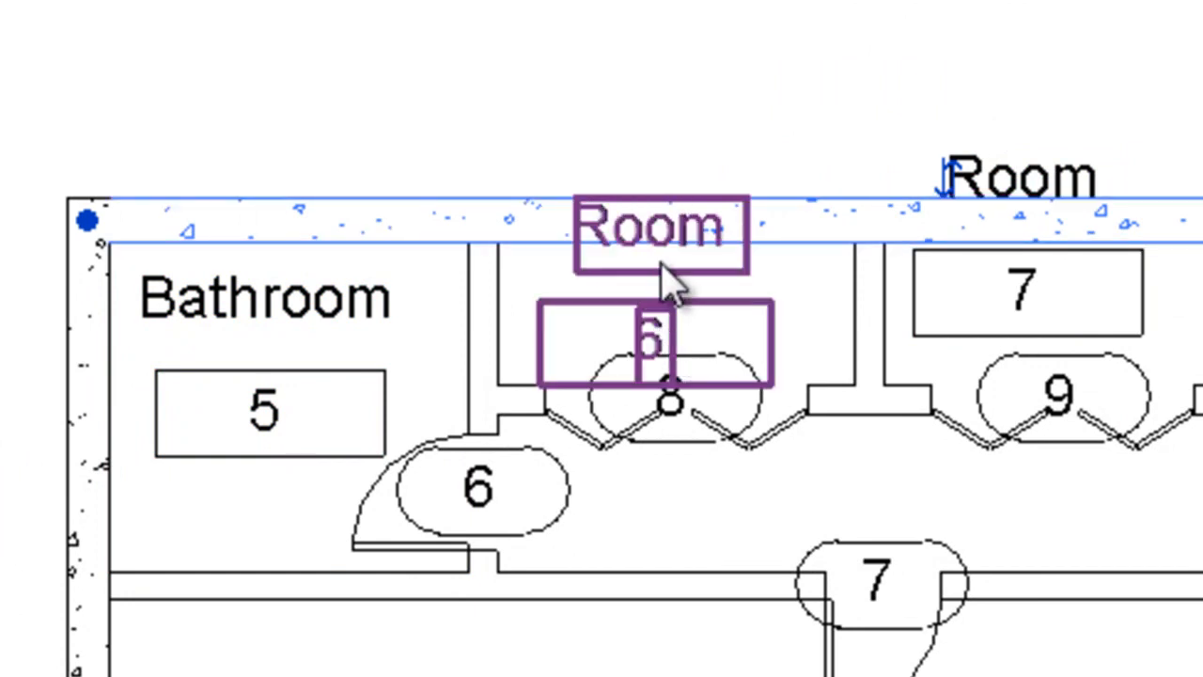
pyautogui.write('s')
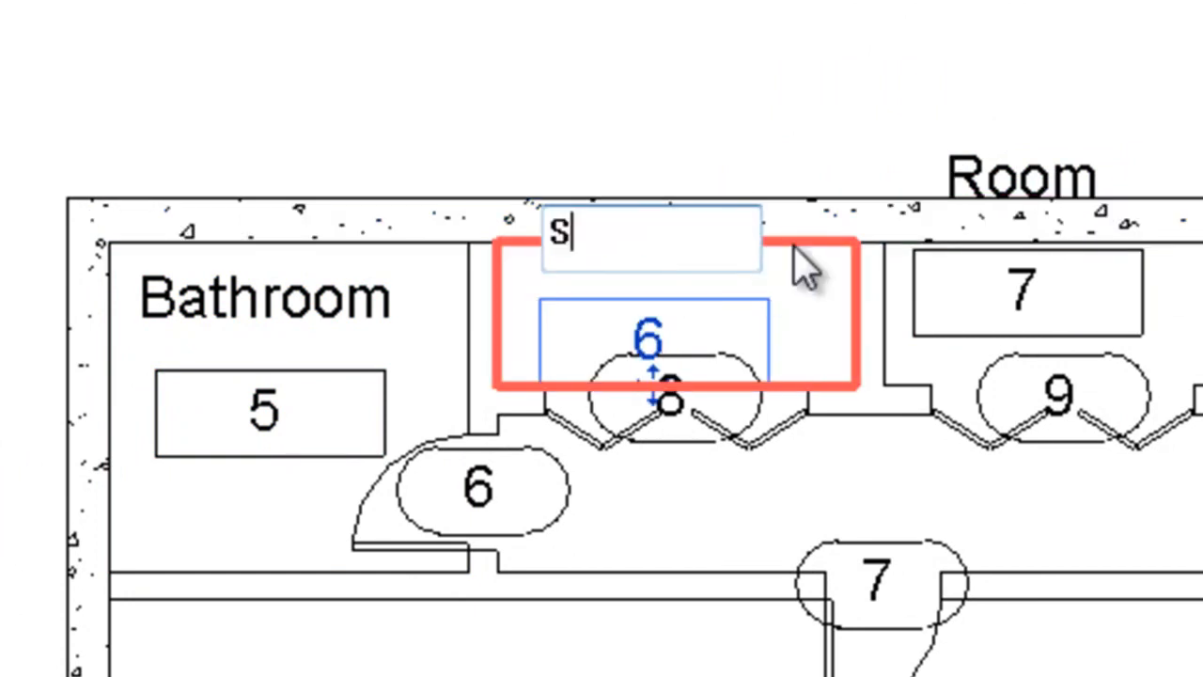
pyautogui.write('tore')
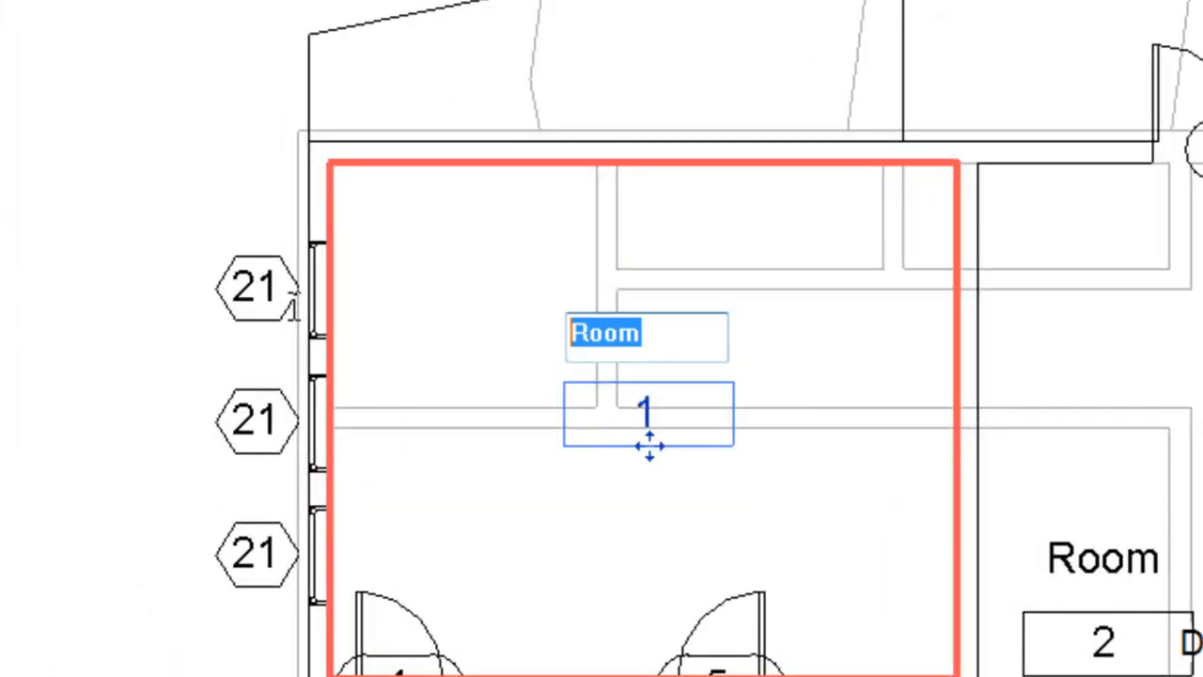
pyautogui.write('Bedro')
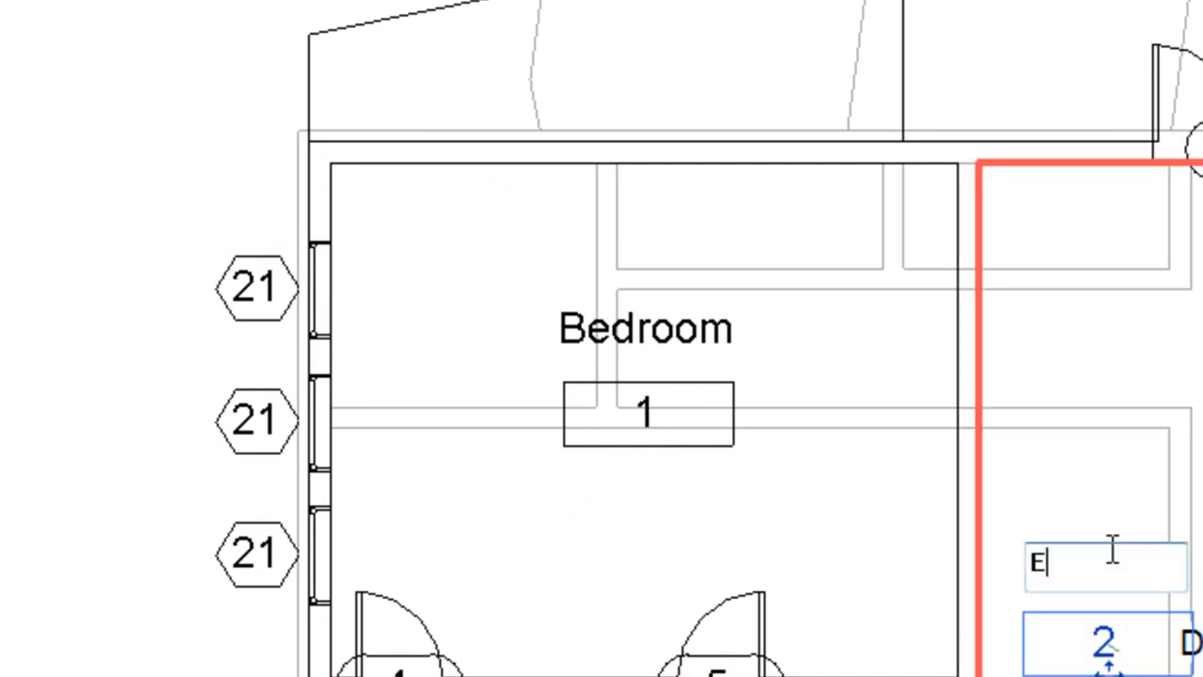
pyautogui.write('ntry')
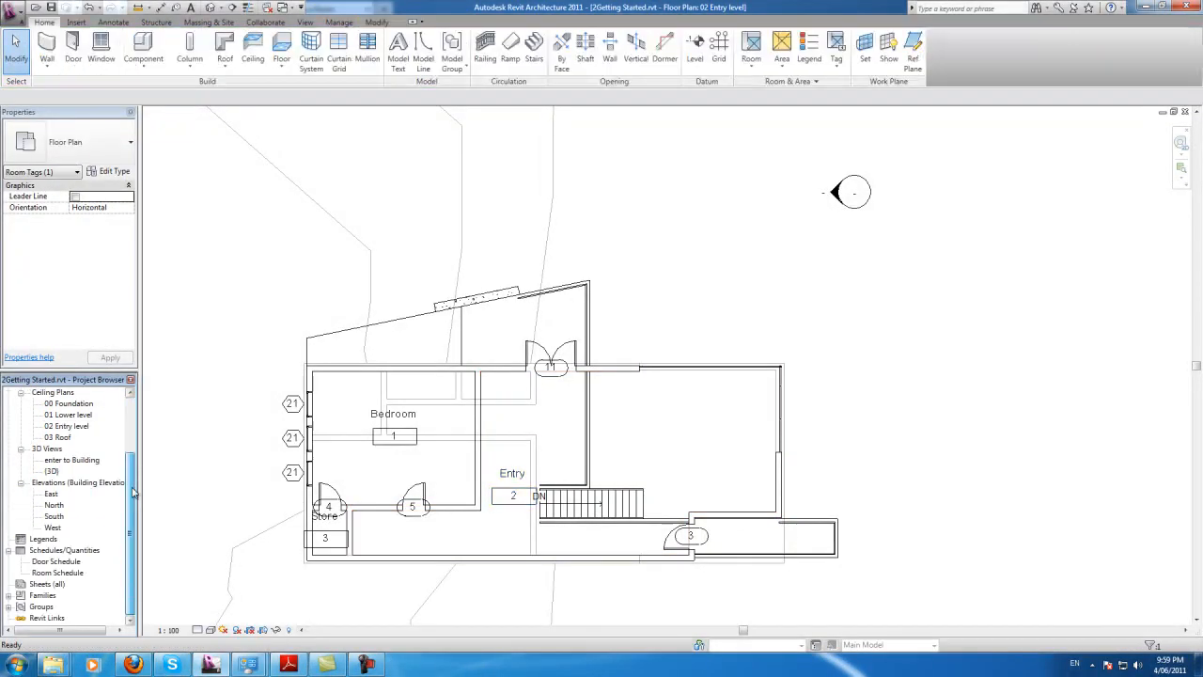
# Review the Room Schedule listing all eight named rooms with areas, Entry at 75 m².
pyautogui.doubleClick(56, 571)
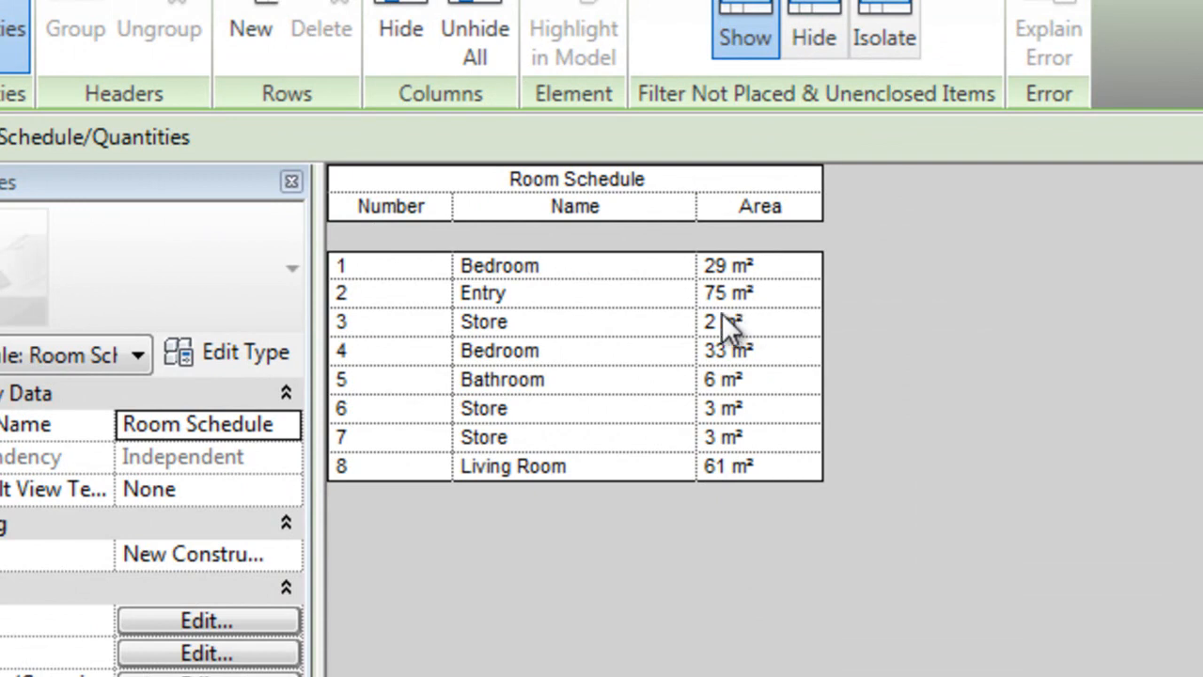
pyautogui.click(759, 293)
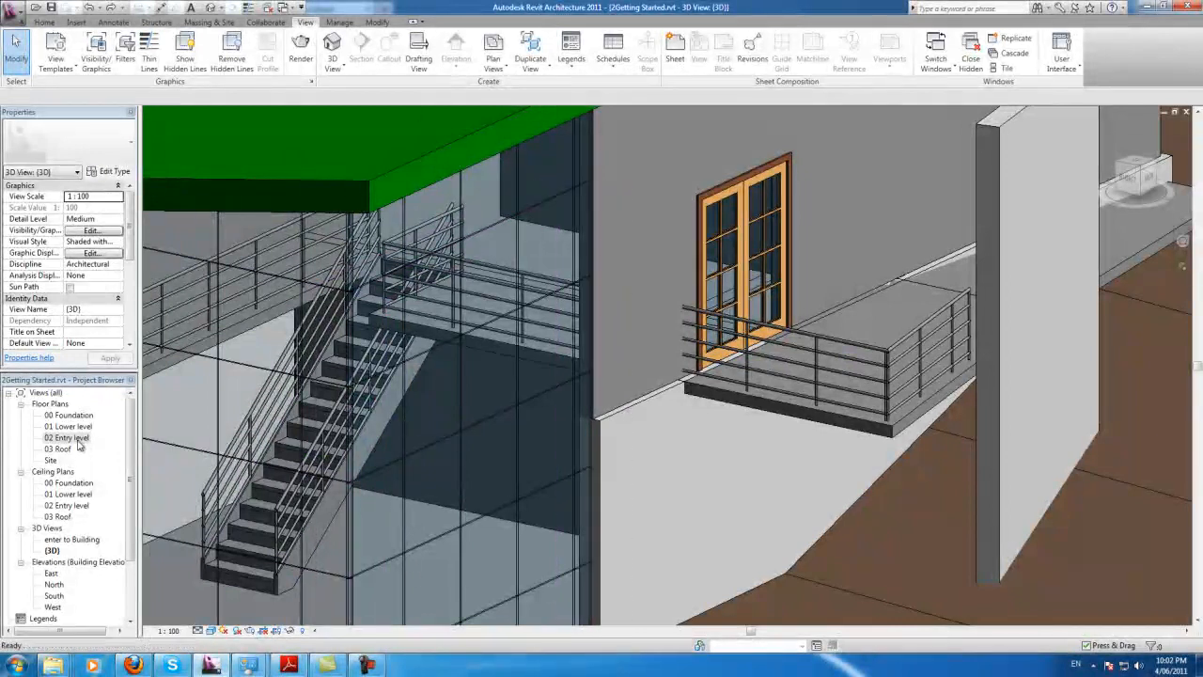
# Show the 02 Entry level floor plan from the Project Browser.
pyautogui.doubleClick(67, 436)
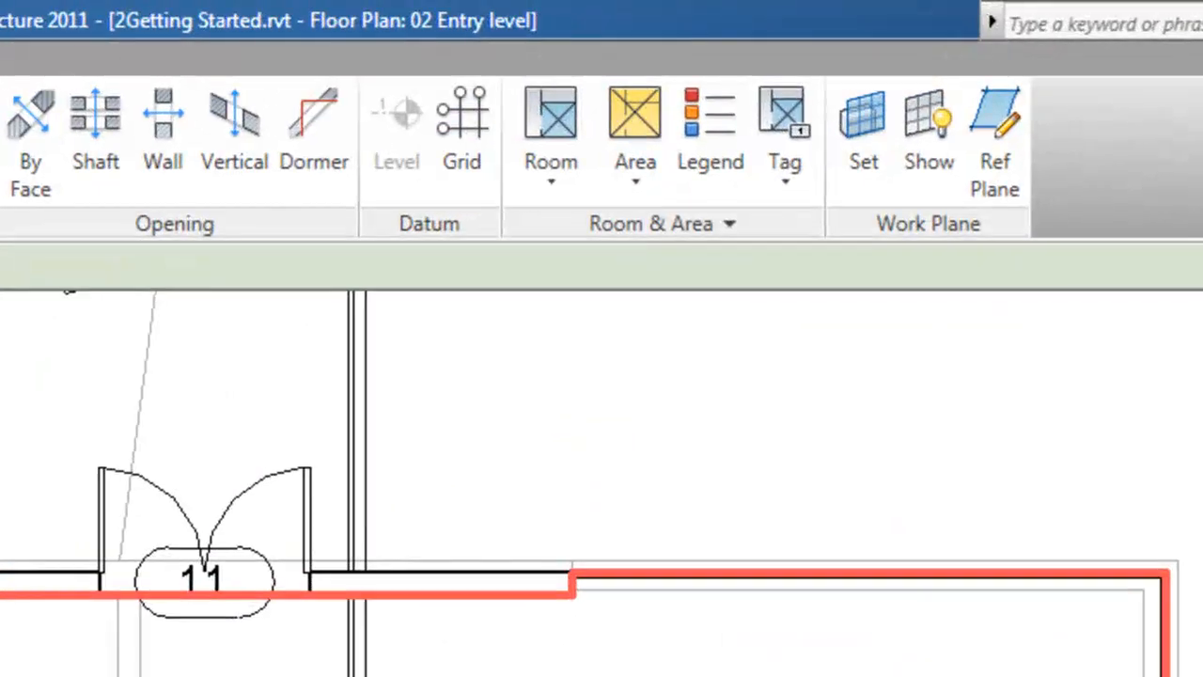
# Draw a Room Separation Line beside the doorway so the Entry room shrinks to 36 m².
pyautogui.click(550, 169)
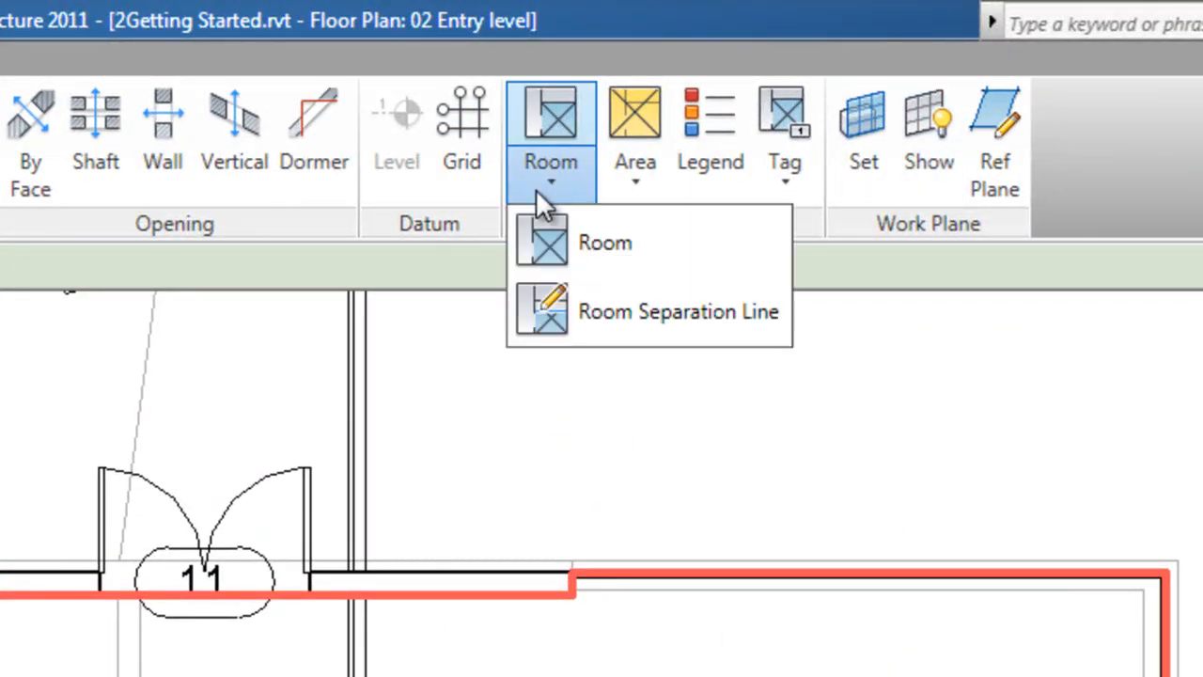
pyautogui.click(605, 240)
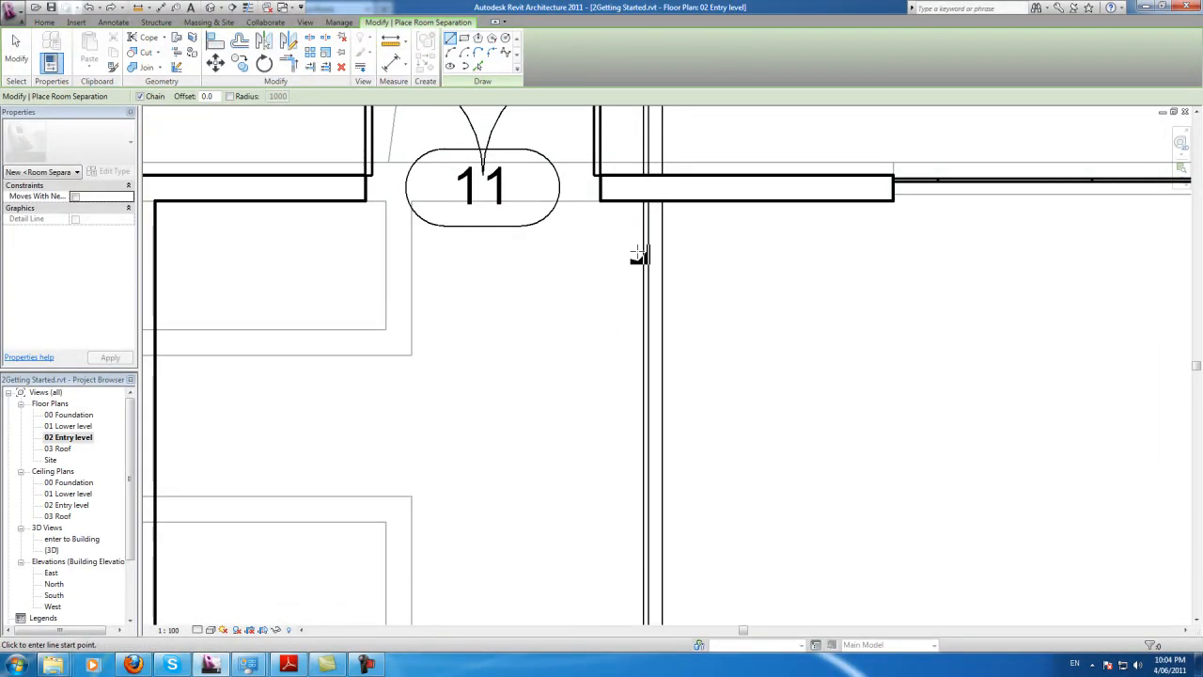
pyautogui.click(643, 254)
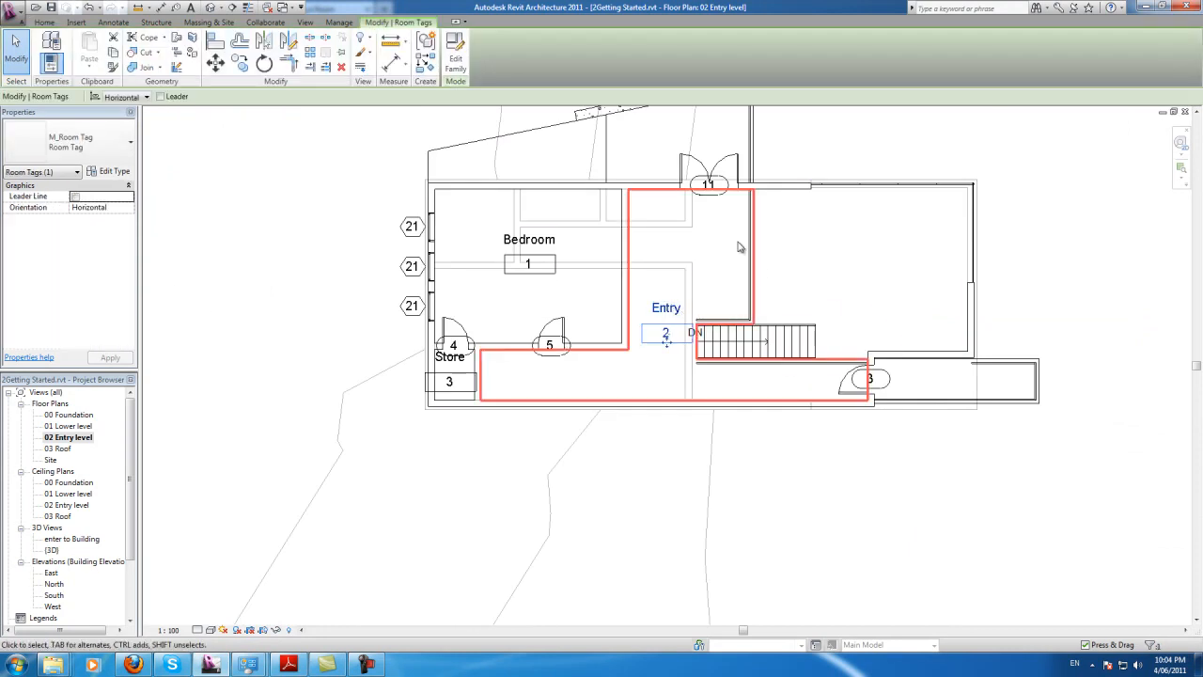
pyautogui.moveTo(808, 381)
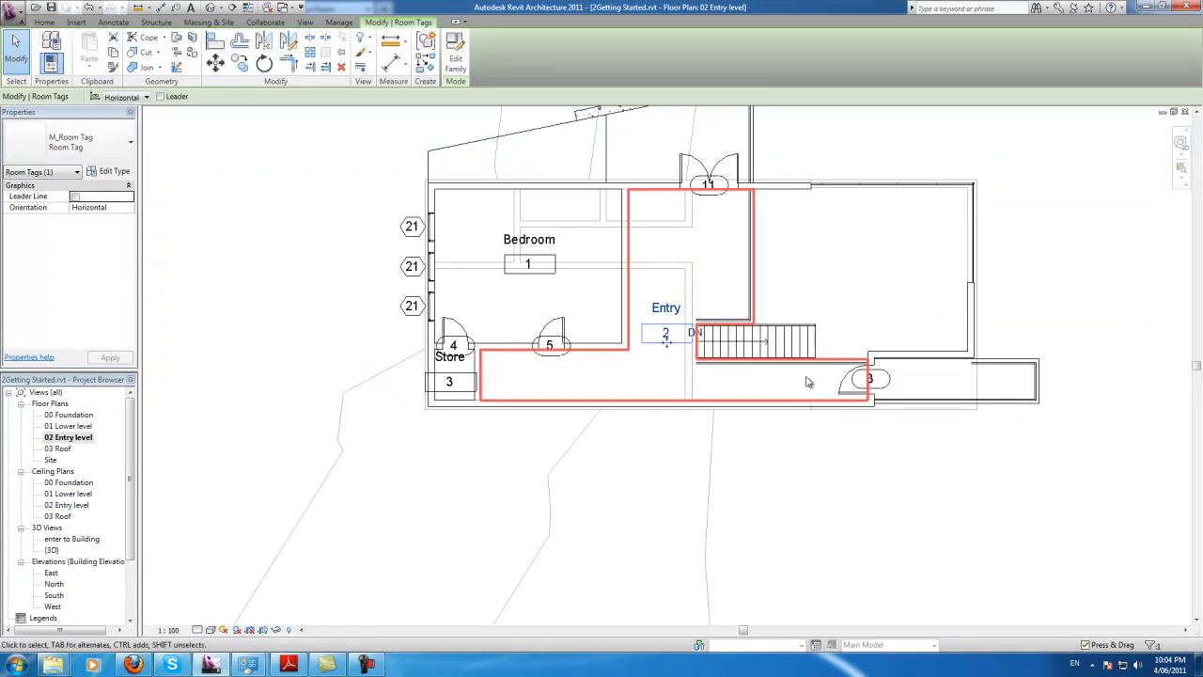
pyautogui.click(646, 205)
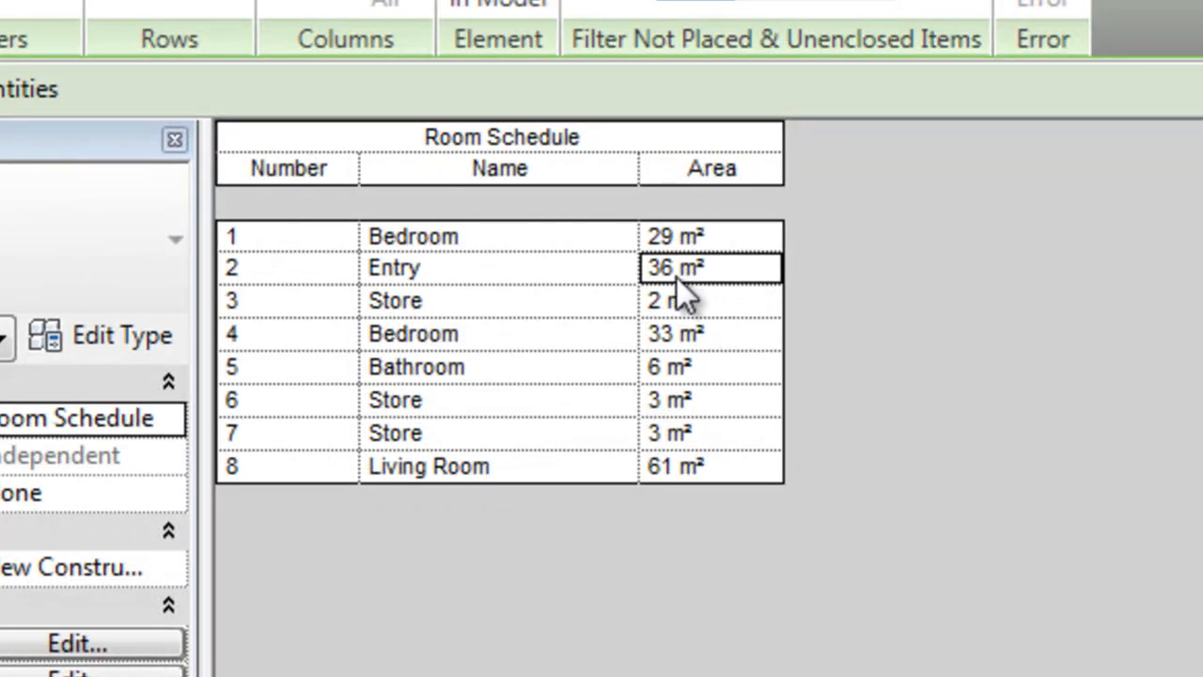
pyautogui.moveTo(823, 301)
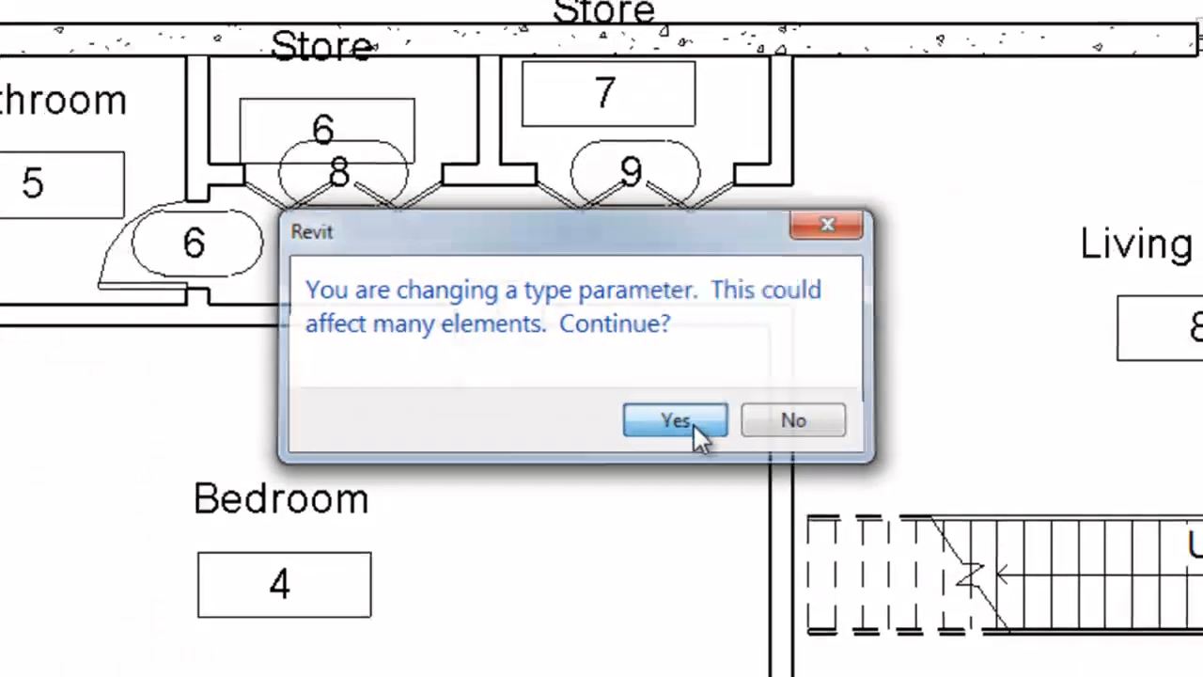
# Change the window tag mark to B, accepting the type-parameter warning.
pyautogui.click(672, 419)
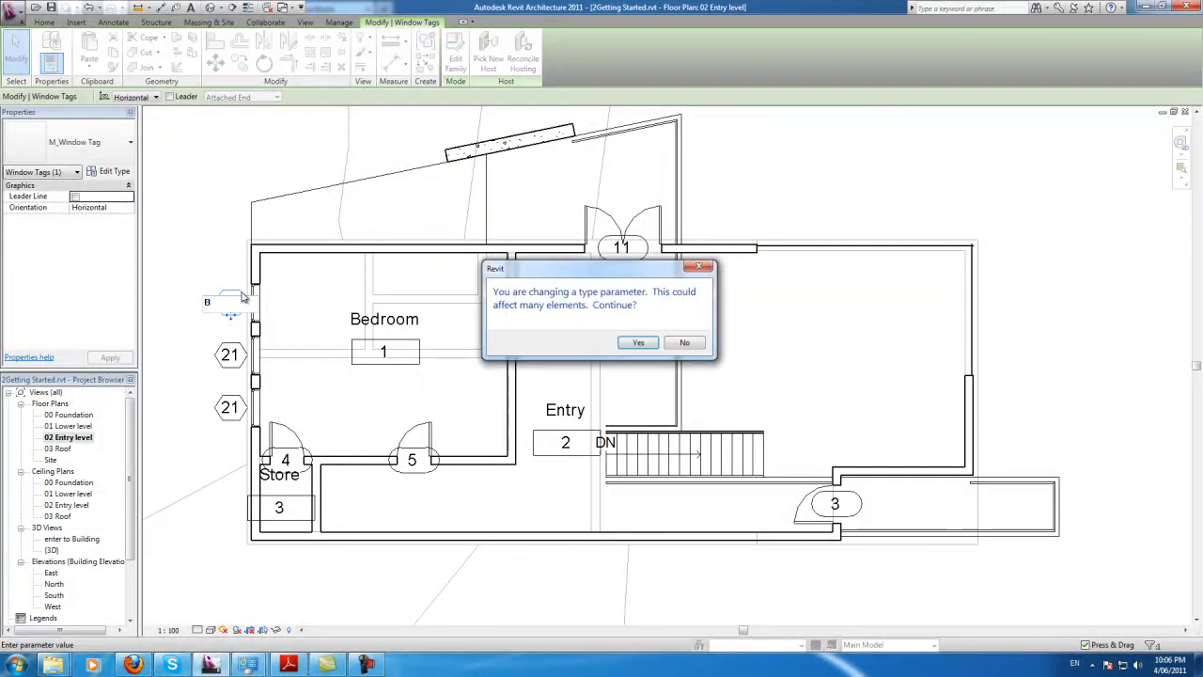
pyautogui.click(638, 342)
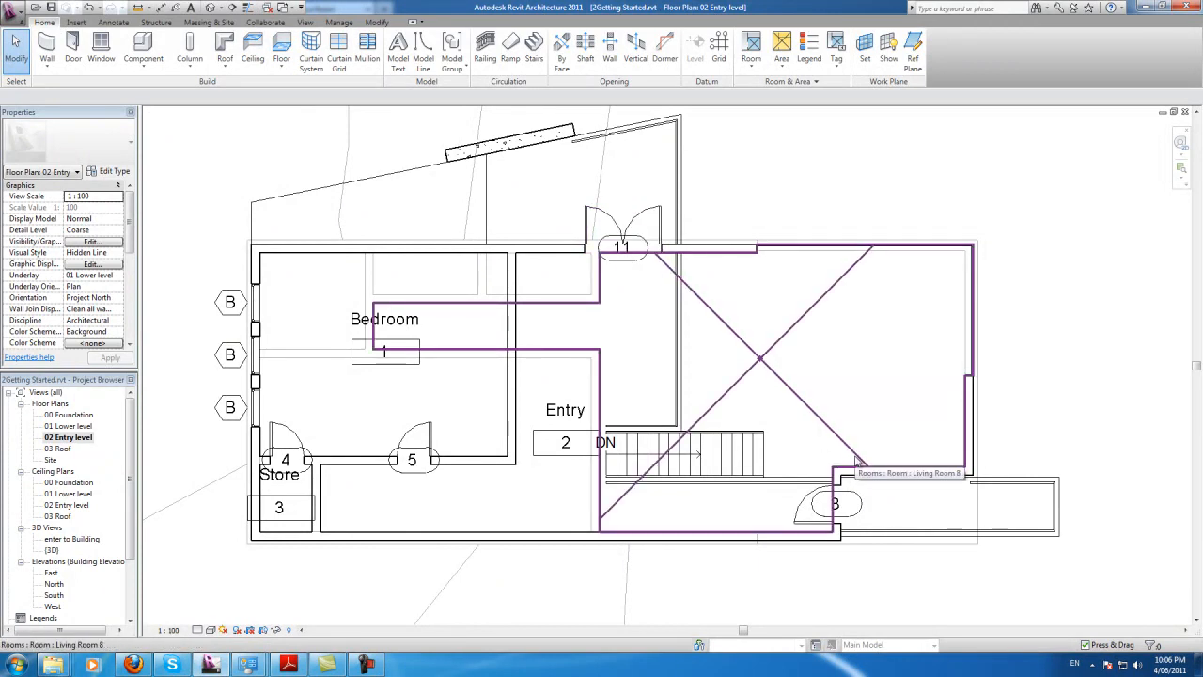
pyautogui.click(184, 267)
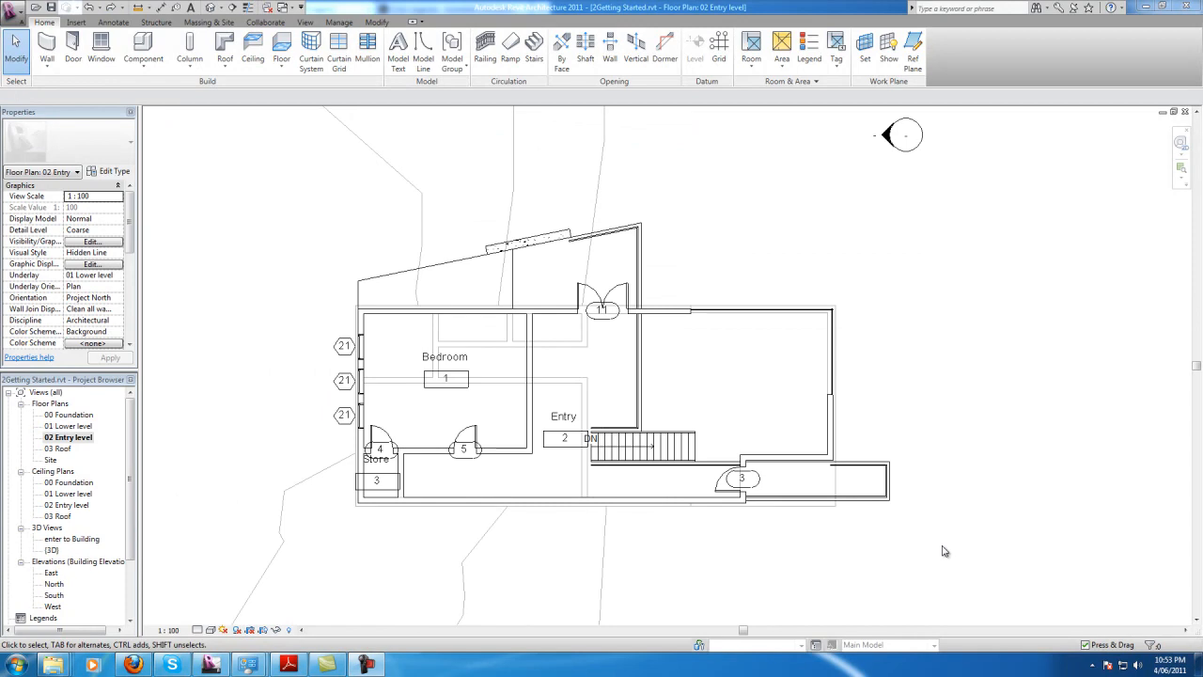
pyautogui.moveTo(567, 391)
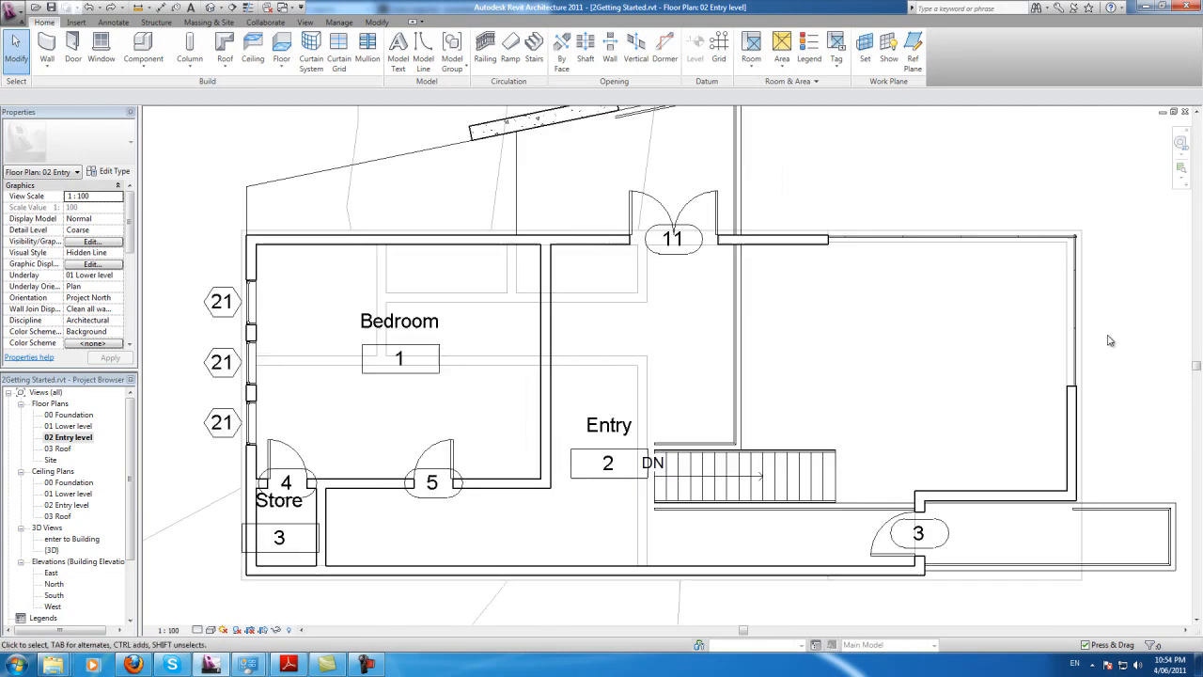
pyautogui.click(607, 463)
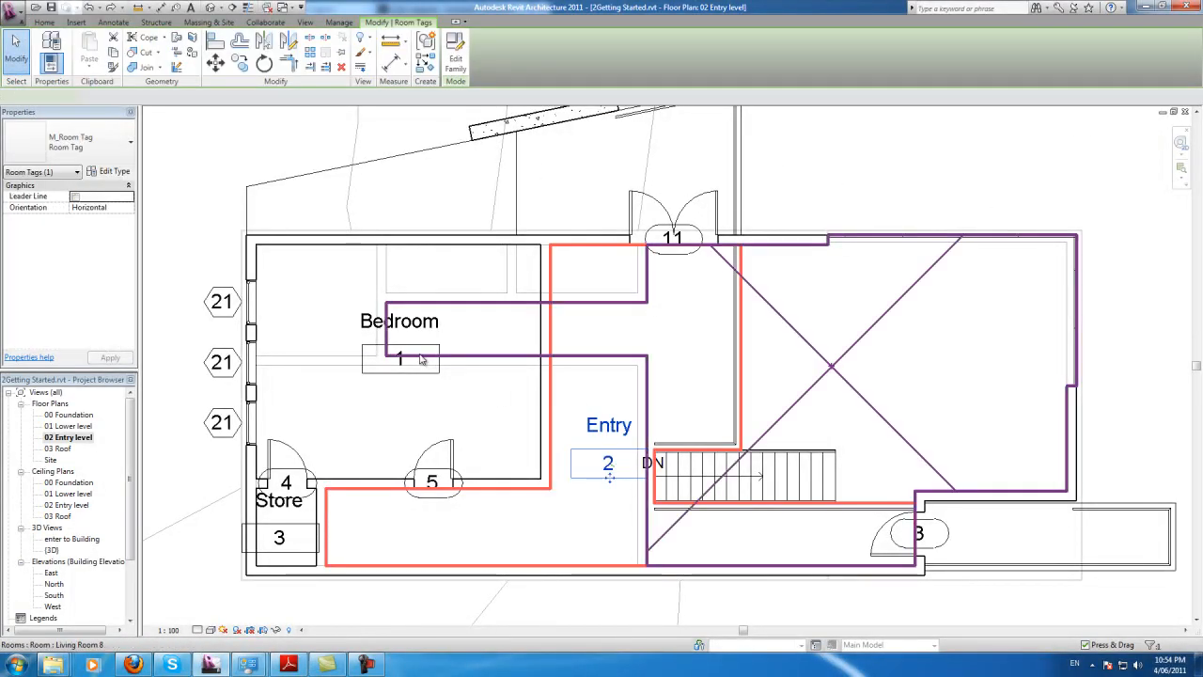
pyautogui.click(398, 359)
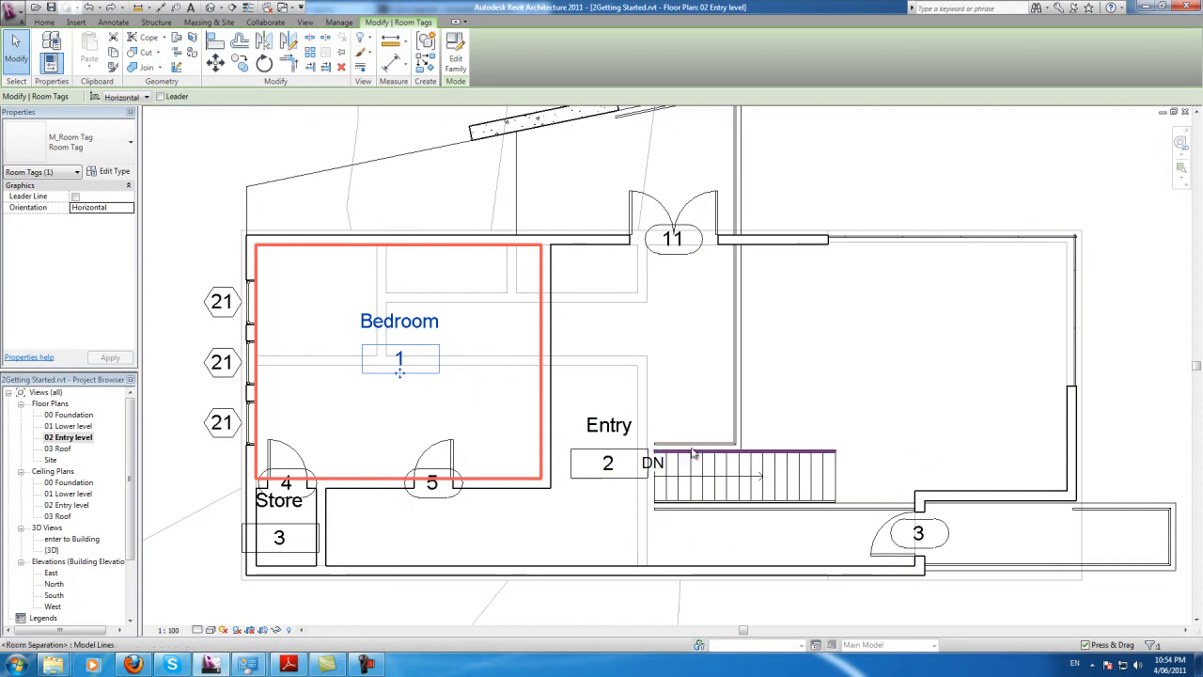
pyautogui.click(488, 423)
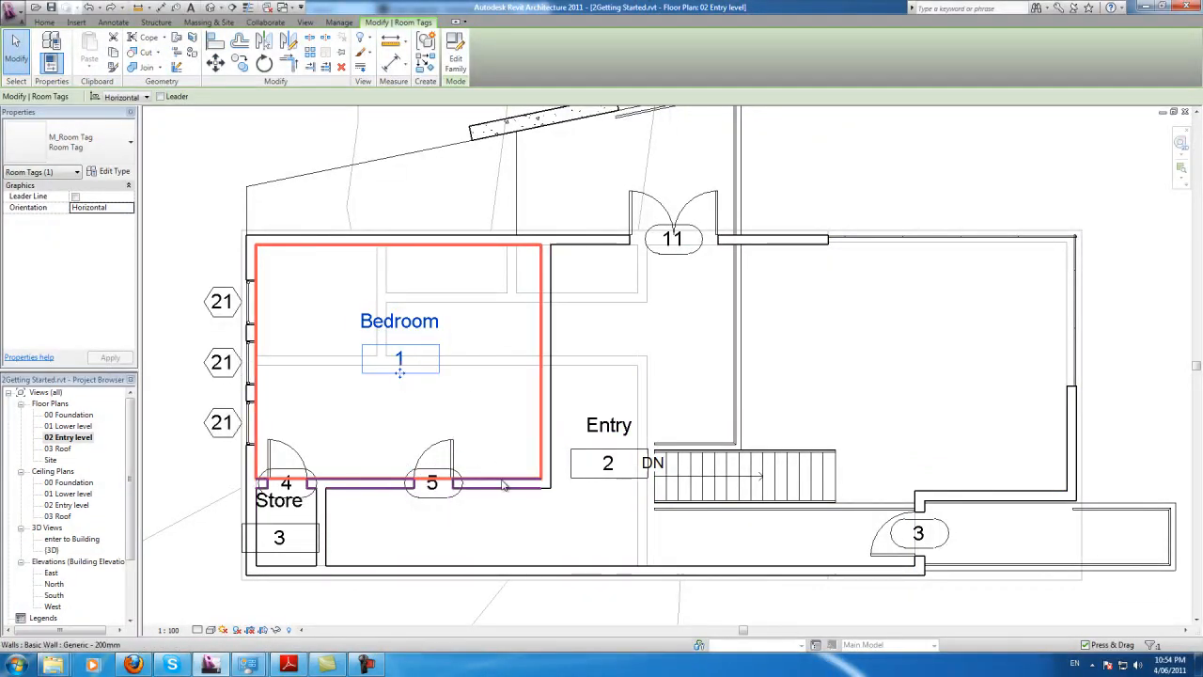
pyautogui.scroll(-3)
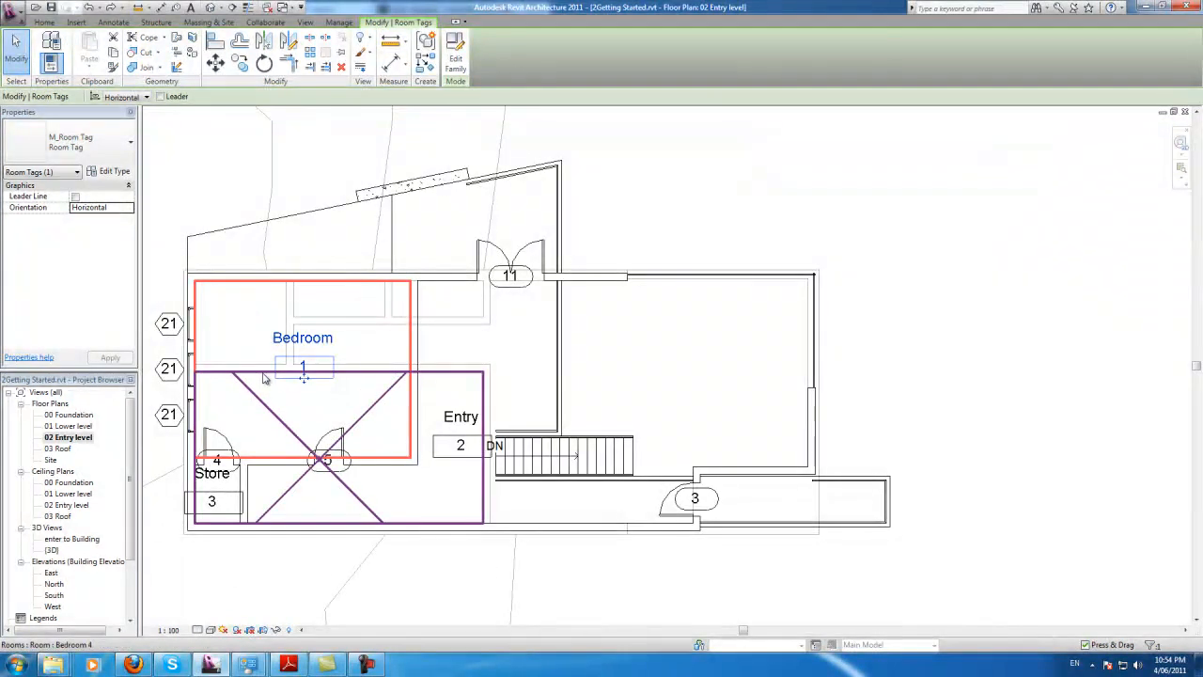
pyautogui.click(630, 372)
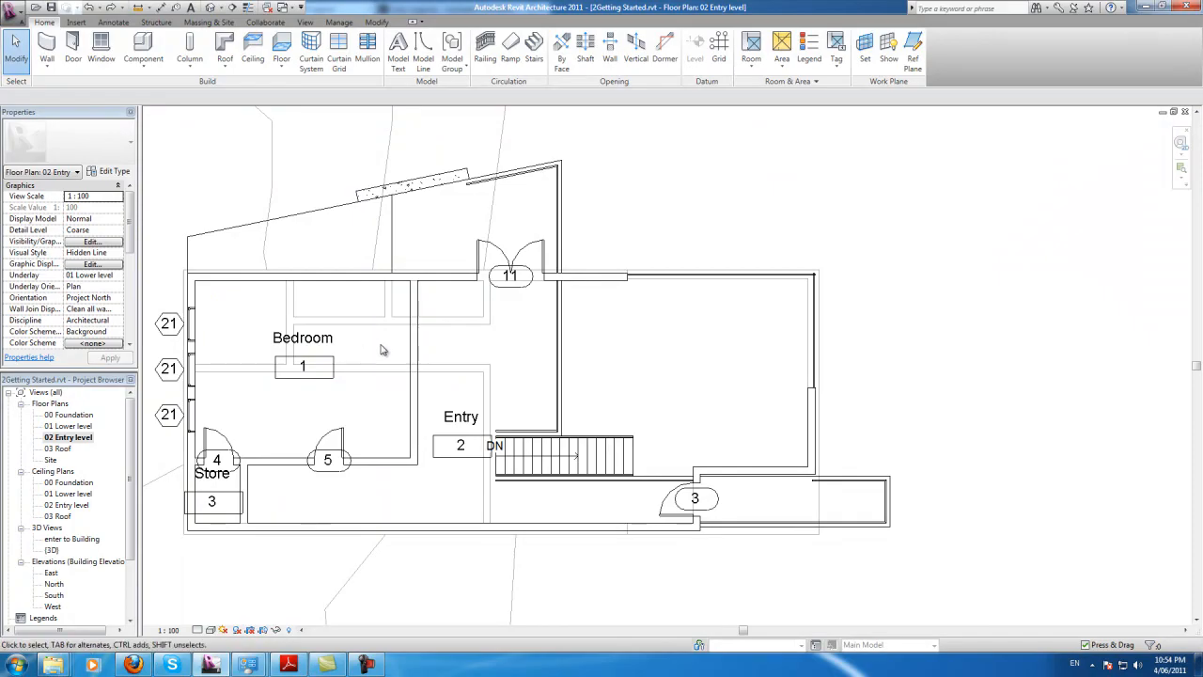
pyautogui.click(169, 415)
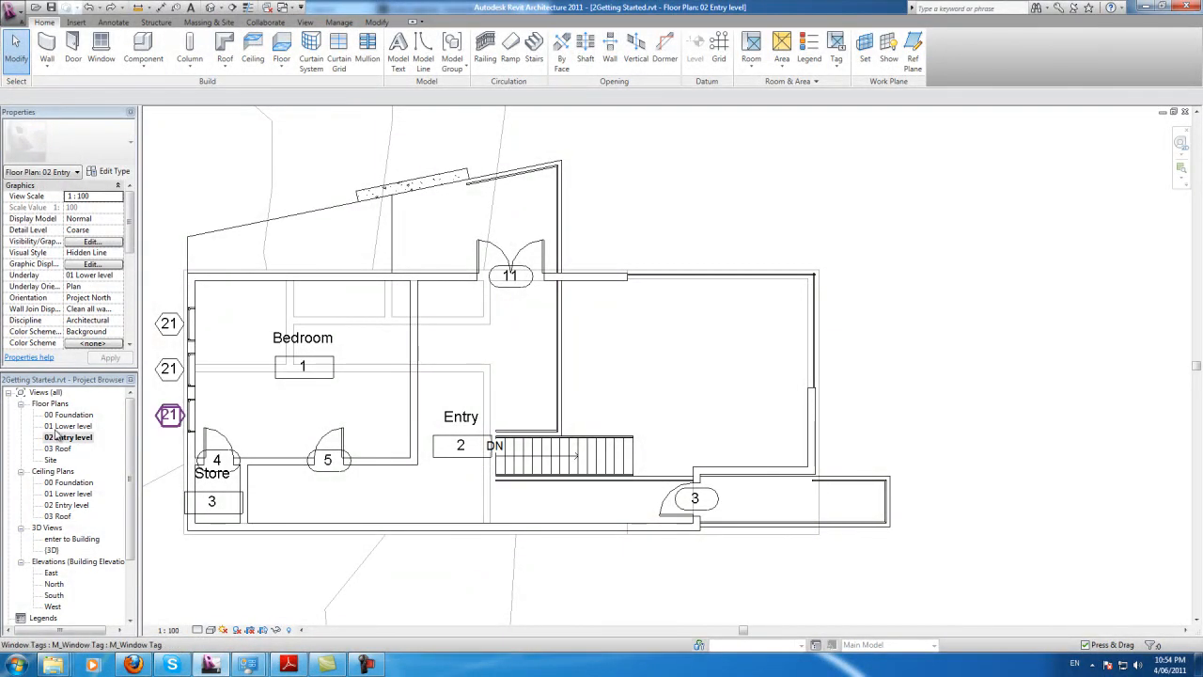
# Add a Rooms colour fill legend beside the 01 Lower level plan, filling rooms by name.
pyautogui.doubleClick(68, 425)
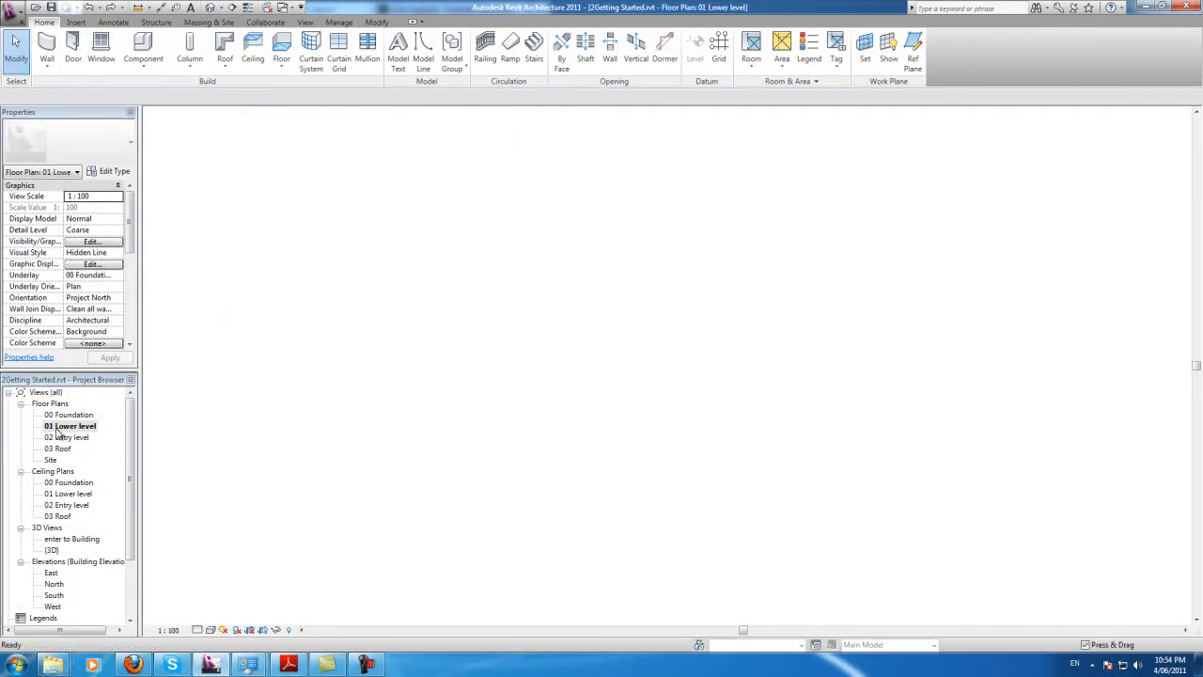
pyautogui.doubleClick(72, 425)
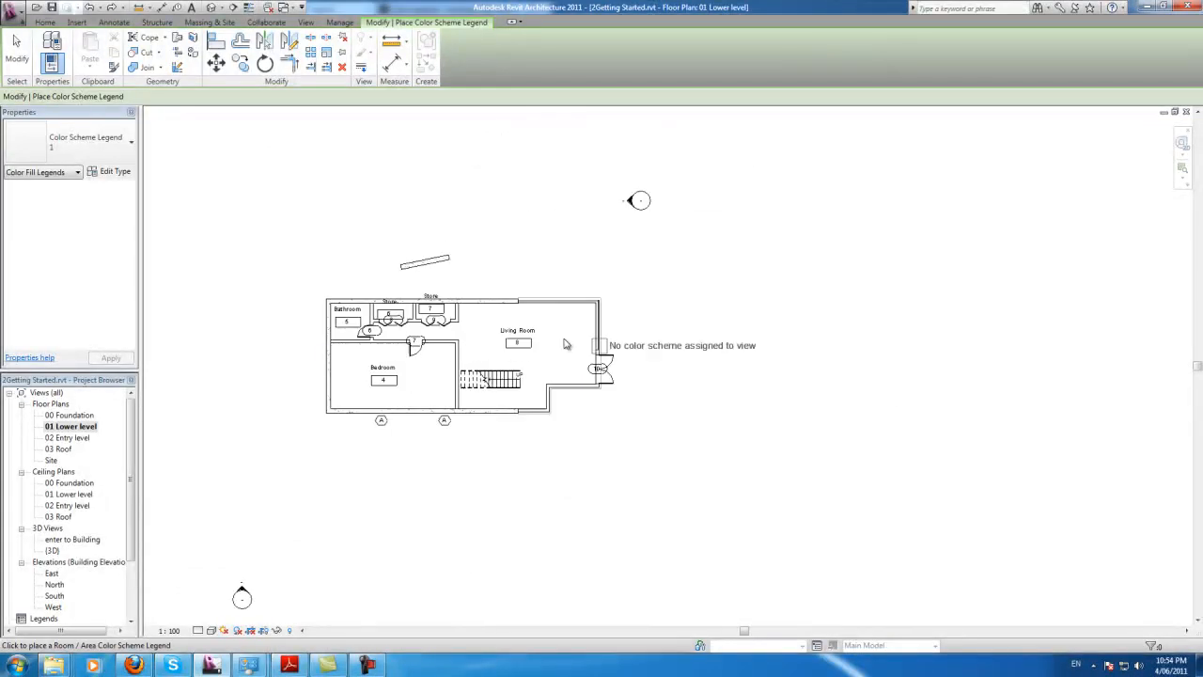
pyautogui.click(563, 342)
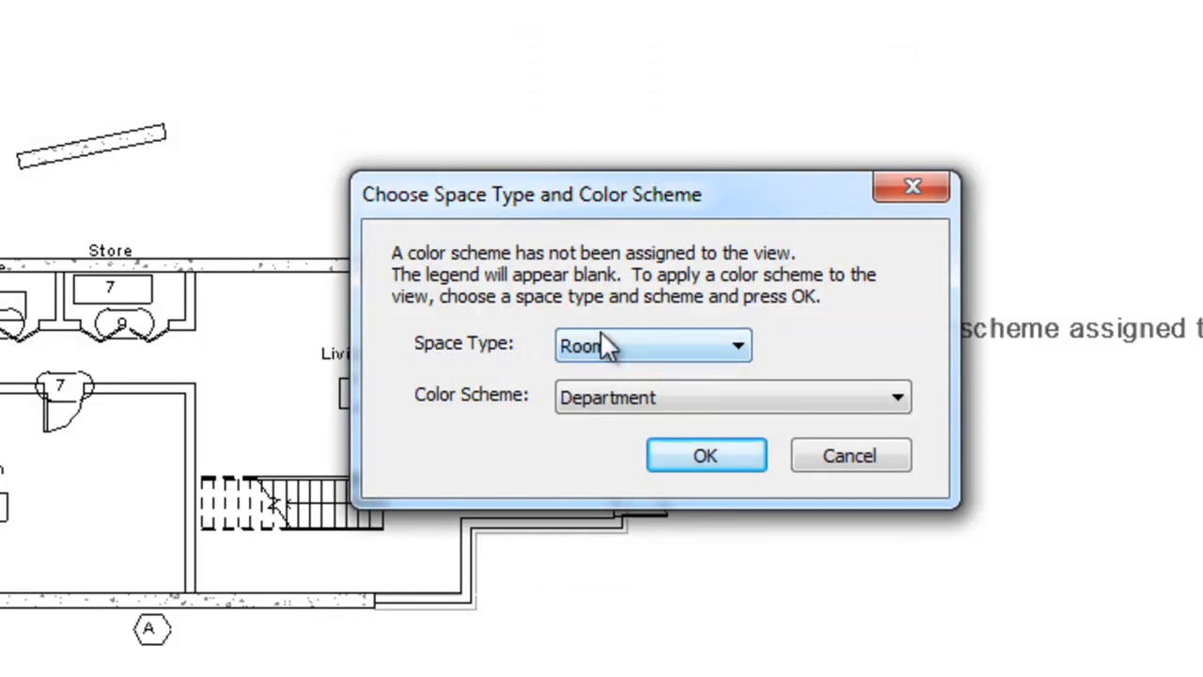
pyautogui.click(651, 346)
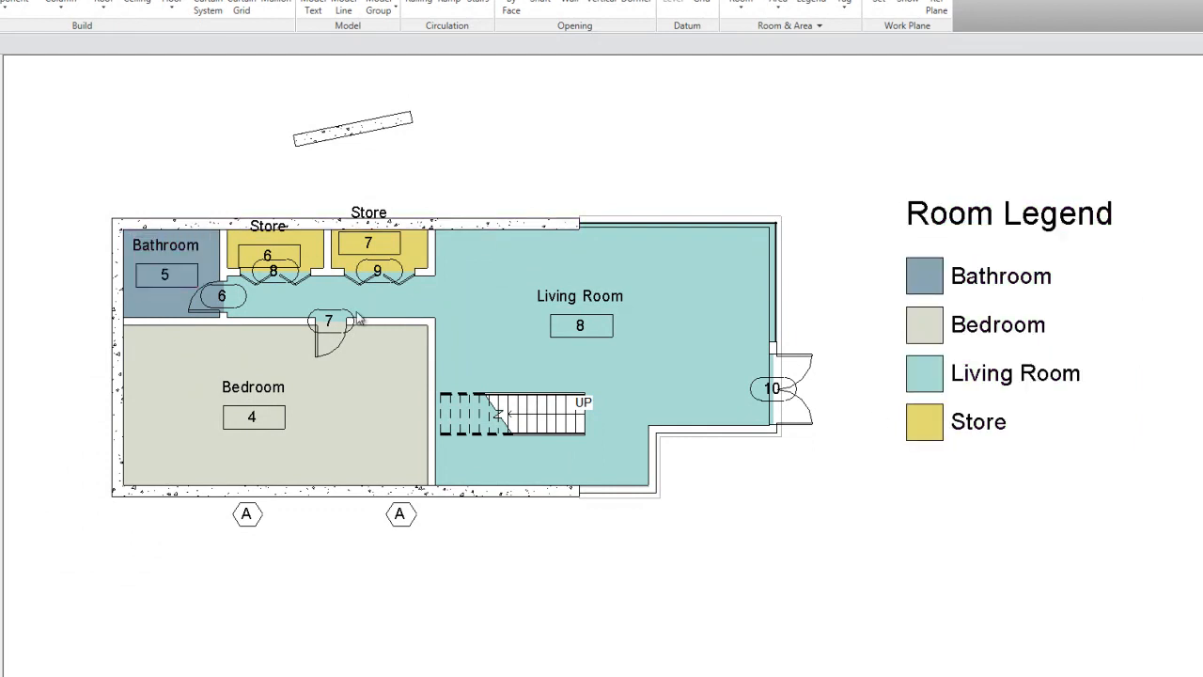
pyautogui.click(252, 387)
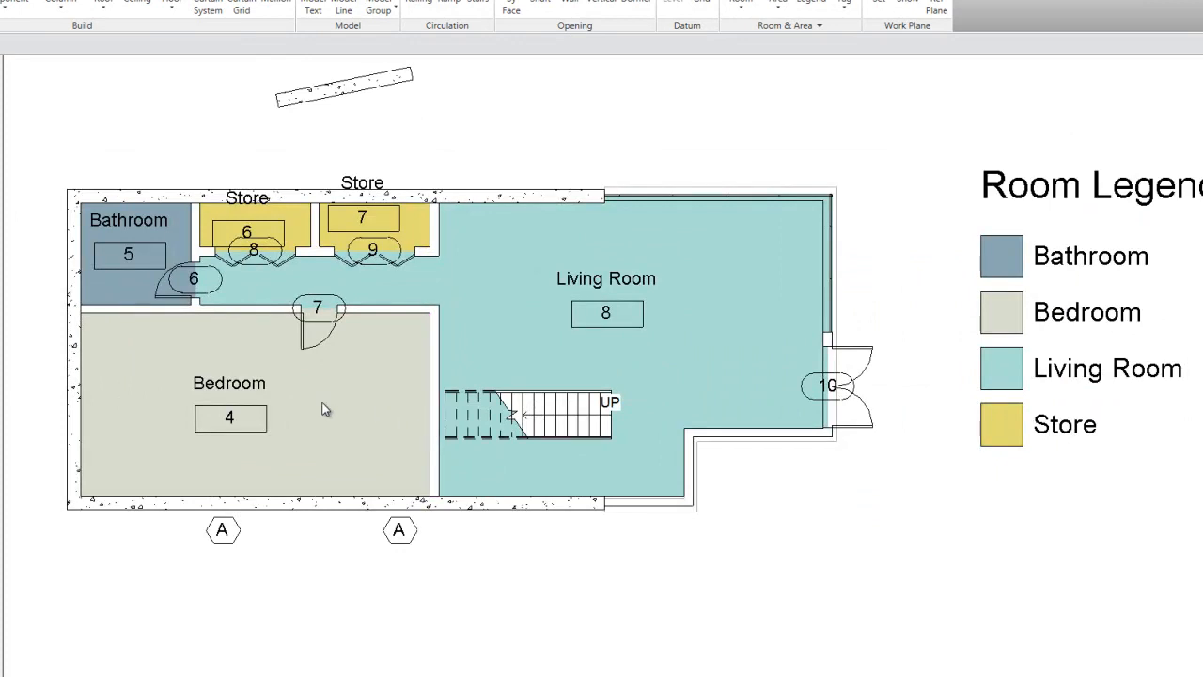
pyautogui.moveTo(447, 274)
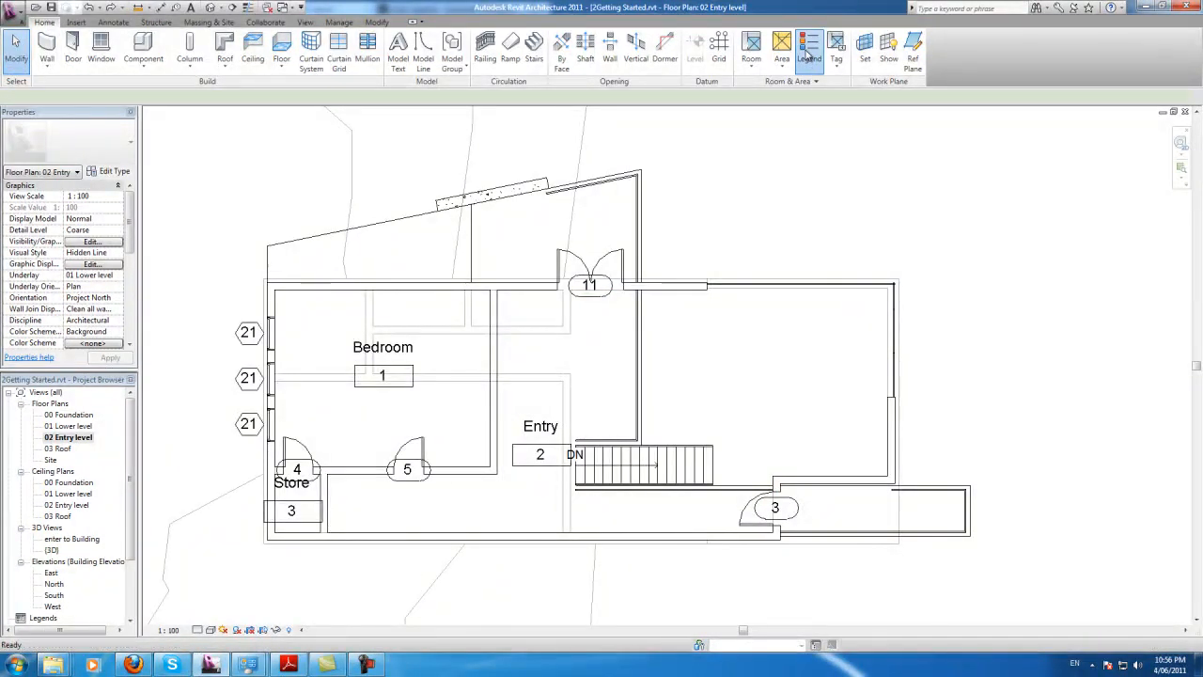
# Start a colour fill legend on 02 Entry level and set its underlay to 01 Lower level.
pyautogui.click(808, 47)
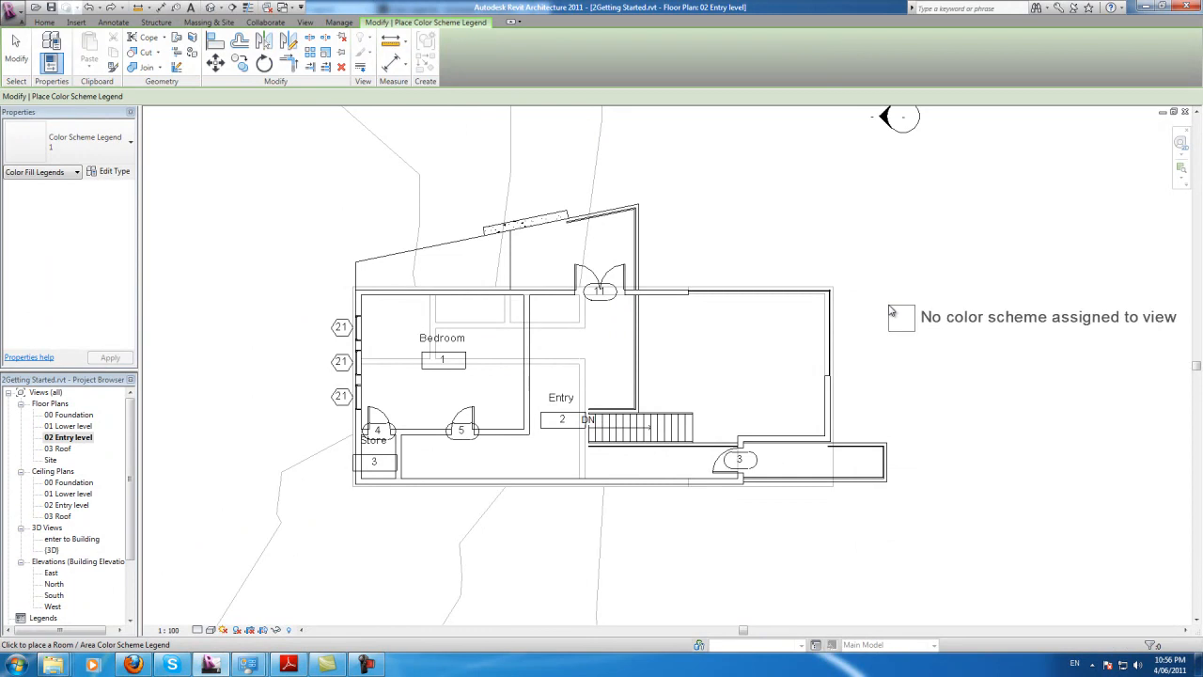
pyautogui.click(692, 348)
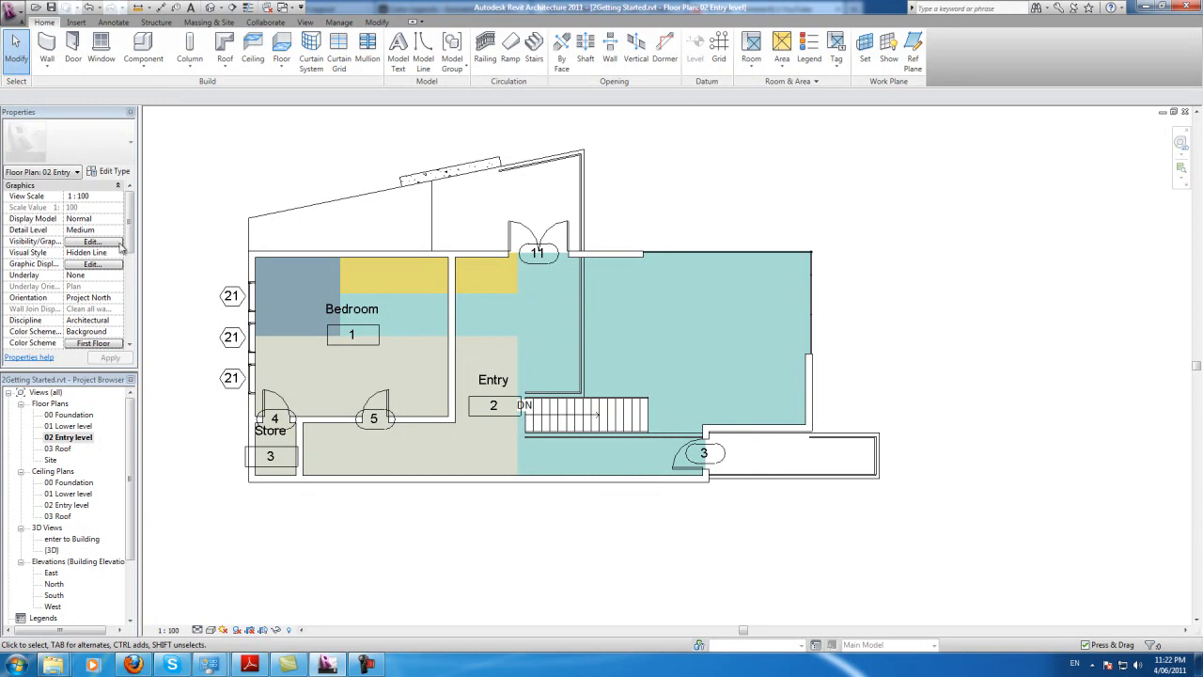
pyautogui.click(385, 404)
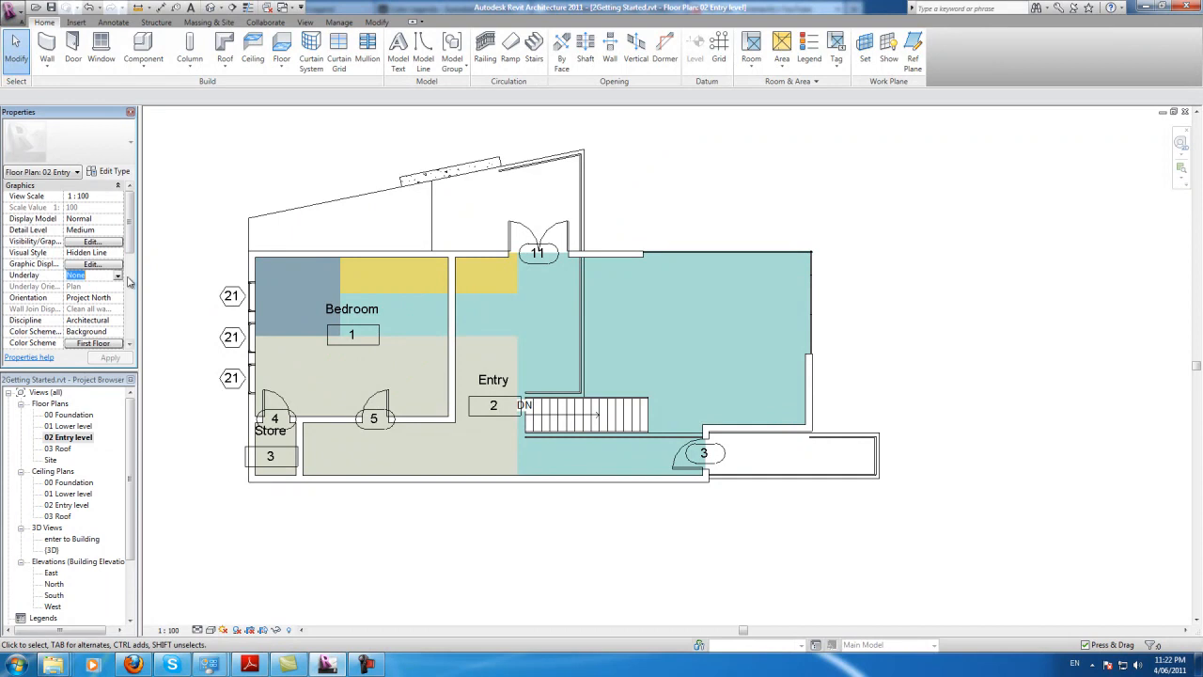
pyautogui.click(116, 274)
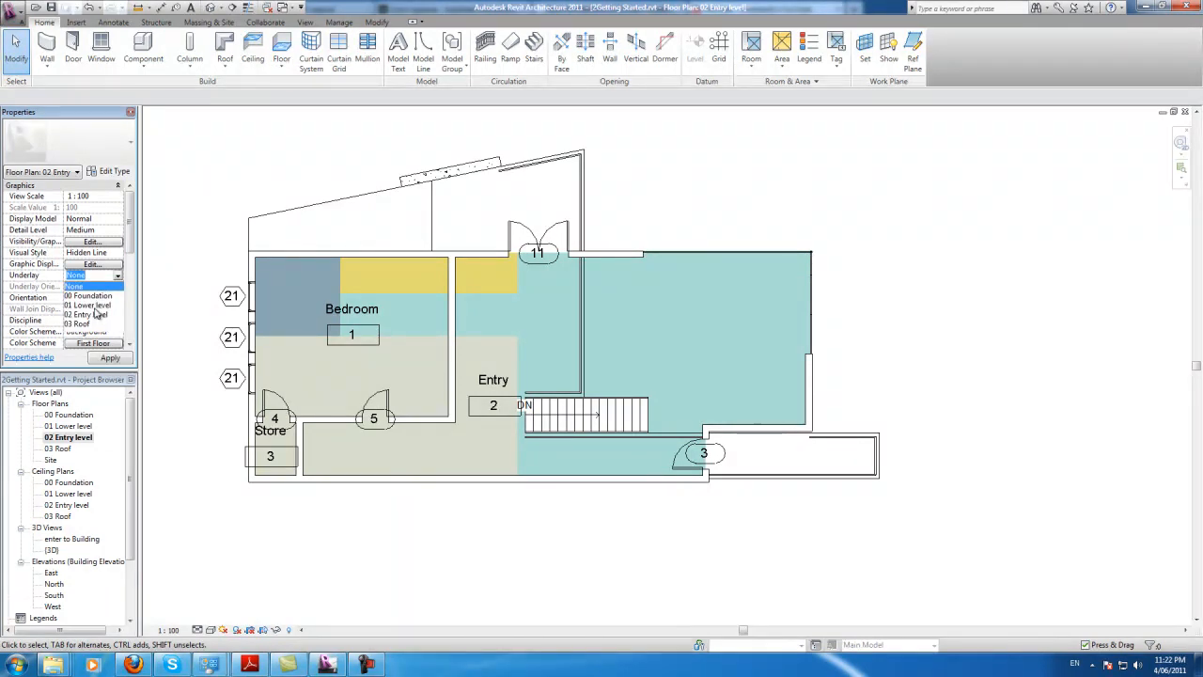
pyautogui.click(86, 305)
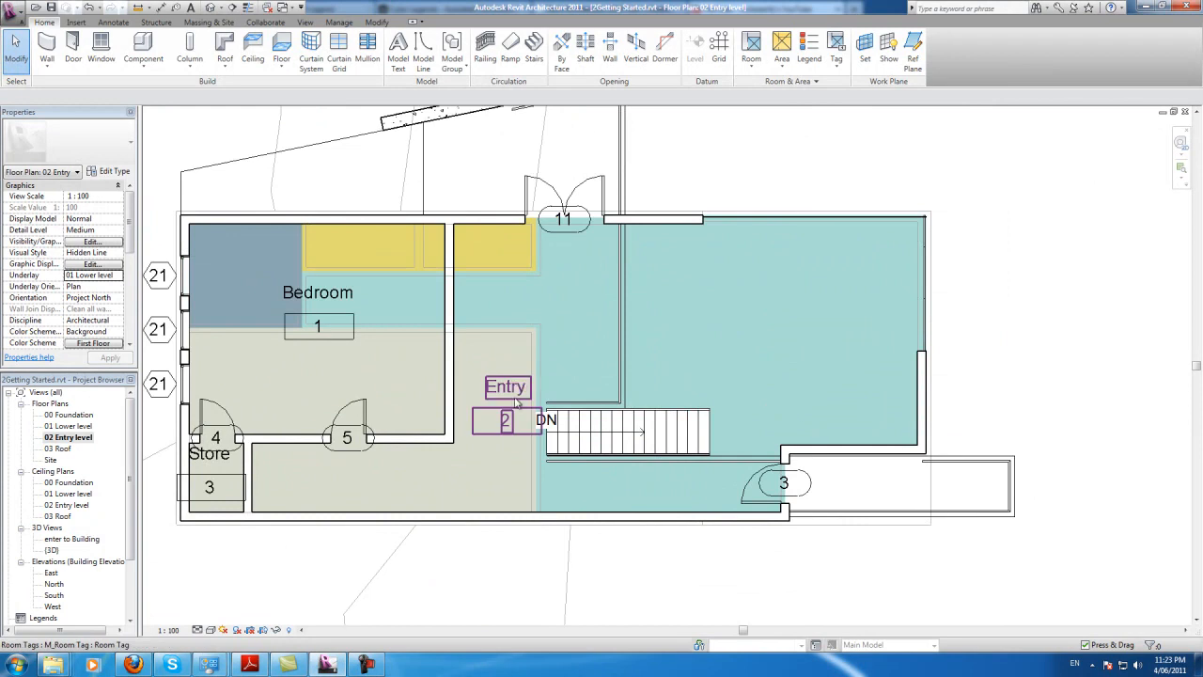
pyautogui.moveTo(515, 394)
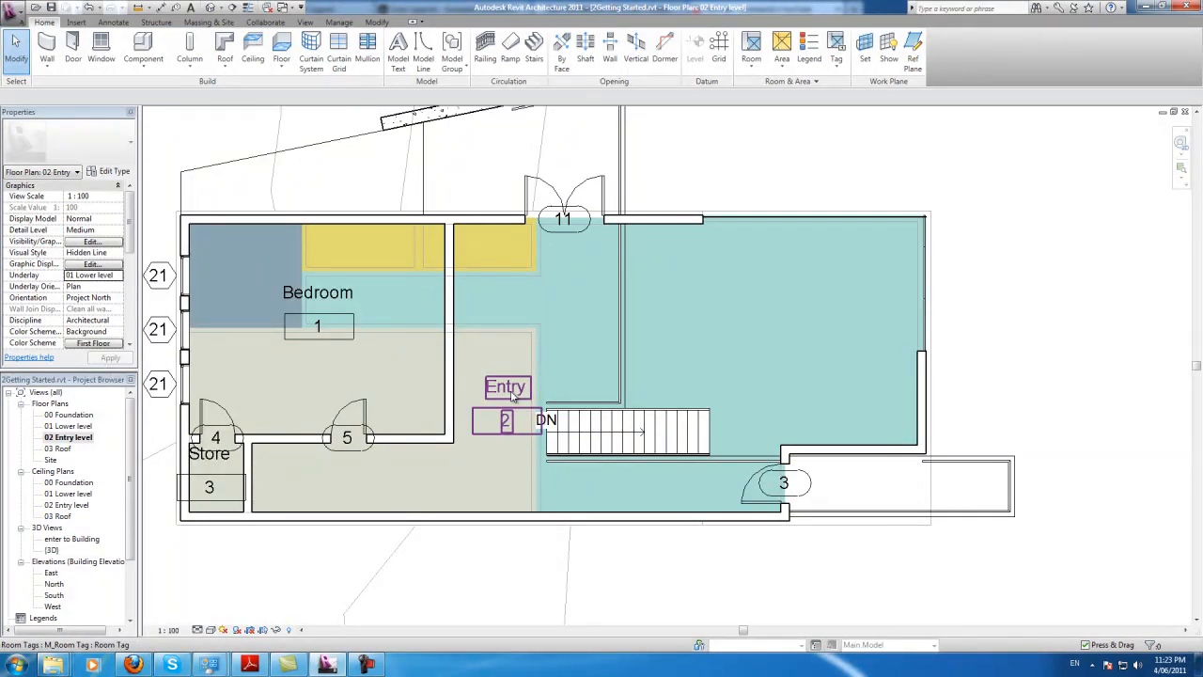
# Place the Room Legend to the right of the colour-filled Entry level plan.
pyautogui.scroll(-3)
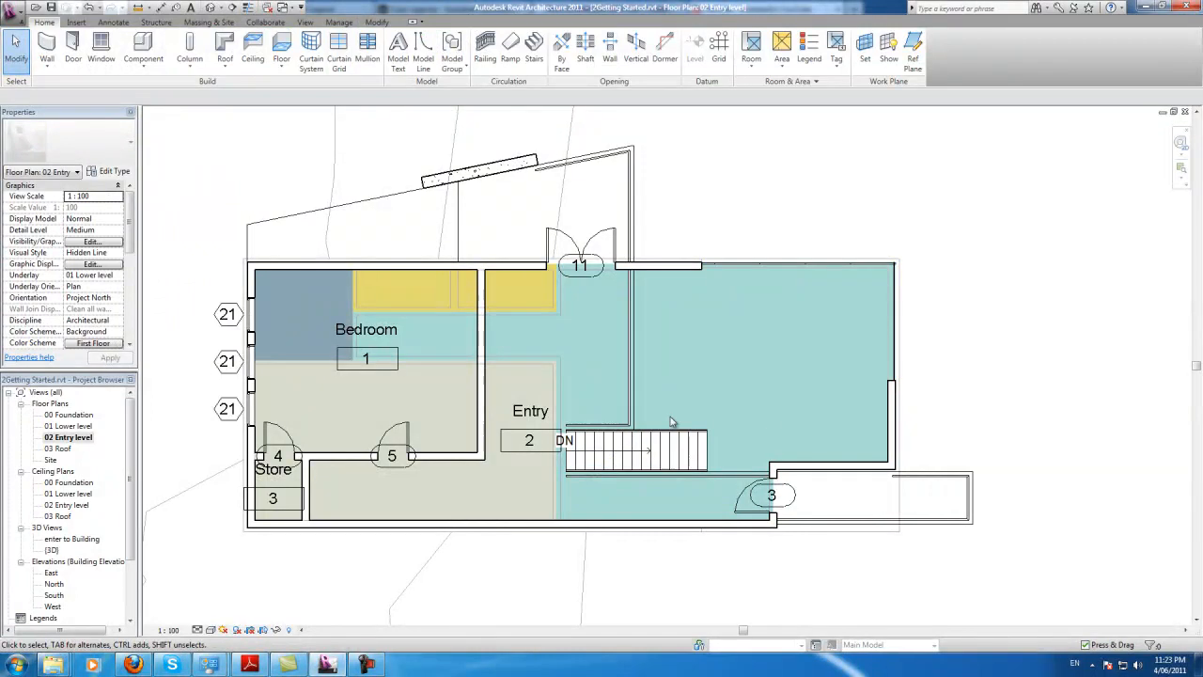
pyautogui.moveTo(819, 394)
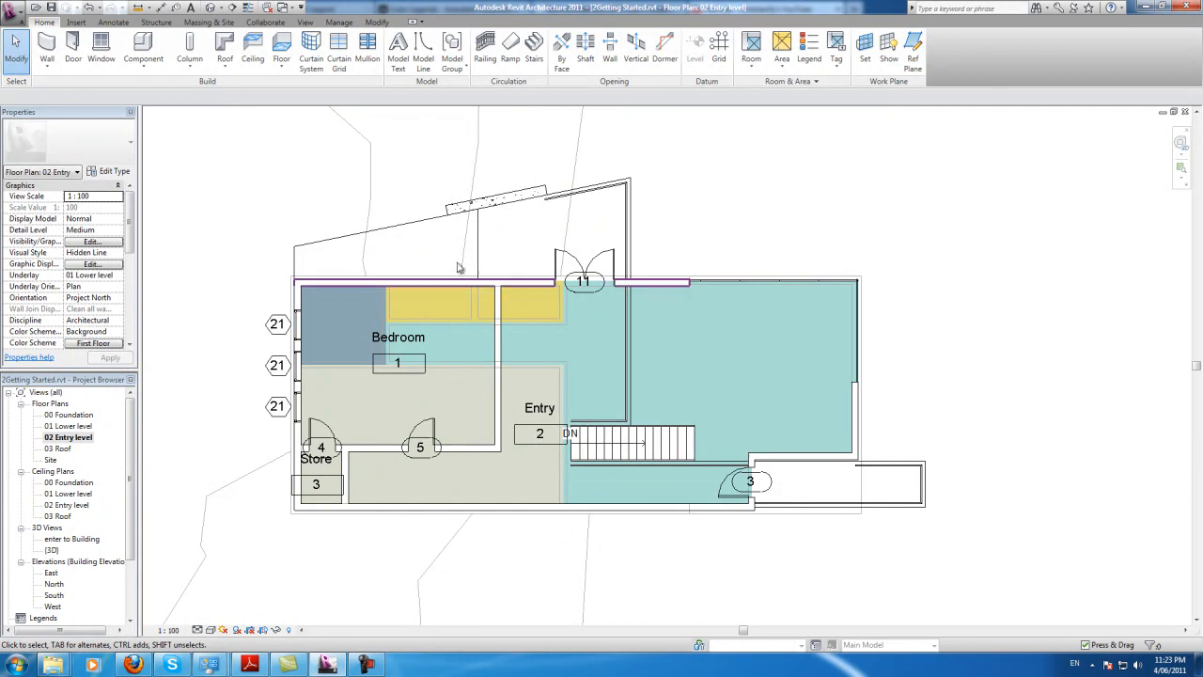
pyautogui.click(428, 442)
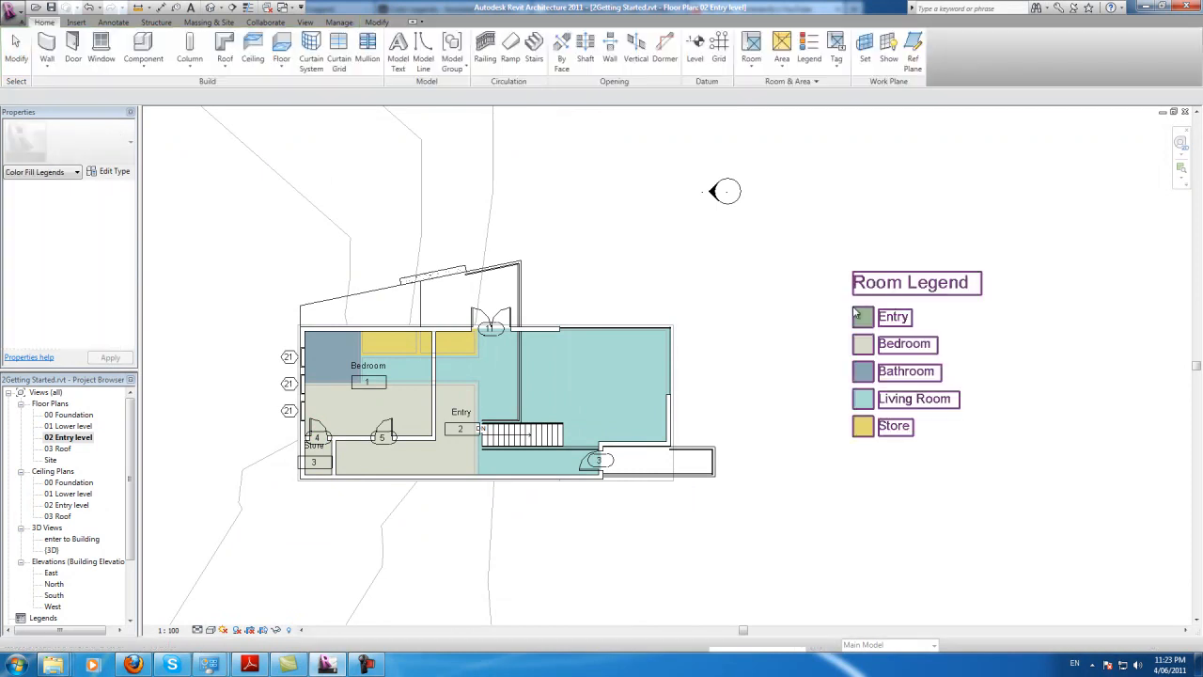
# Select the Entry level Room Legend and bring up Edit Scheme for its colours.
pyautogui.click(895, 315)
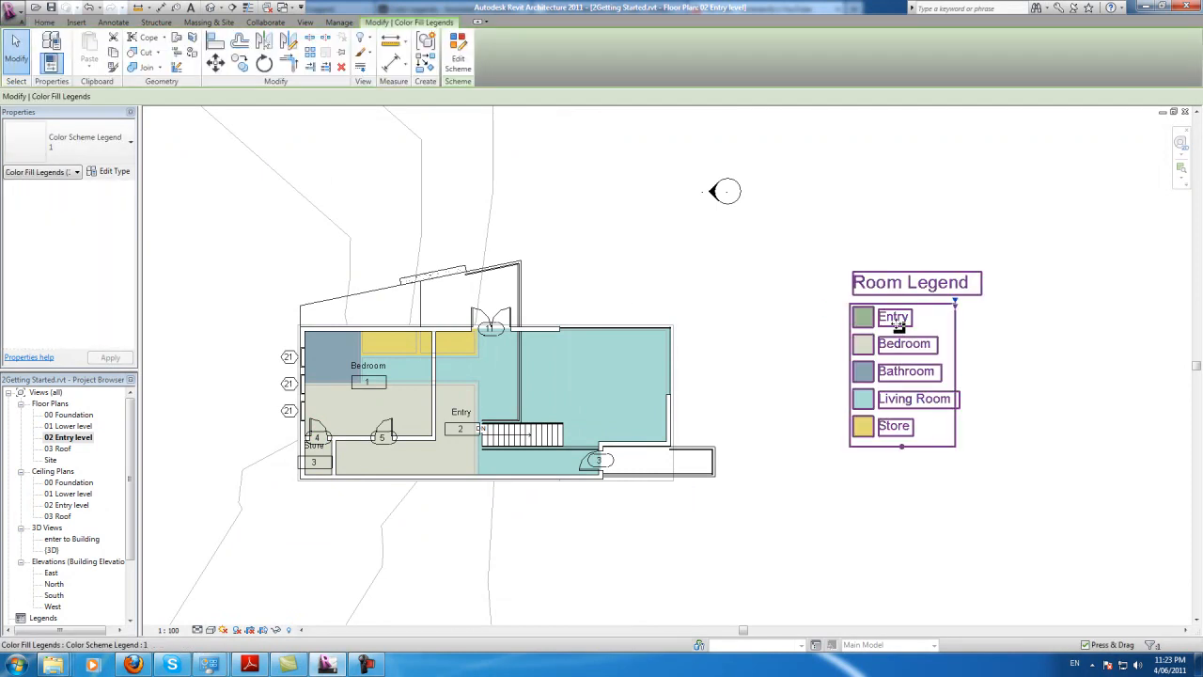
pyautogui.click(582, 376)
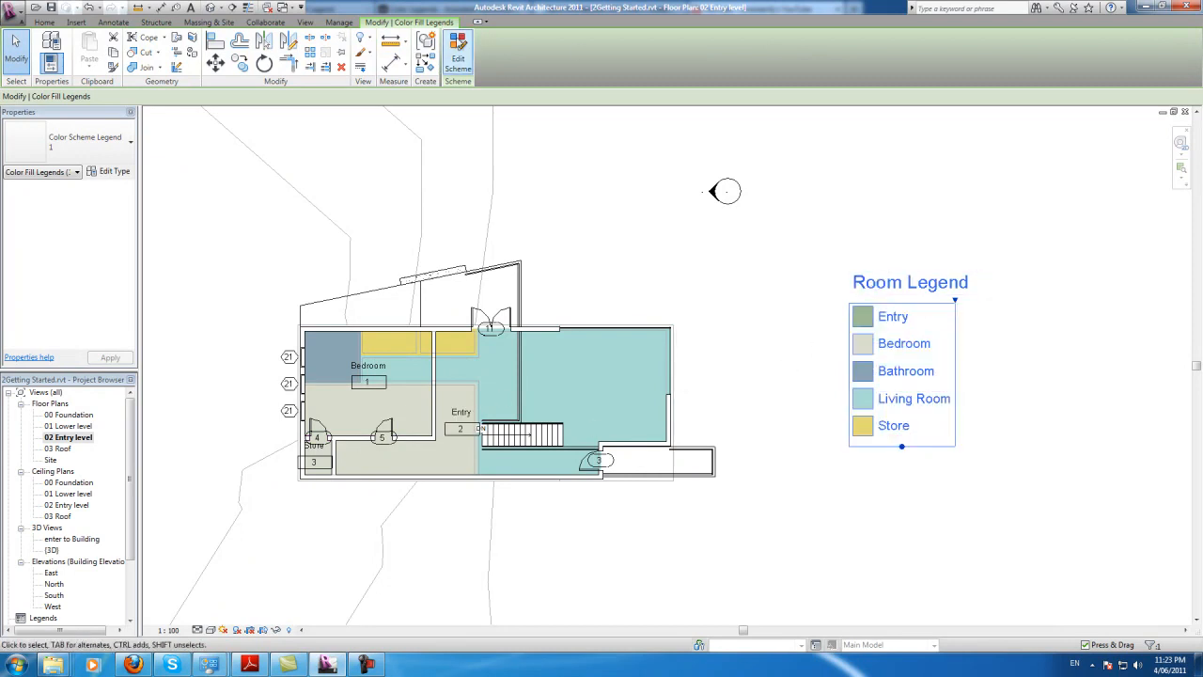
pyautogui.click(458, 57)
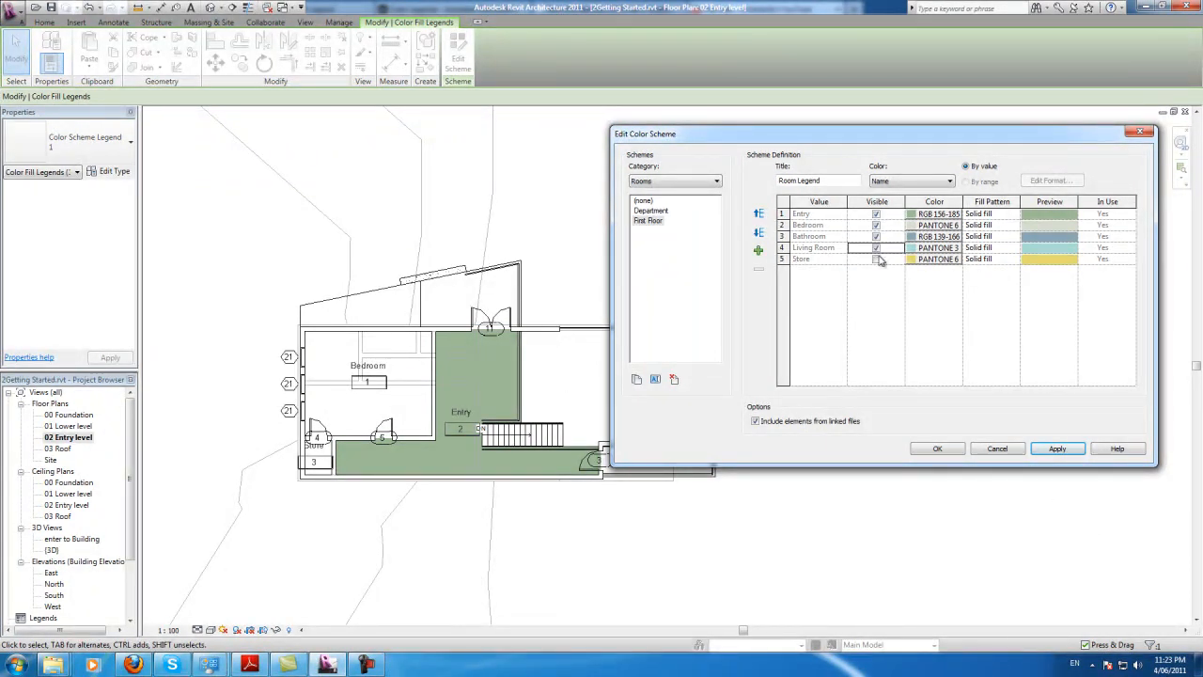
# Sort the Room Legend scheme values alphabetically, Bathroom first through Store.
pyautogui.click(935, 448)
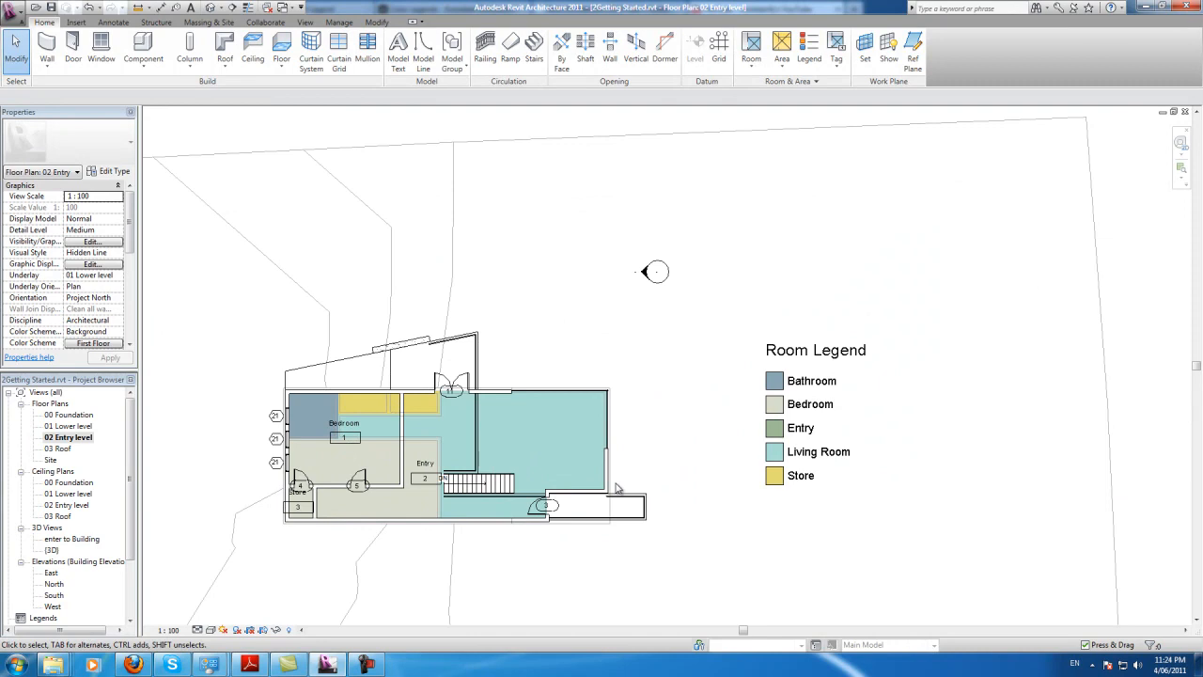
pyautogui.moveTo(669, 436)
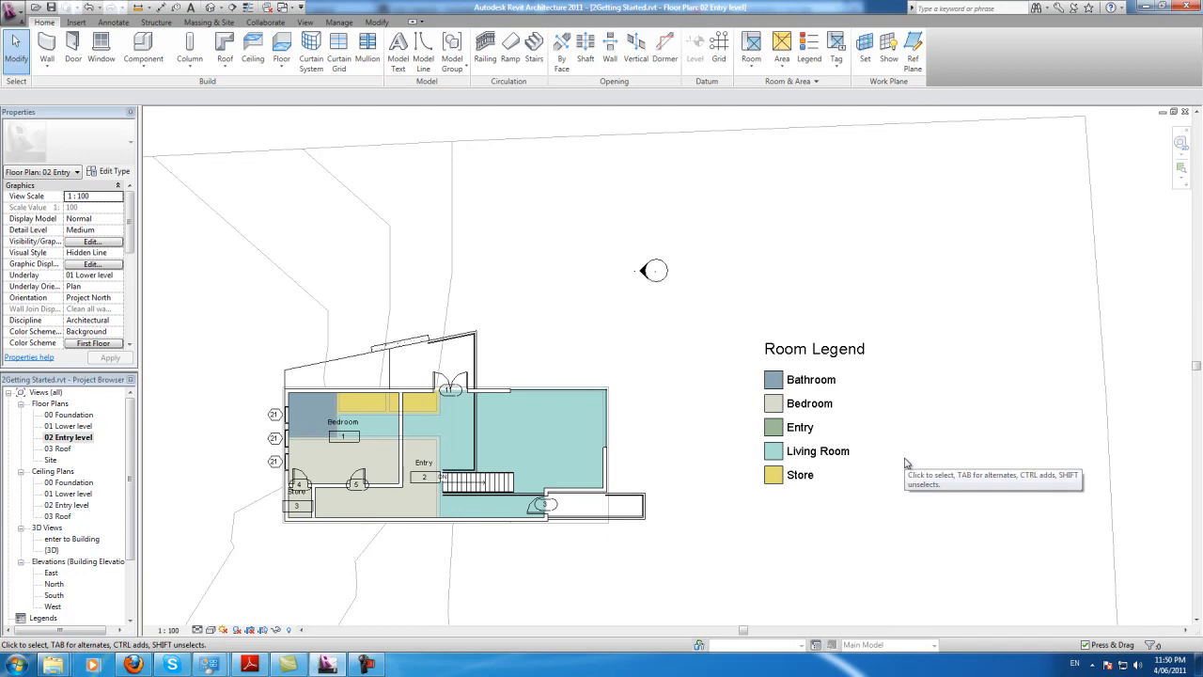
pyautogui.moveTo(908, 463)
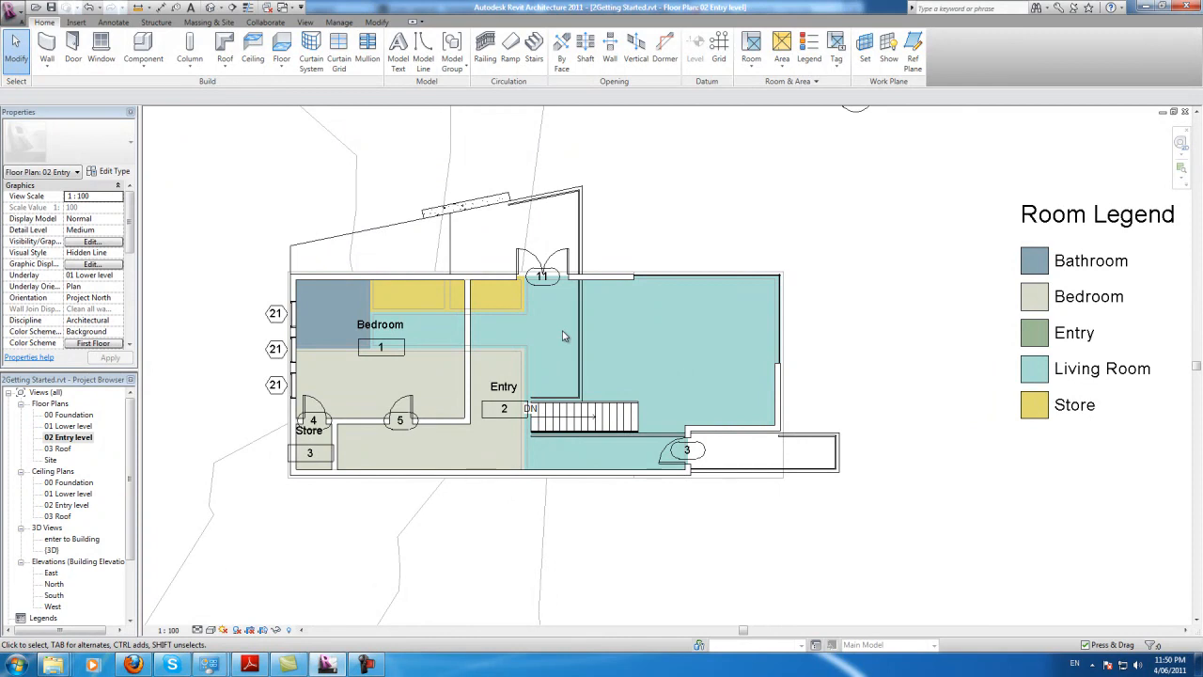
pyautogui.moveTo(684, 293)
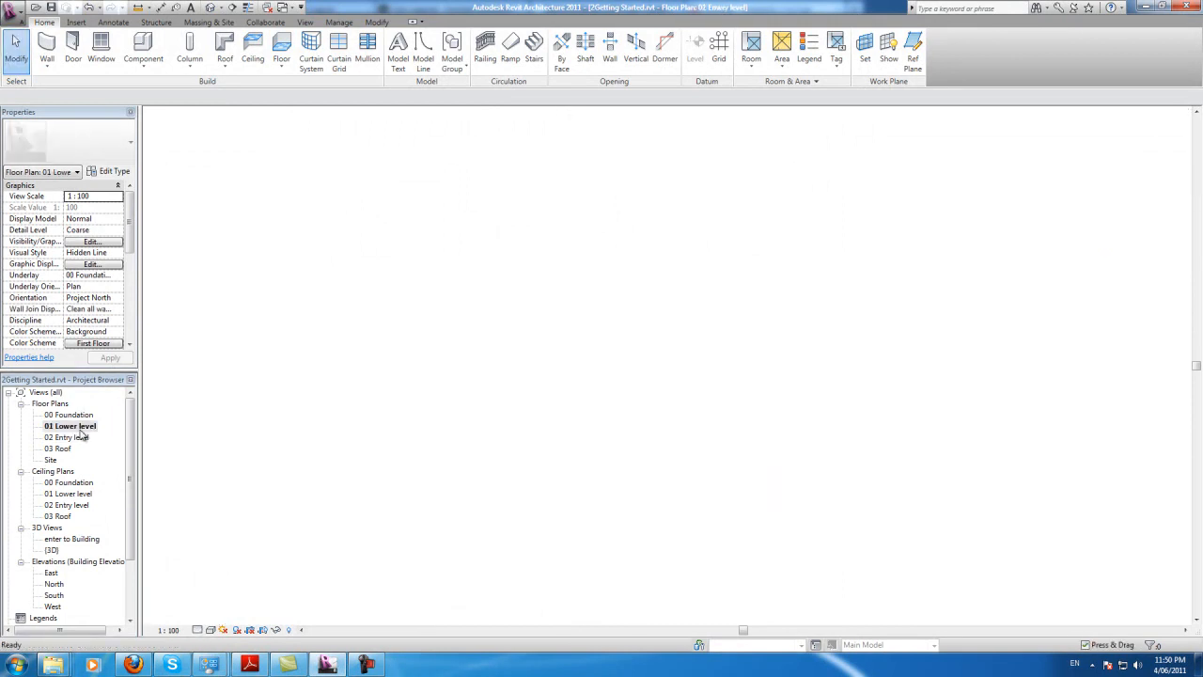
# Rename the upper-floor Entry room to I2_Entry and room 3 to I2_Store.
pyautogui.doubleClick(69, 425)
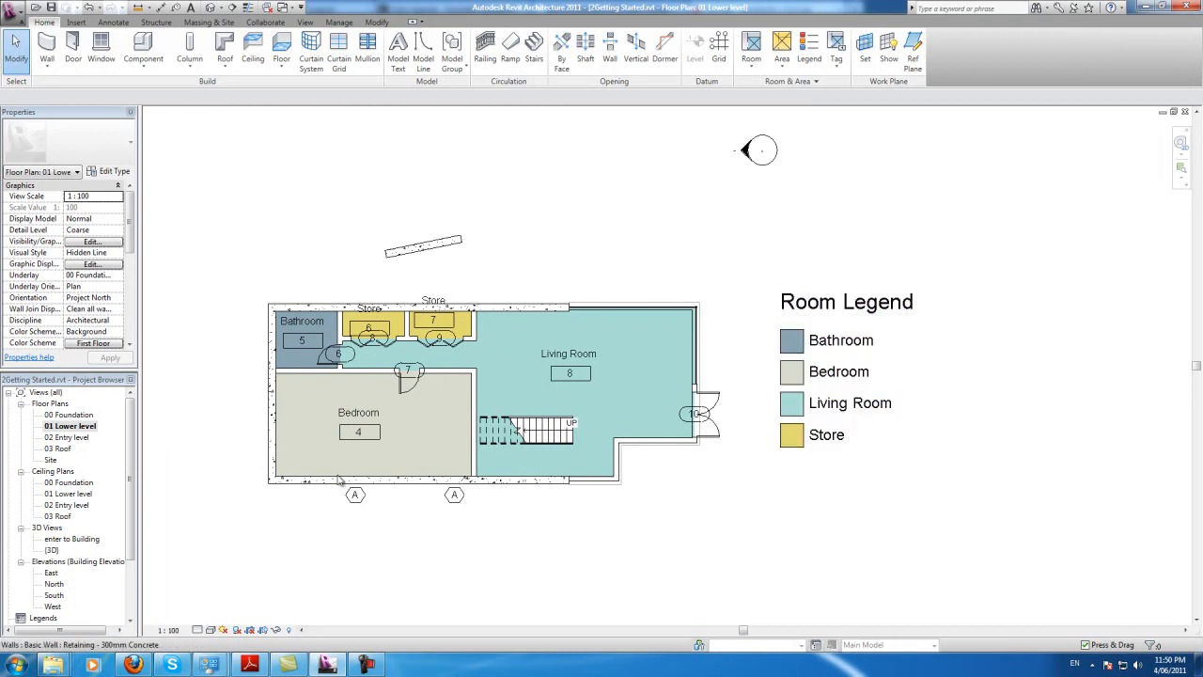
pyautogui.doubleClick(68, 436)
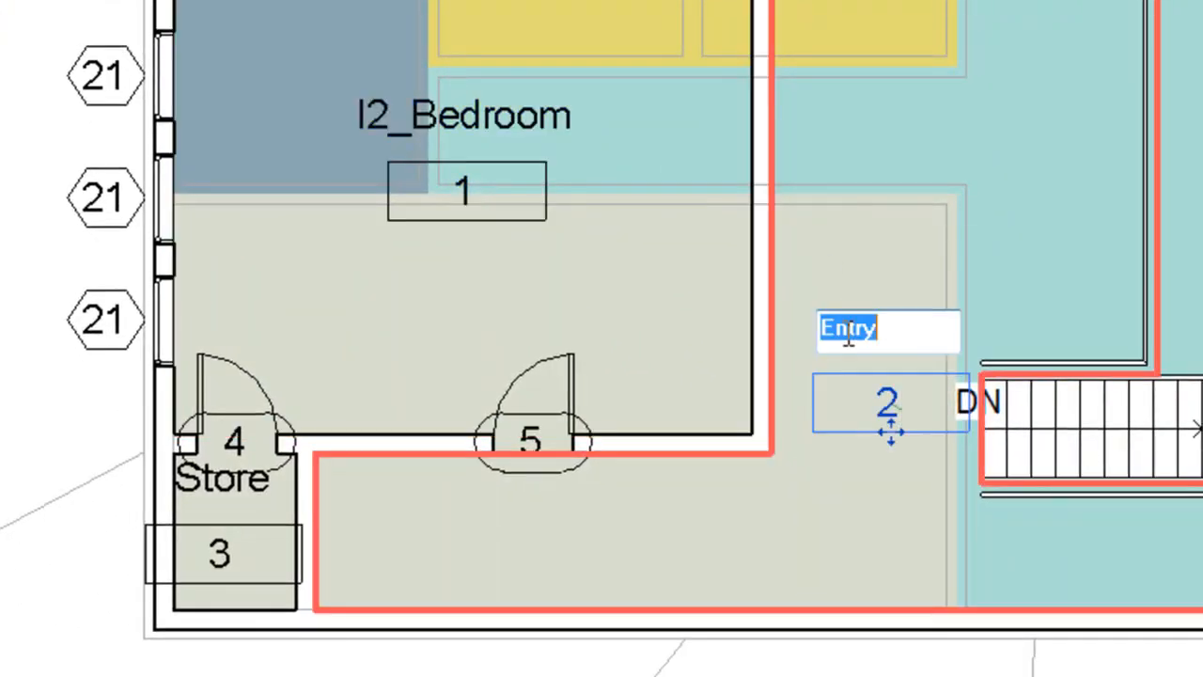
pyautogui.write('I2_Entry')
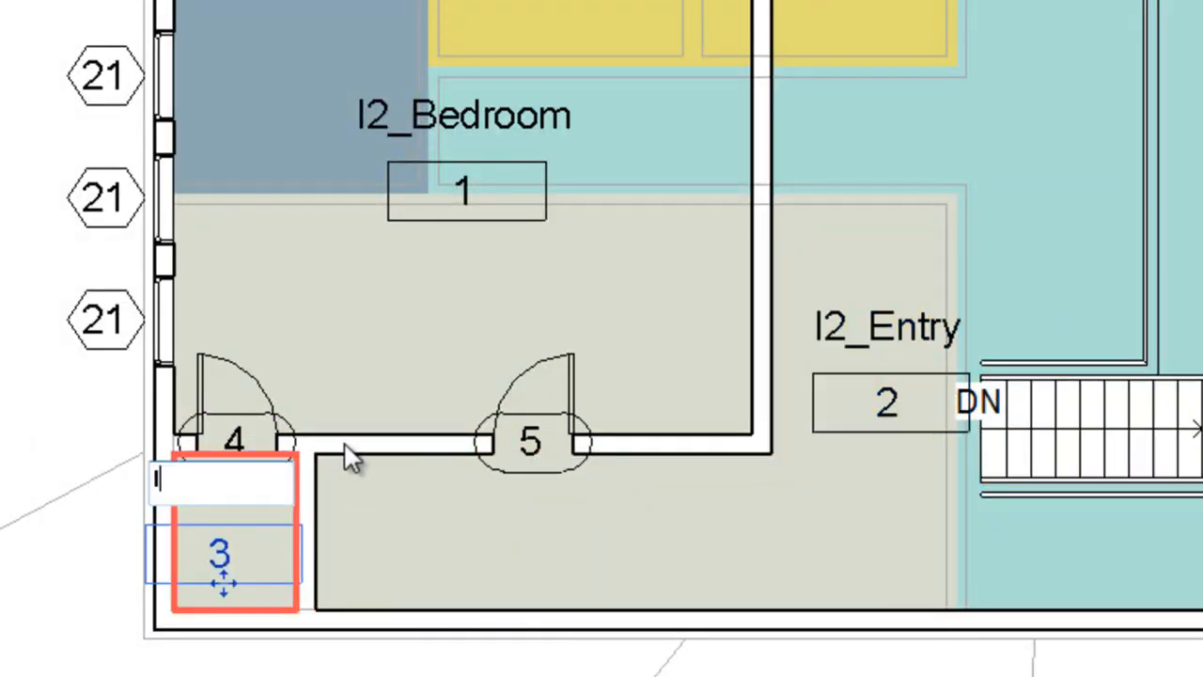
pyautogui.write('I2_s')
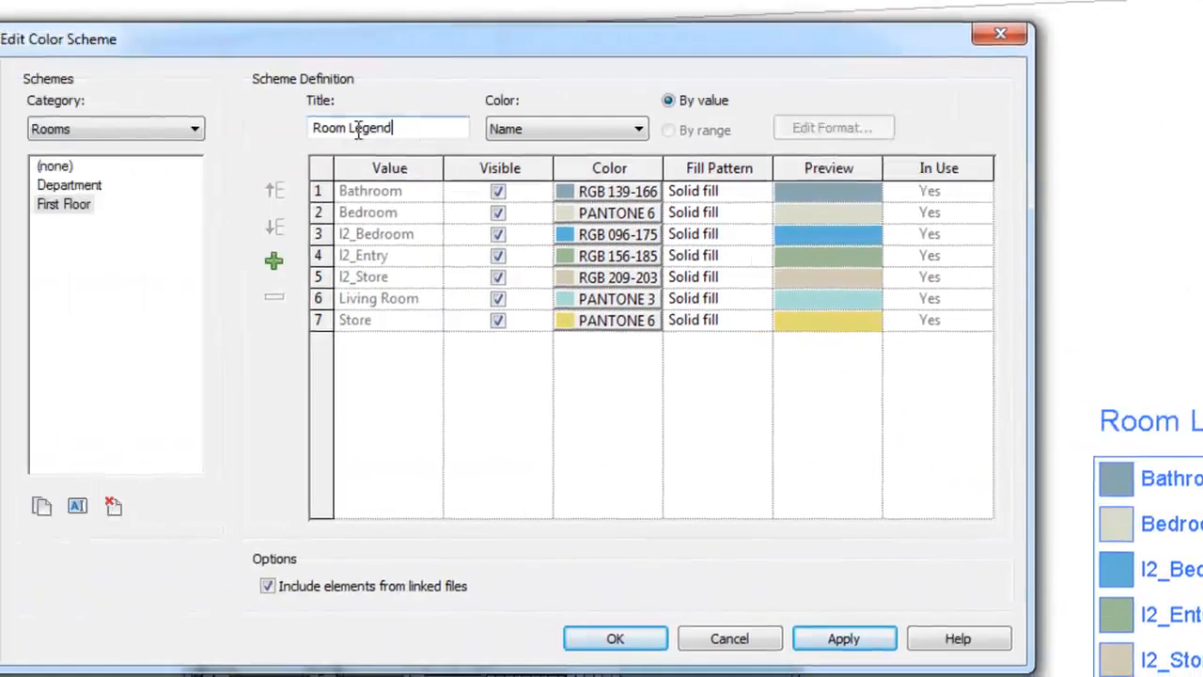
# Title the scheme Level 2 Colour Scheme, hide the non-I2 rooms, and confirm.
pyautogui.write('Level 2 Color Sche')
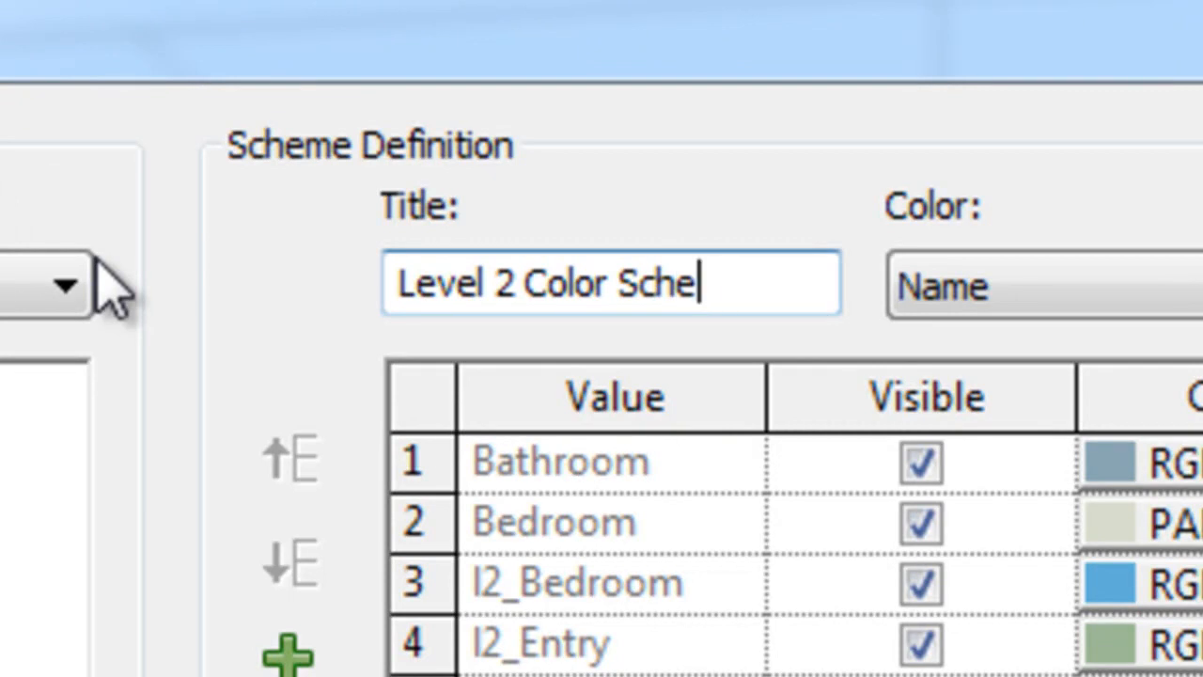
pyautogui.write('me')
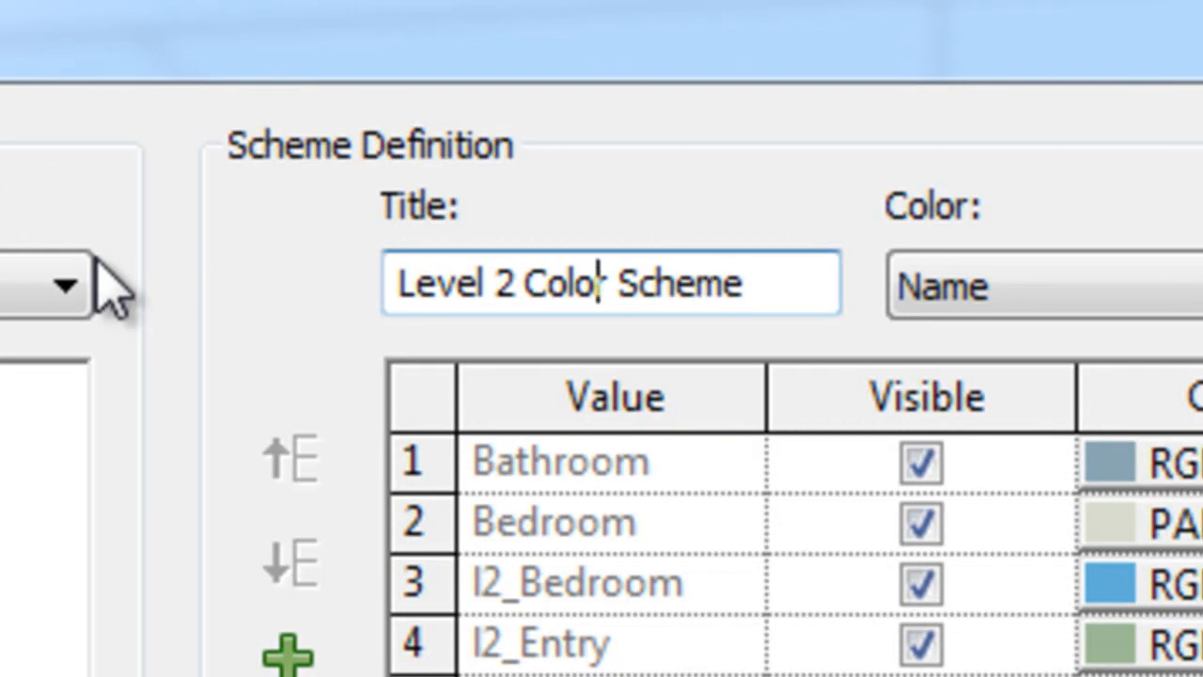
pyautogui.write('u')
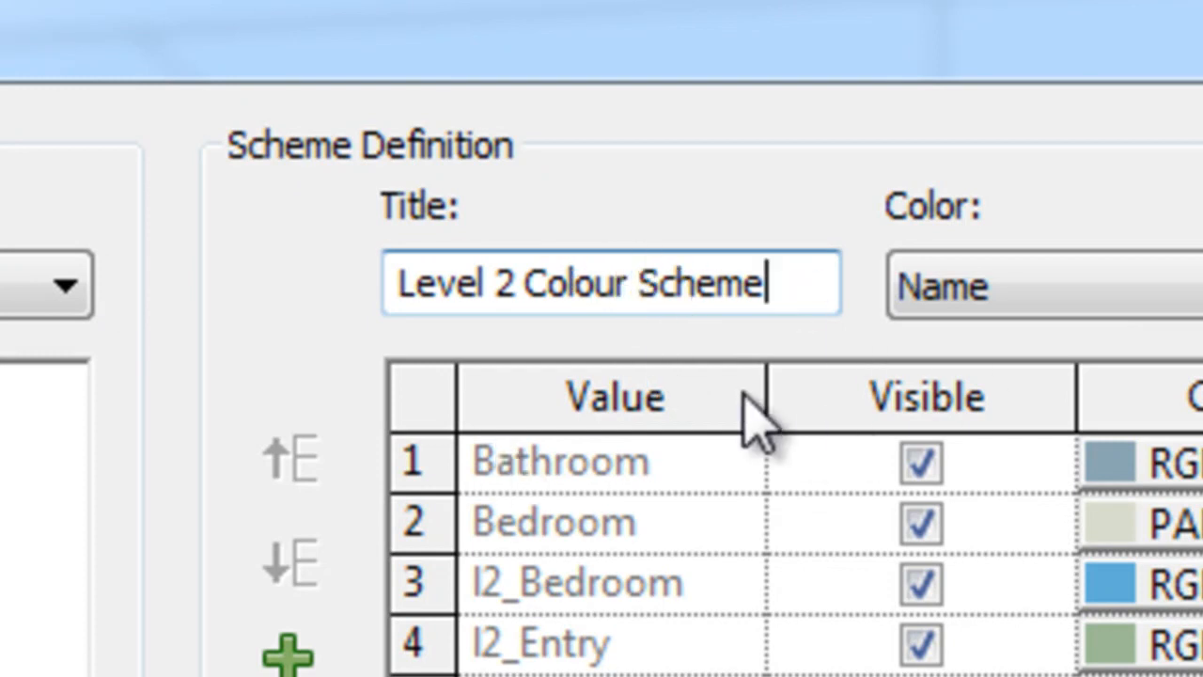
pyautogui.moveTo(917, 385)
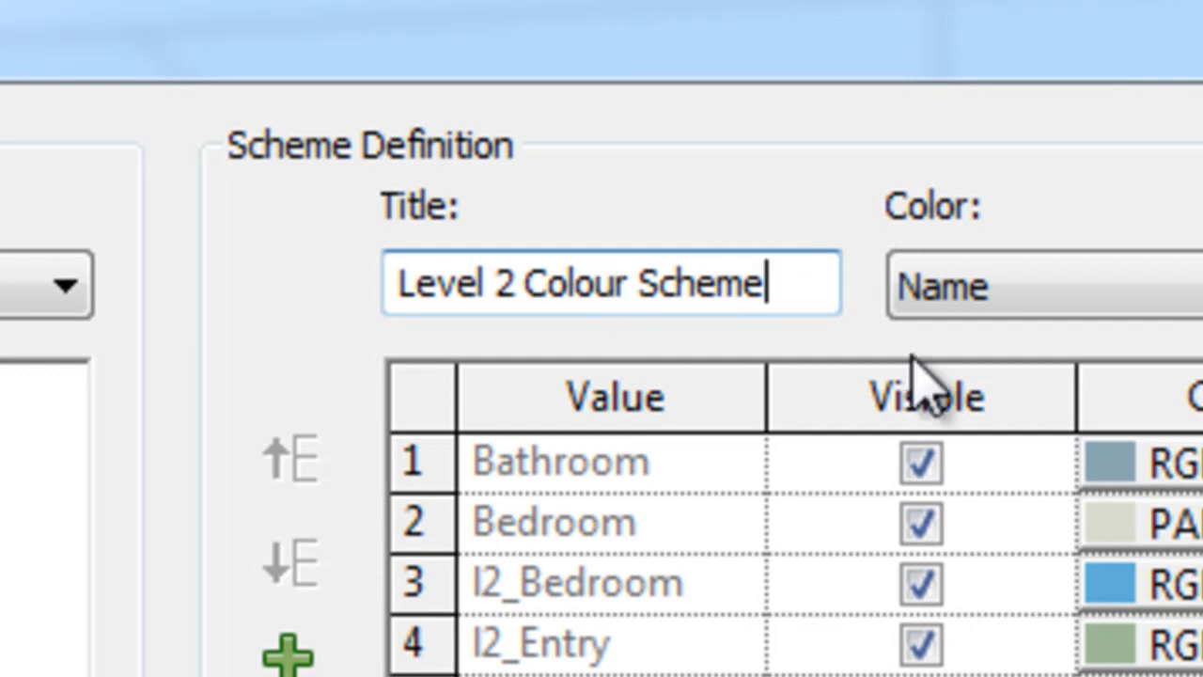
pyautogui.click(919, 460)
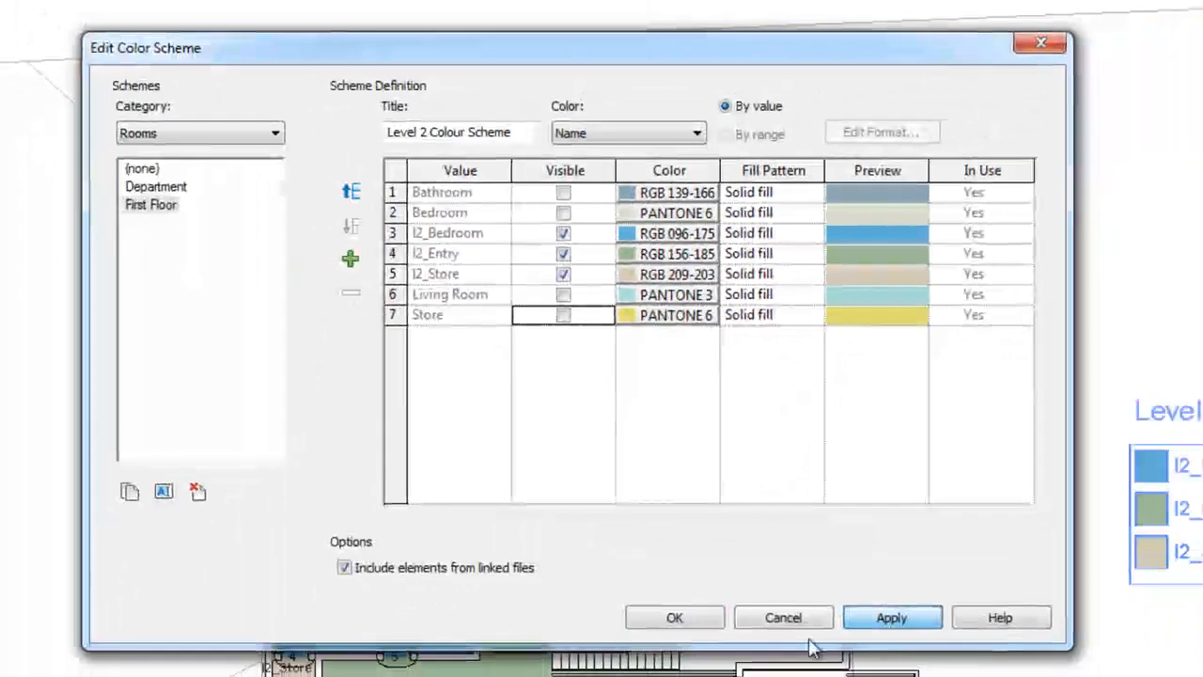
pyautogui.click(672, 617)
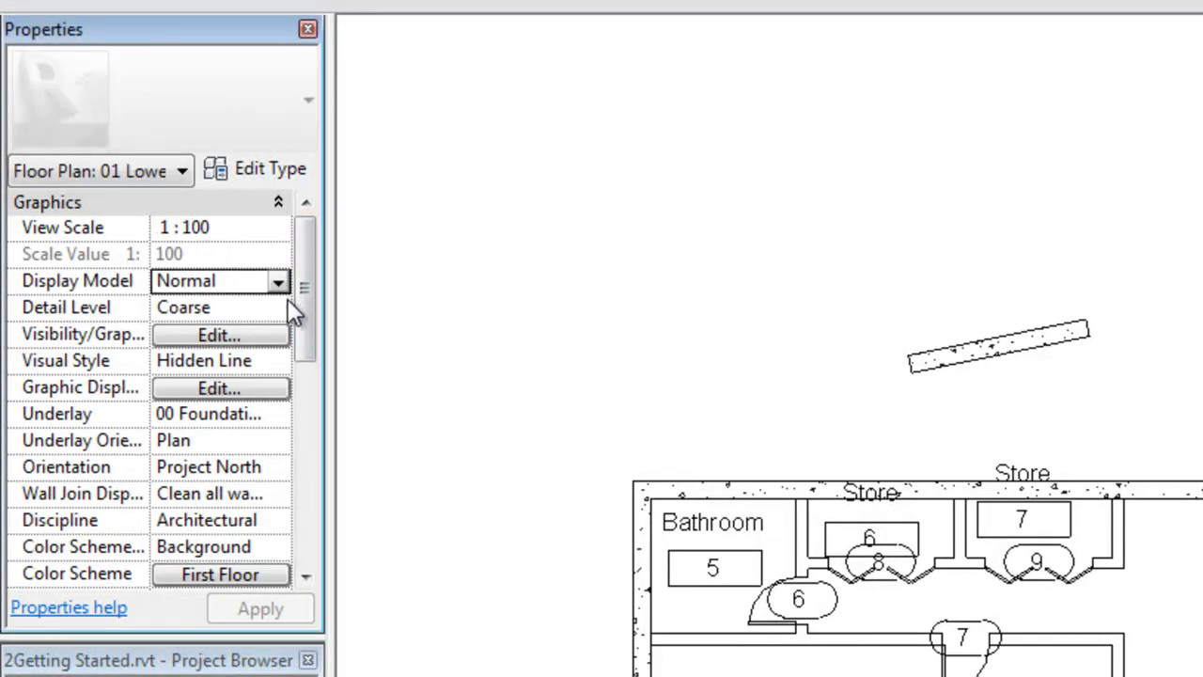
# Rename the First Floor scheme to Level 2 Colour Scheme and start duplicating it.
pyautogui.scroll(-3)
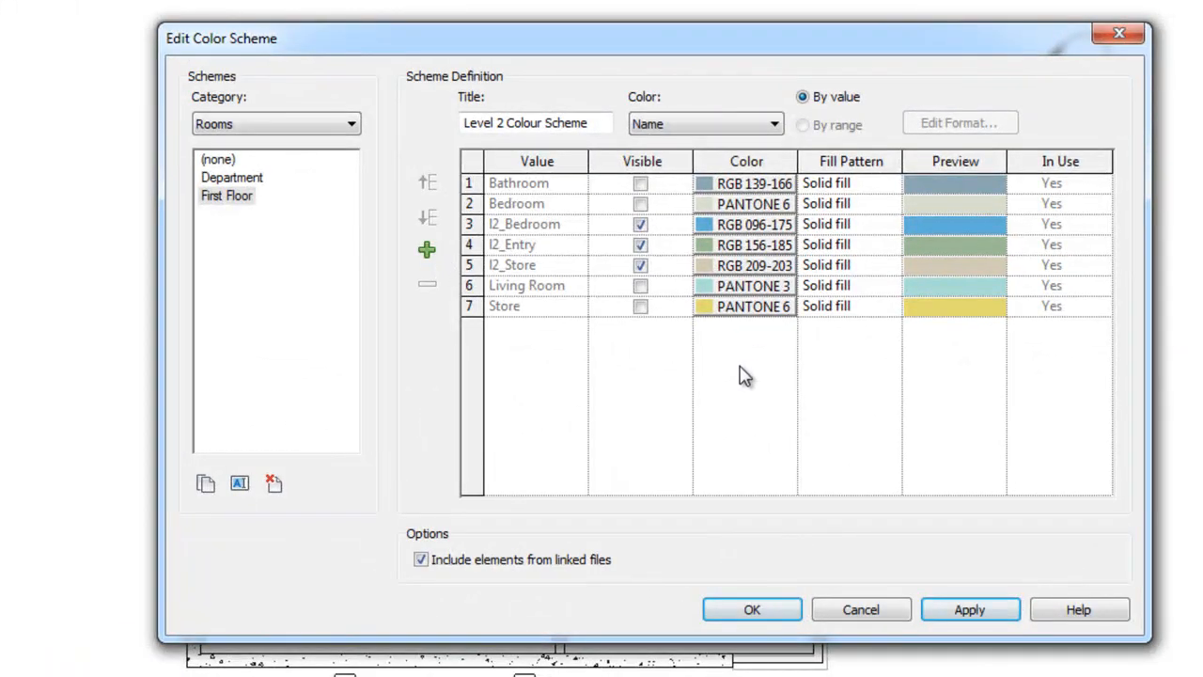
pyautogui.click(226, 195)
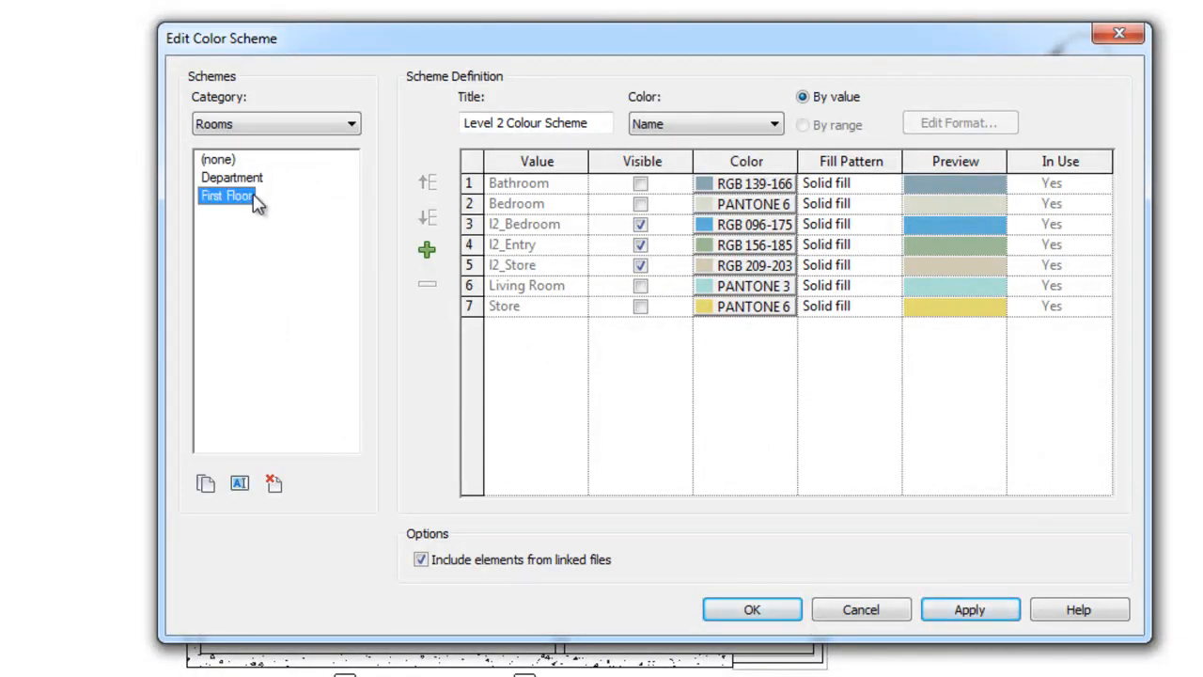
pyautogui.click(536, 124)
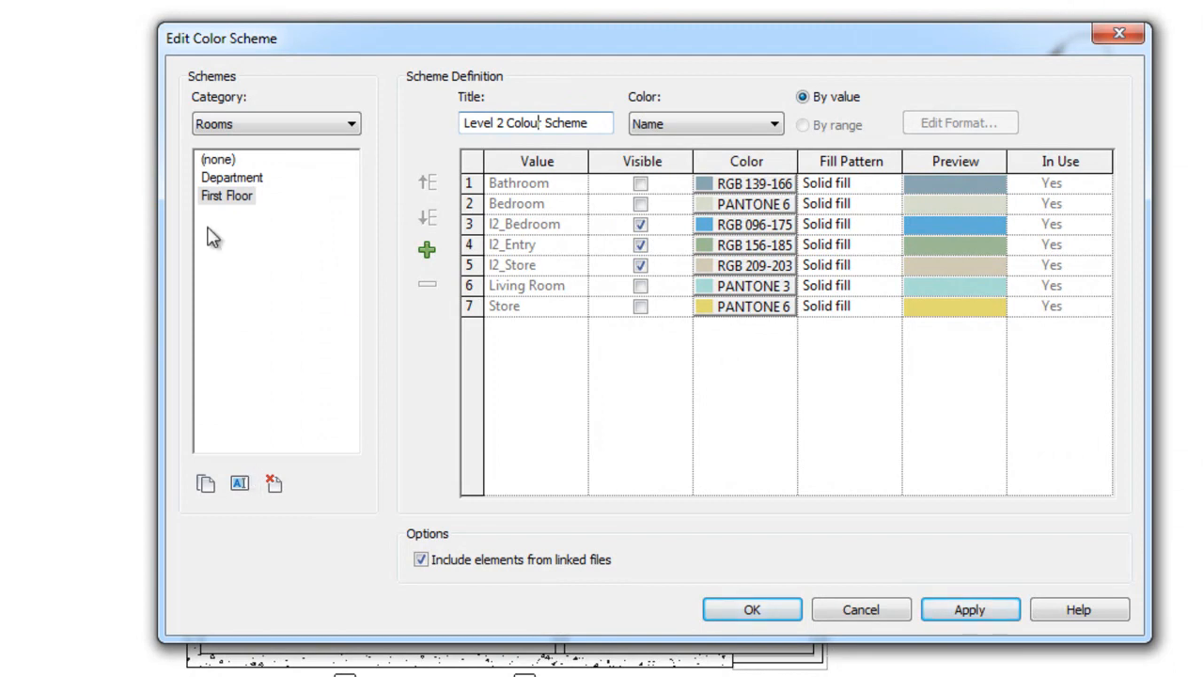
pyautogui.click(226, 195)
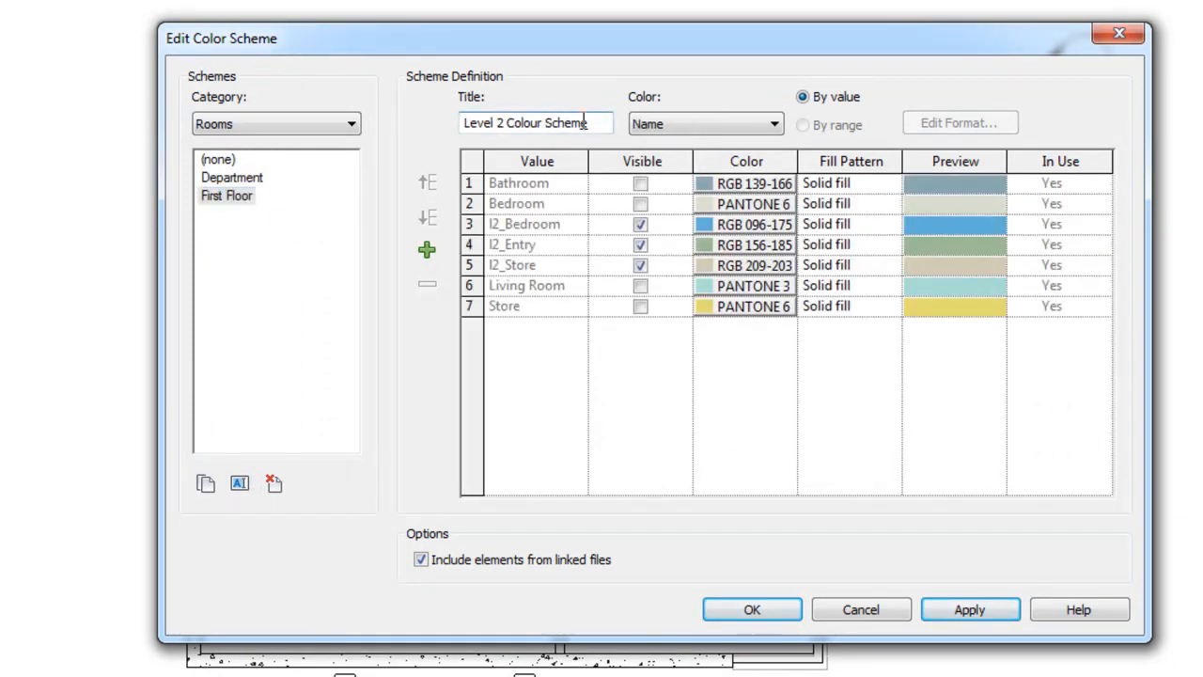
pyautogui.click(226, 195)
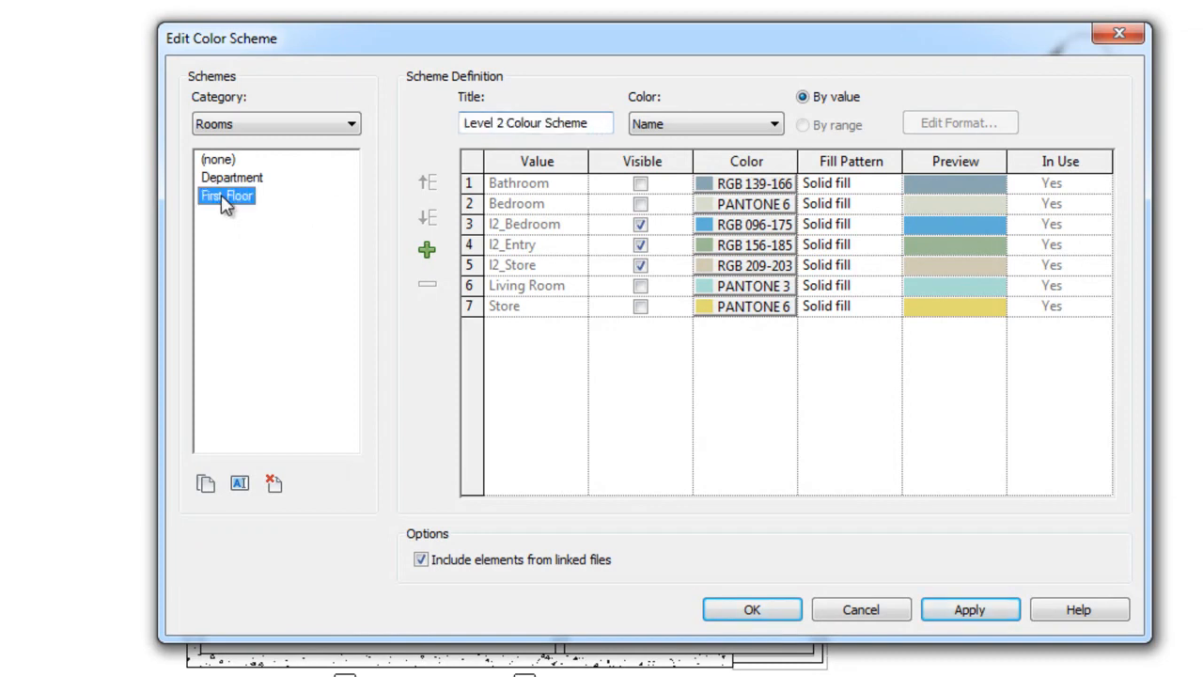
pyautogui.click(238, 482)
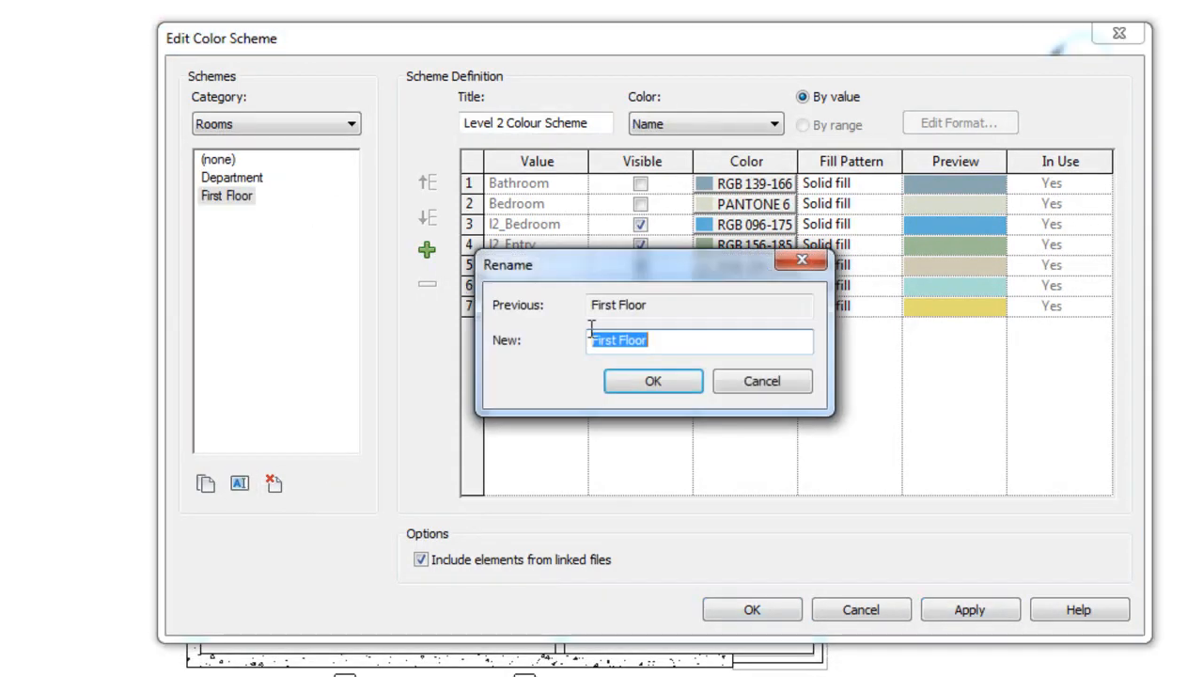
pyautogui.click(652, 379)
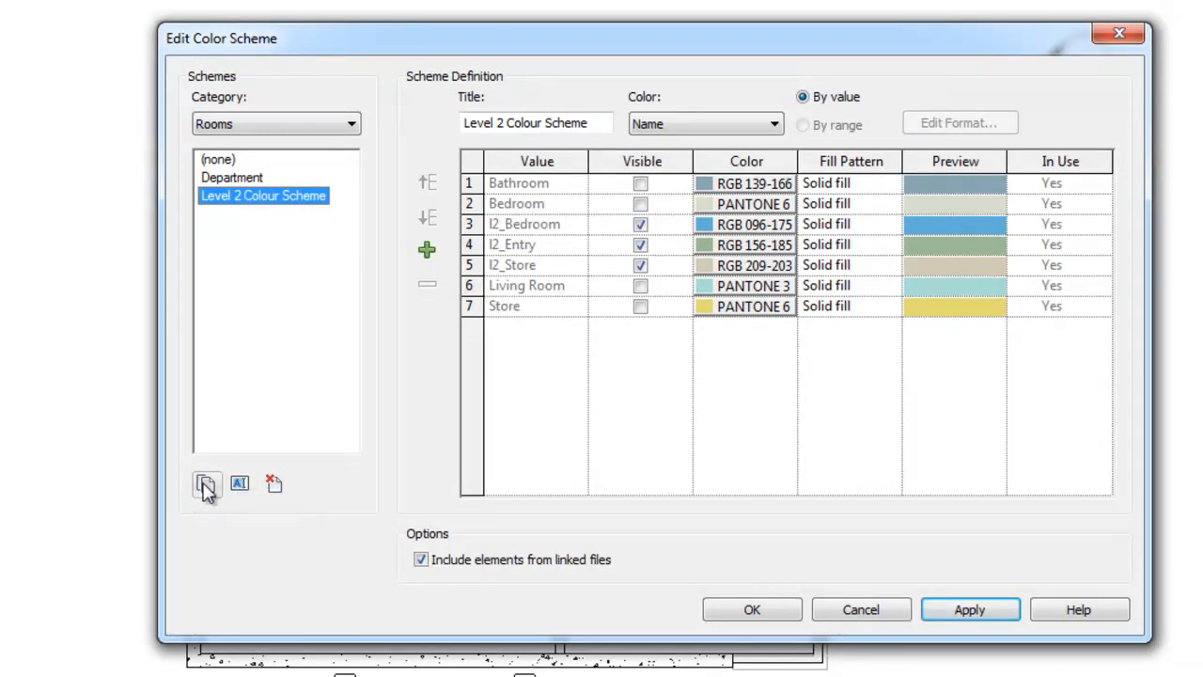
pyautogui.click(207, 483)
pyautogui.write('Level 1 Colour Scheme')
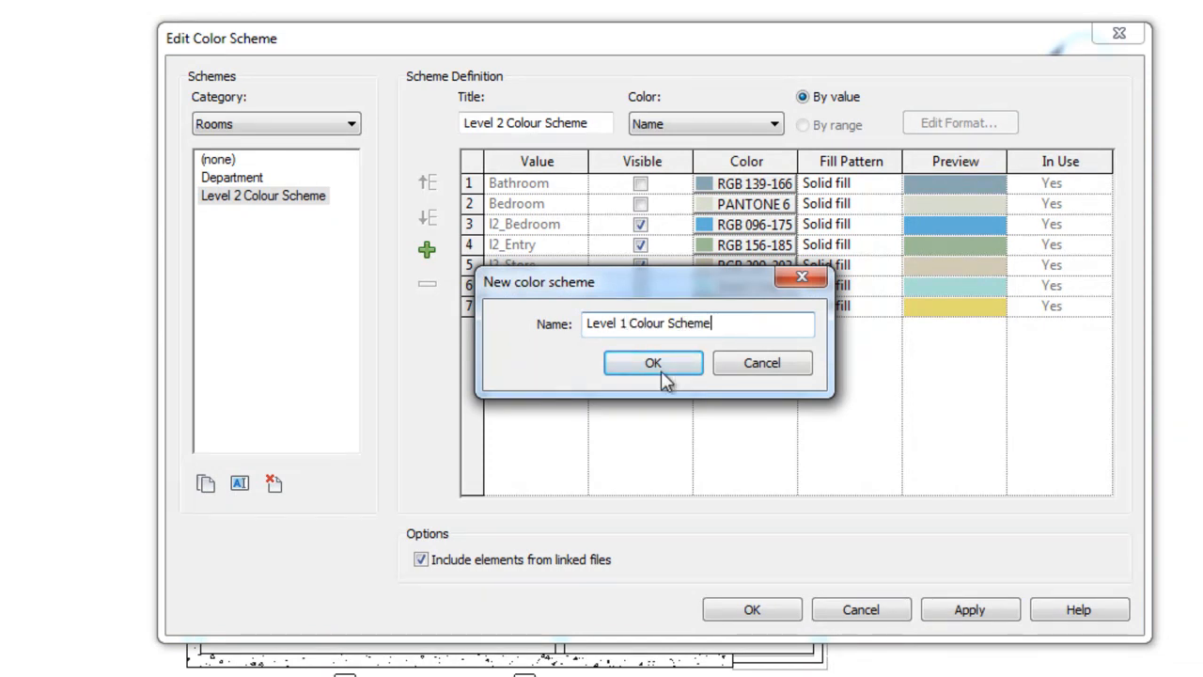
# Name the duplicate Level 1 Colour Scheme, show only Bathroom, Bedroom, Living Room and Store, and confirm.
pyautogui.click(653, 362)
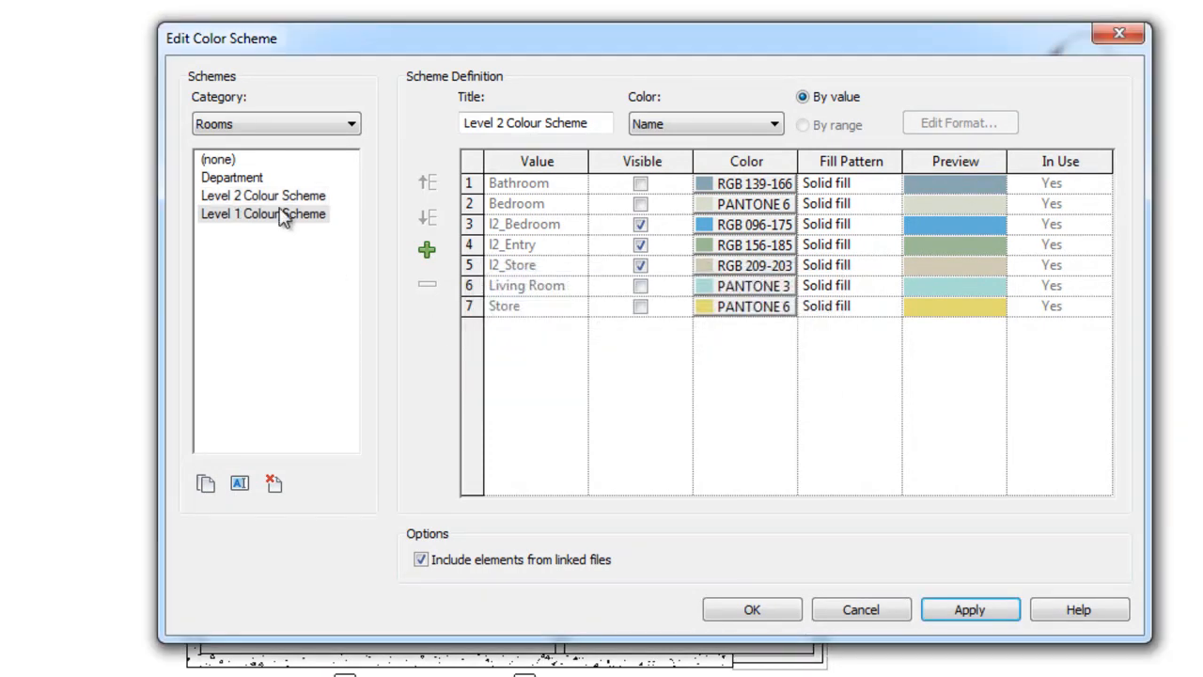
pyautogui.click(264, 195)
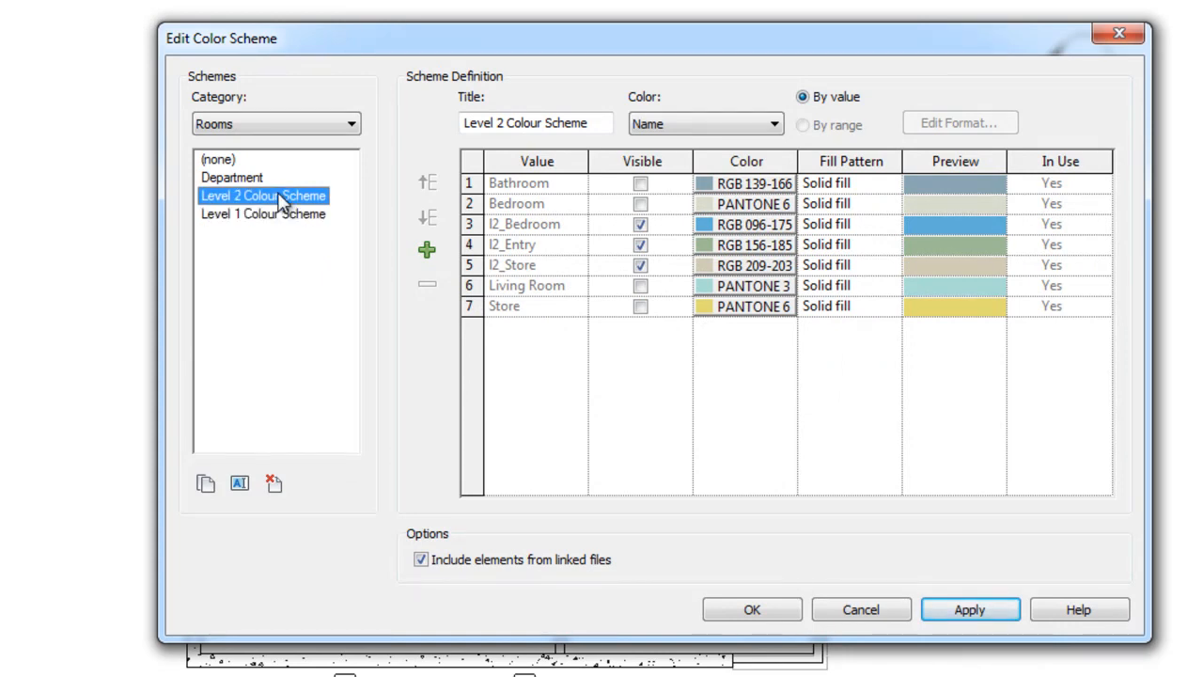
pyautogui.click(263, 215)
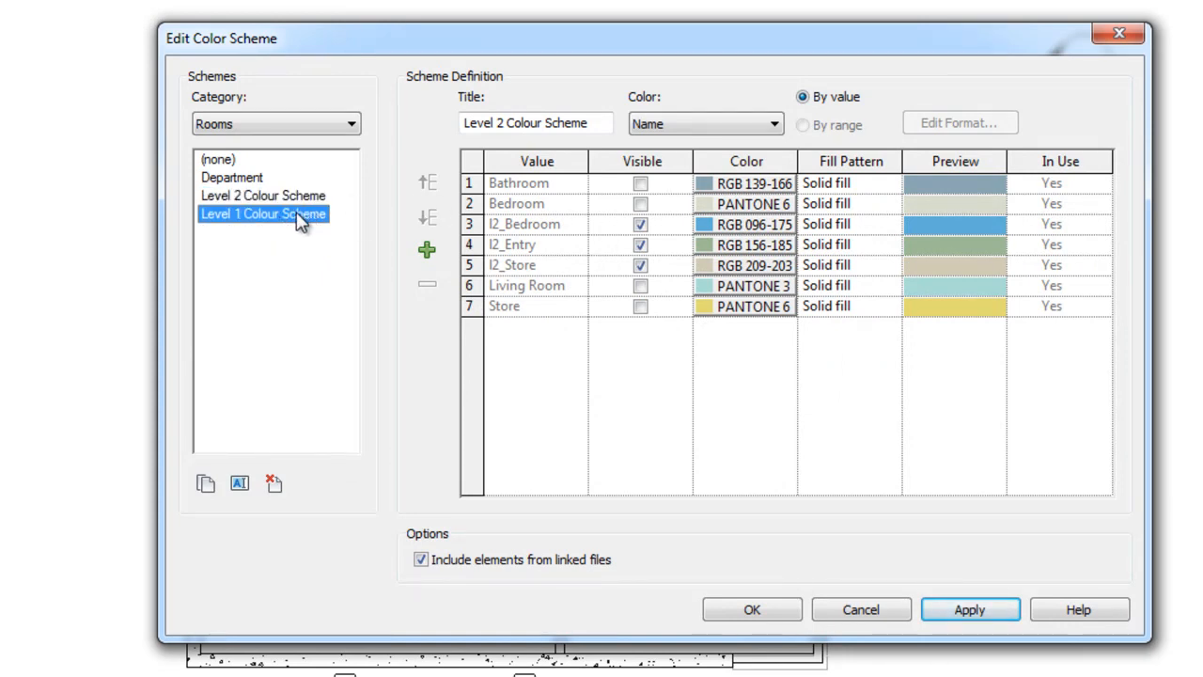
pyautogui.click(639, 245)
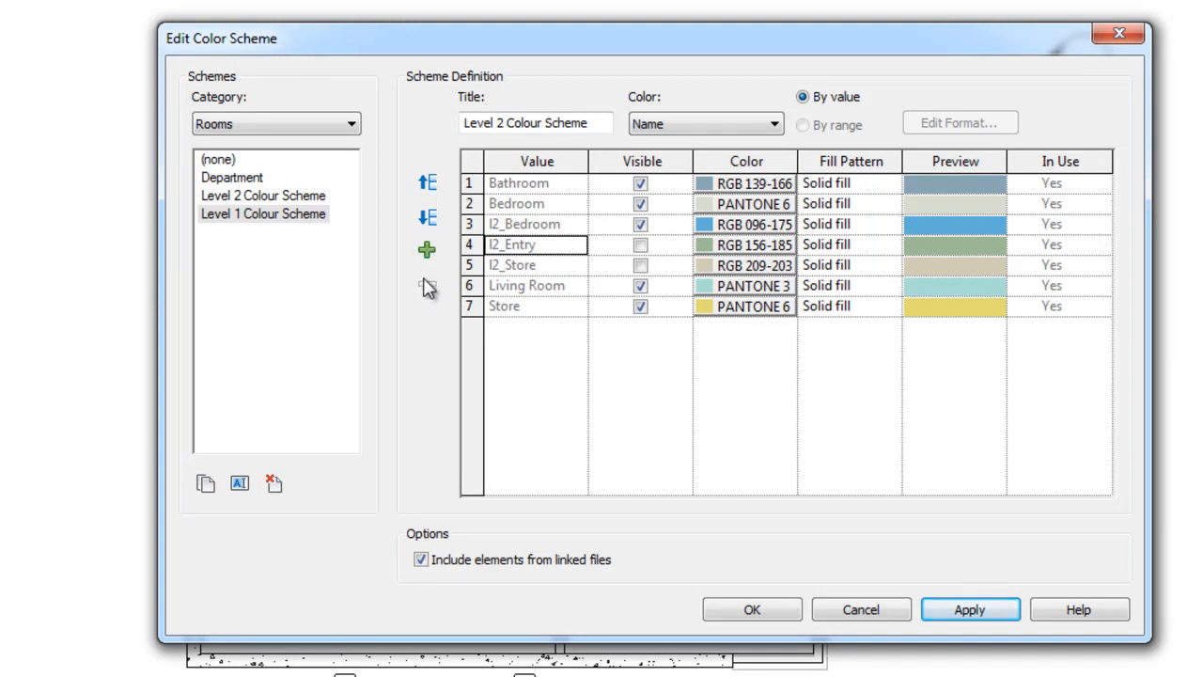
pyautogui.moveTo(440, 290)
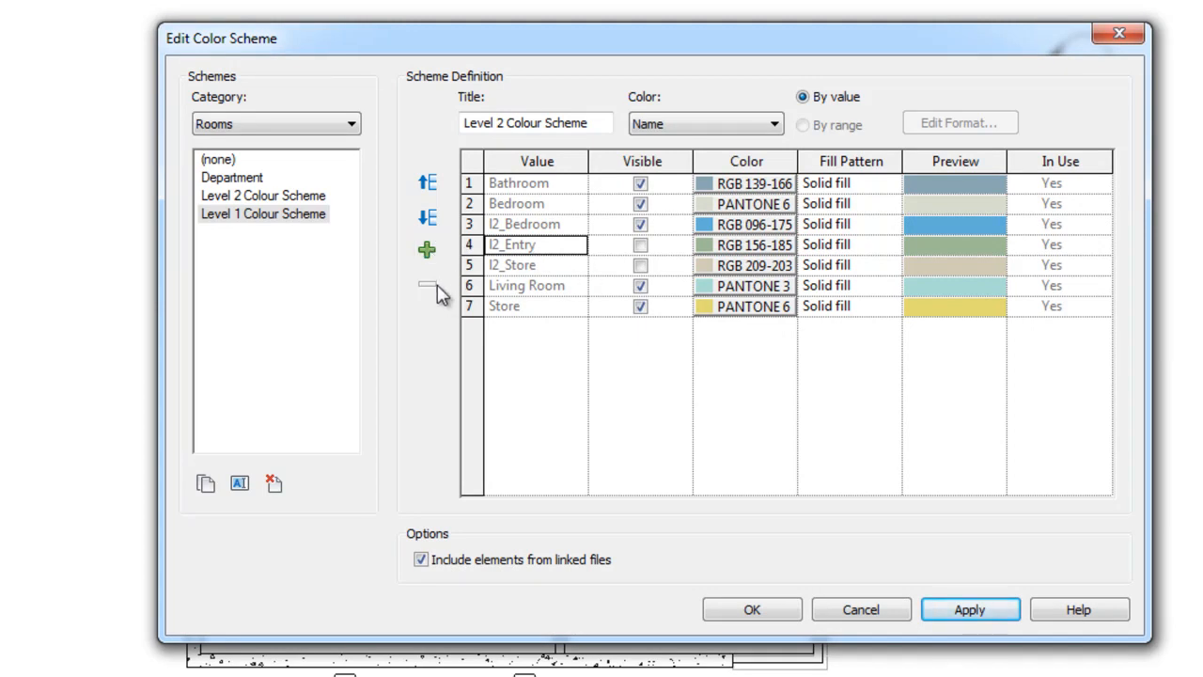
pyautogui.click(639, 224)
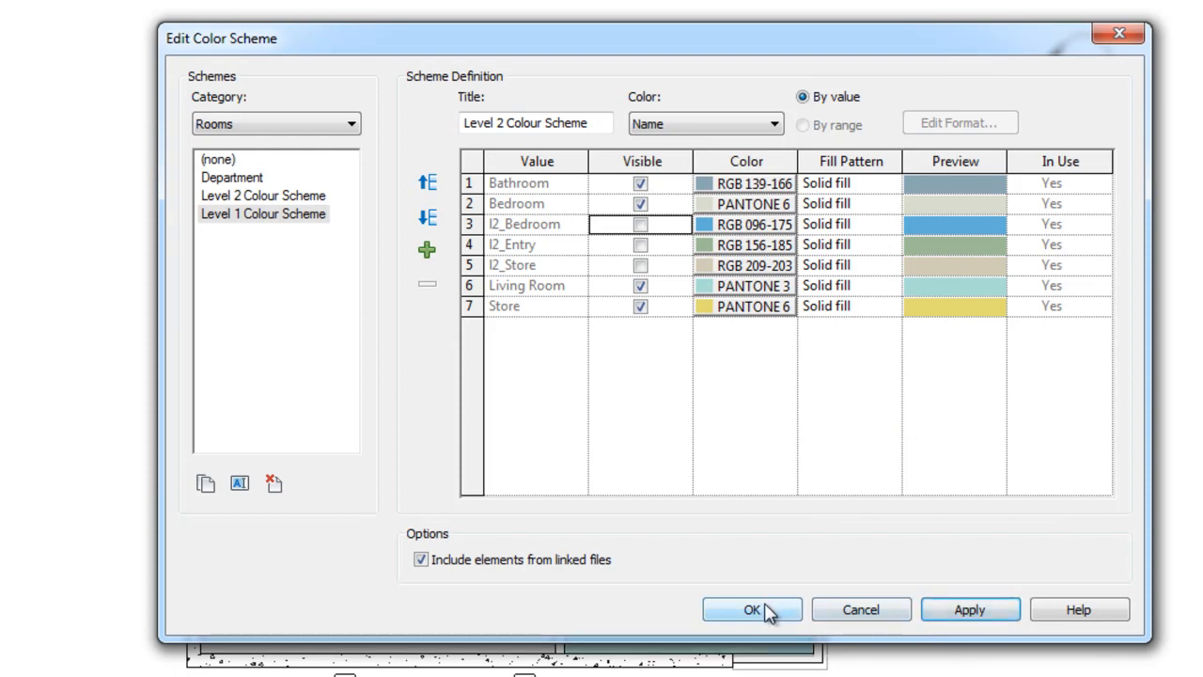
pyautogui.click(752, 609)
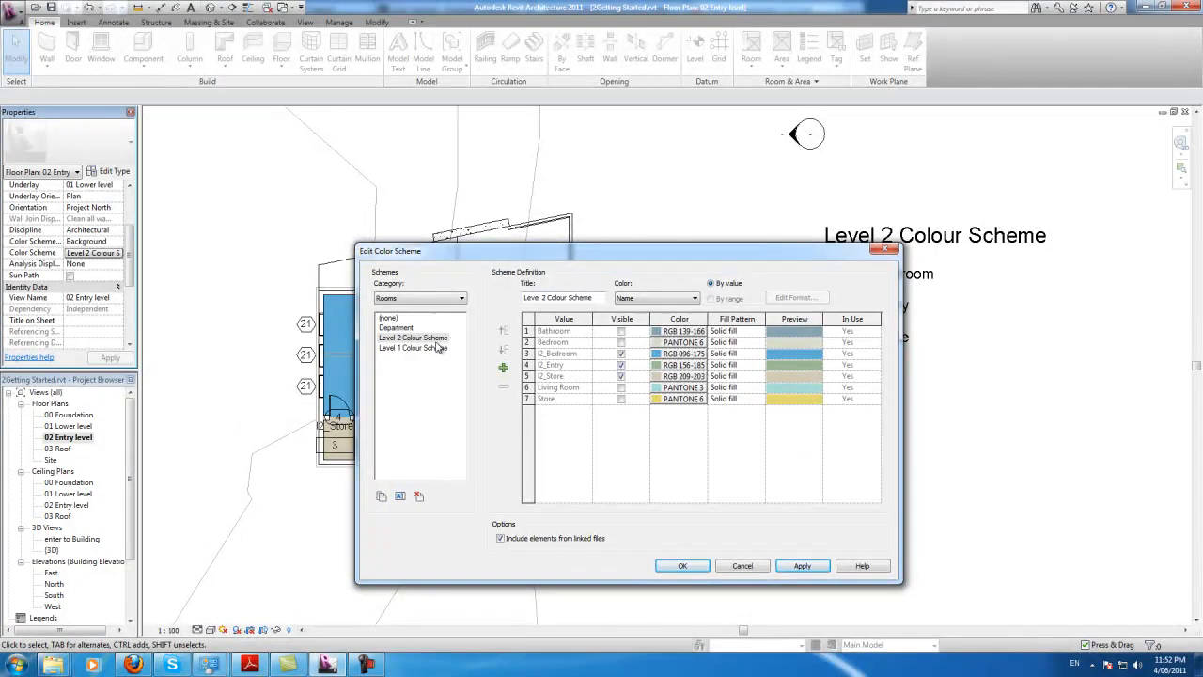
# Assign Level 2 Colour Scheme to the entry-level plan so its legend lists only the I2 rooms.
pyautogui.click(413, 338)
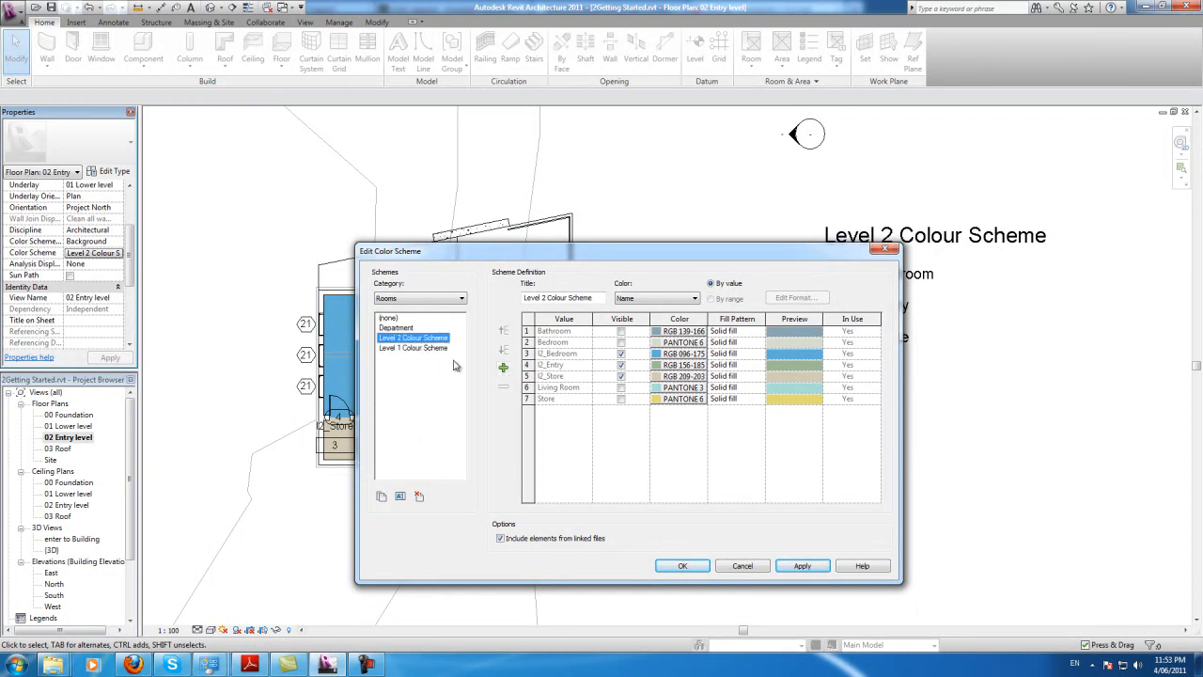
pyautogui.click(680, 564)
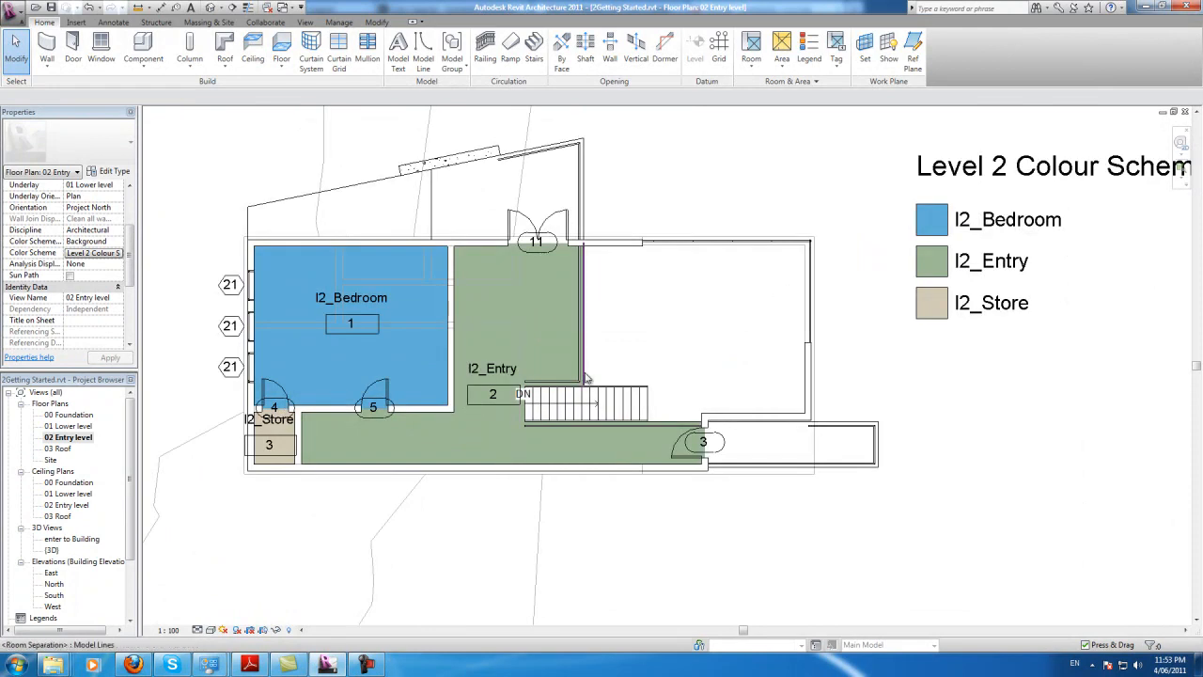
pyautogui.scroll(-3)
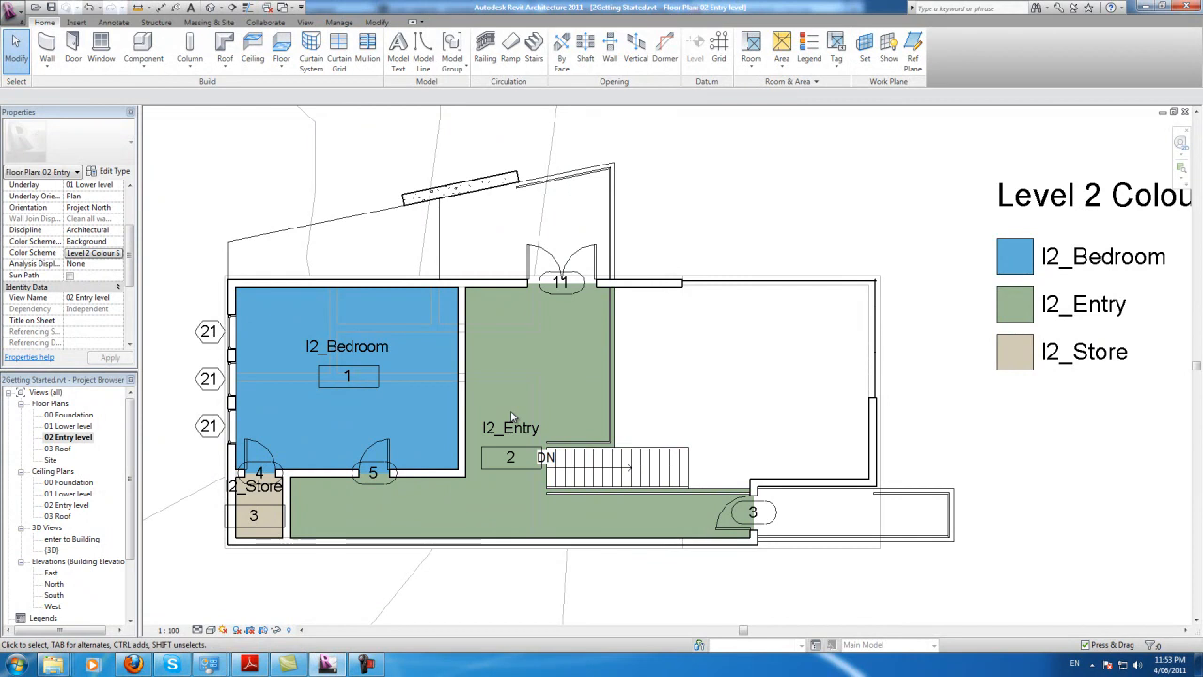
pyautogui.moveTo(530, 355)
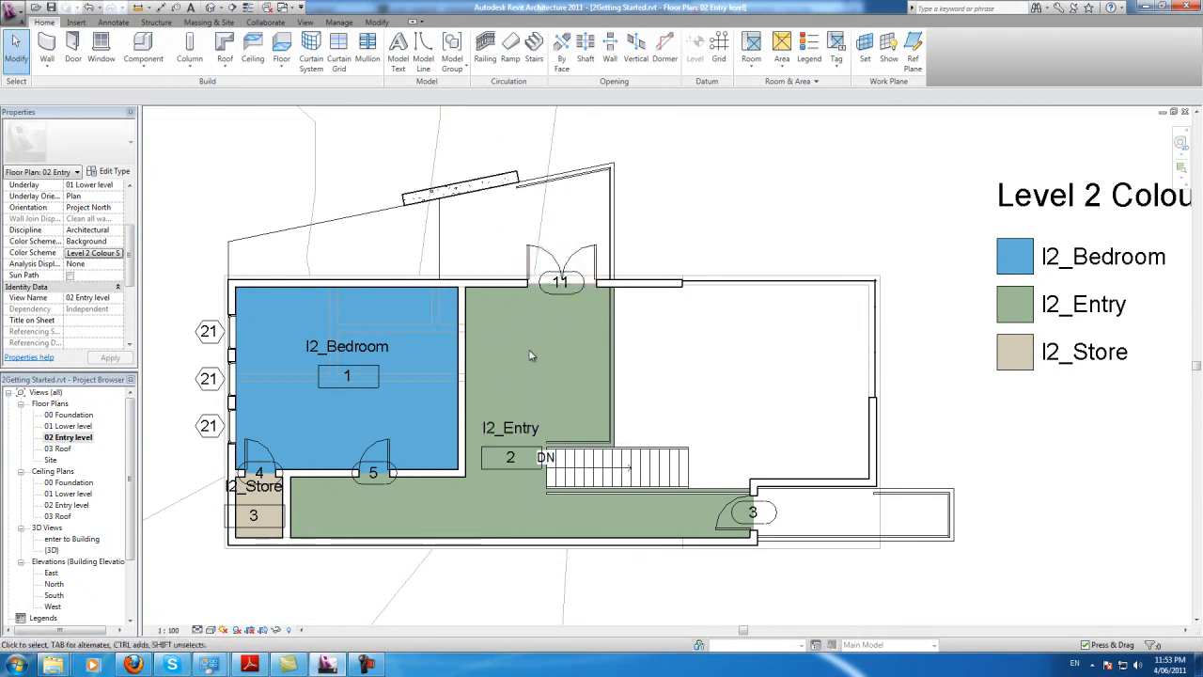
pyautogui.click(353, 345)
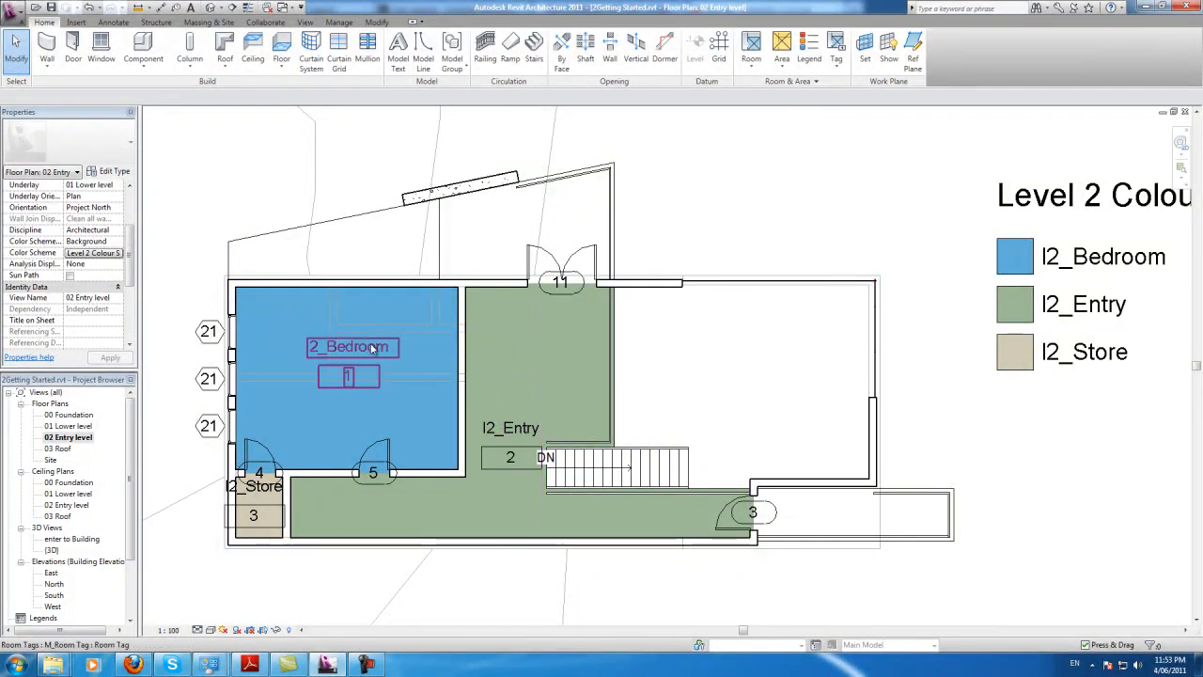
pyautogui.click(855, 423)
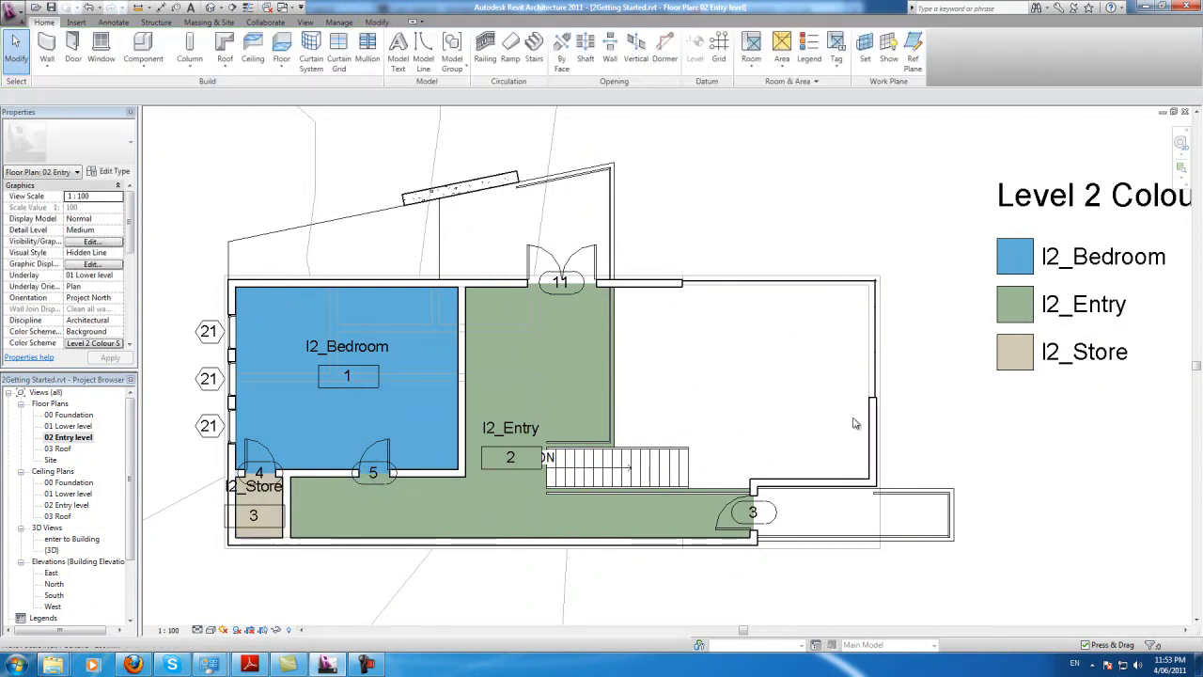
pyautogui.moveTo(797, 368)
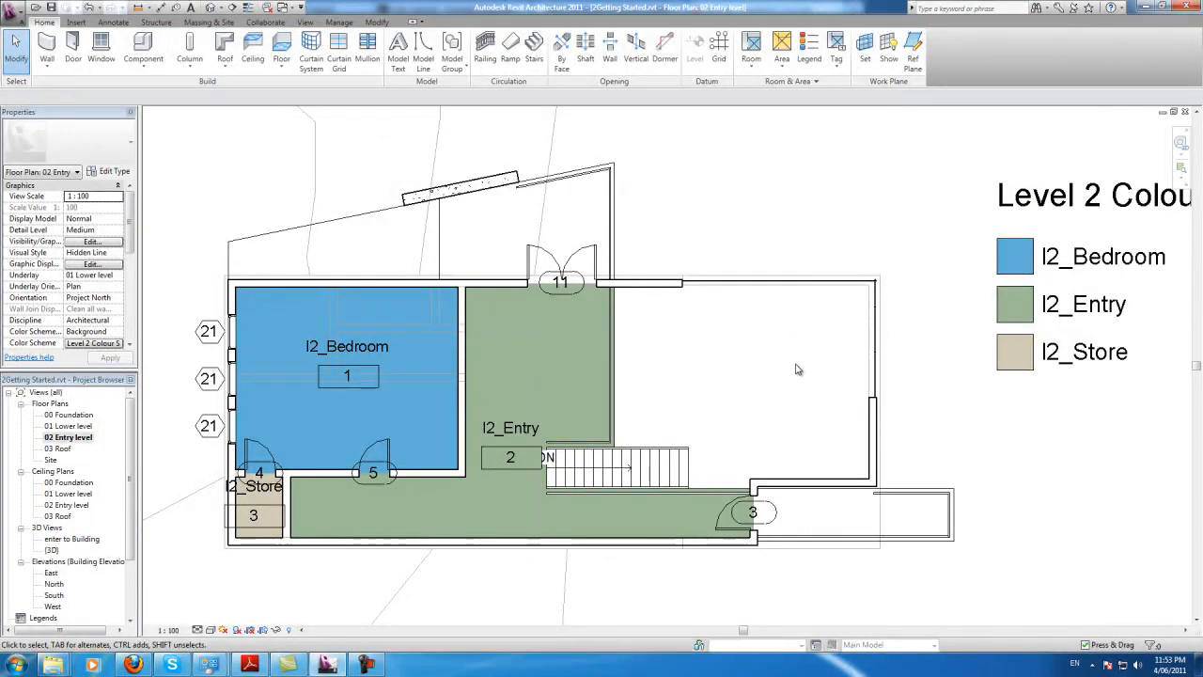